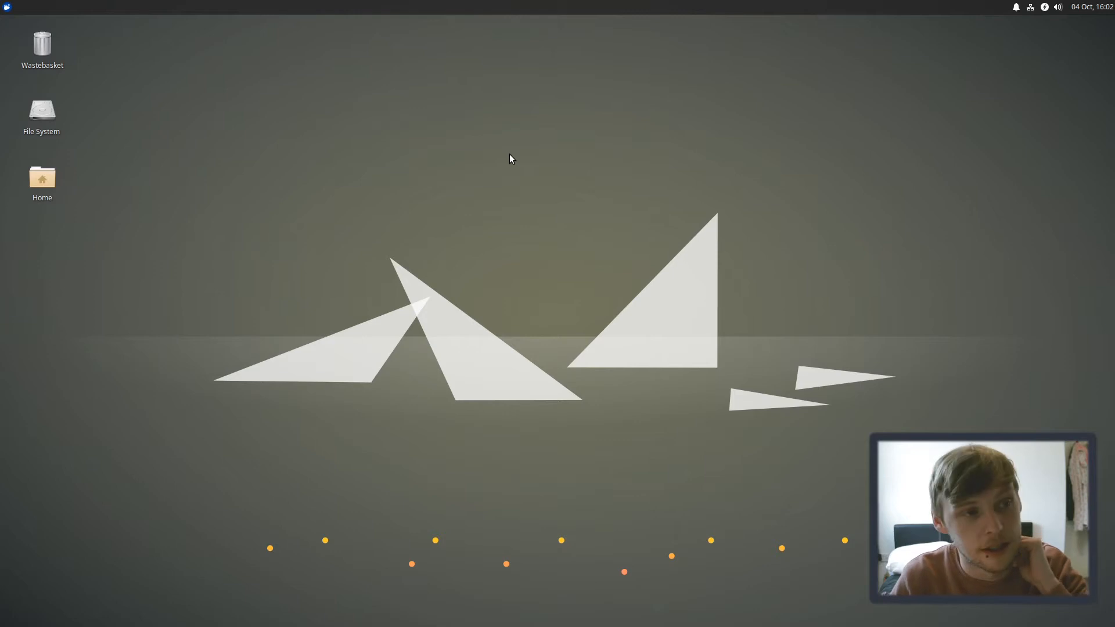
pyautogui.moveTo(404, 158)
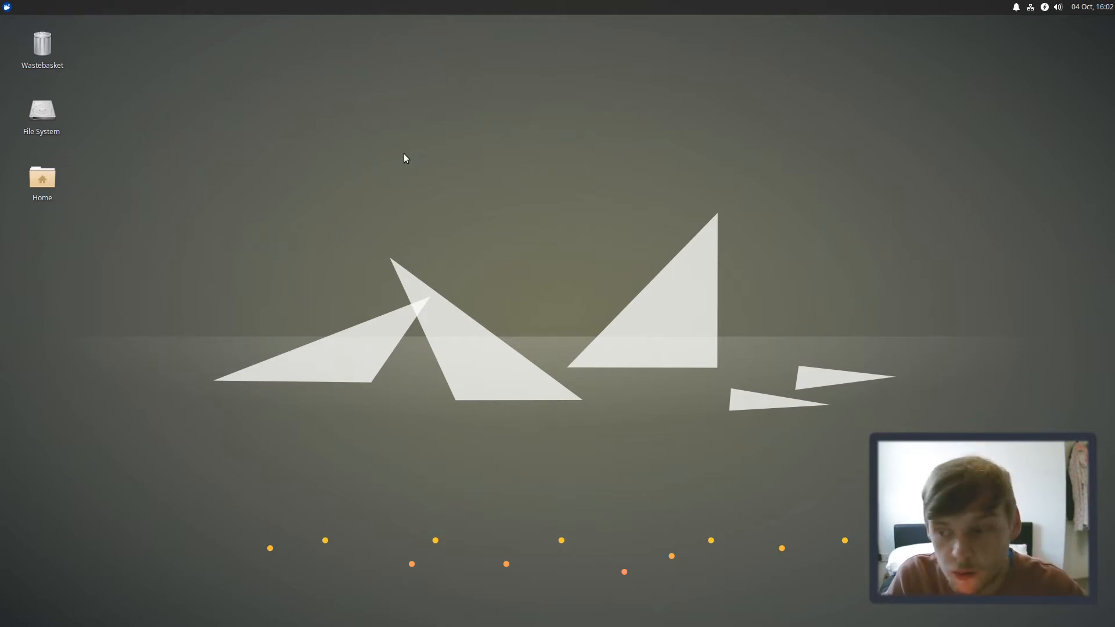
pyautogui.moveTo(435, 207)
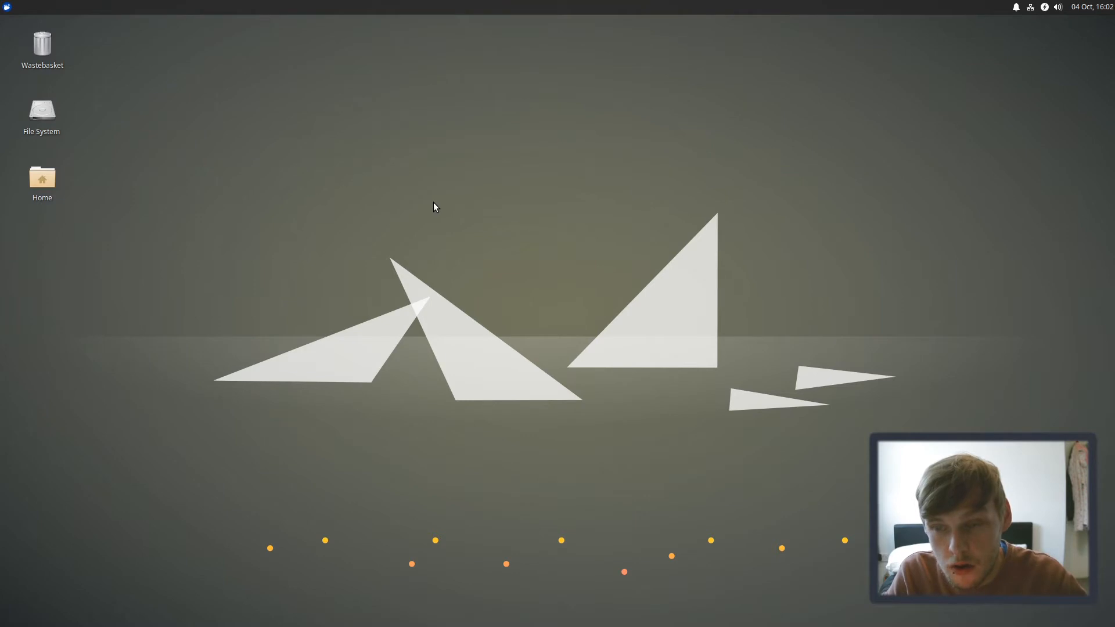
pyautogui.moveTo(624, 179)
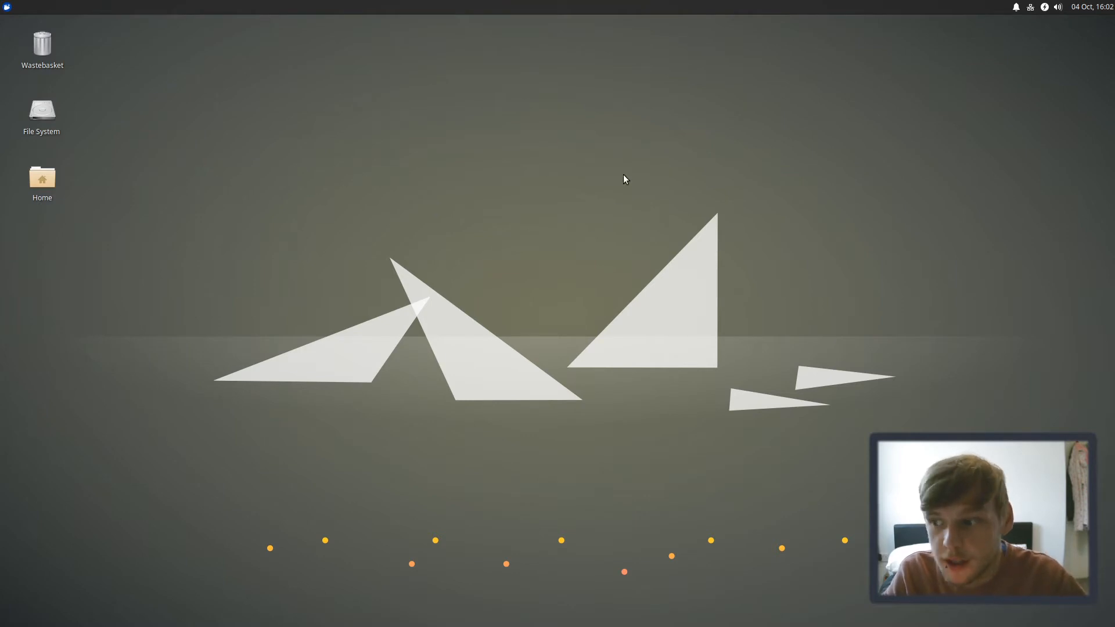
pyautogui.moveTo(654, 275)
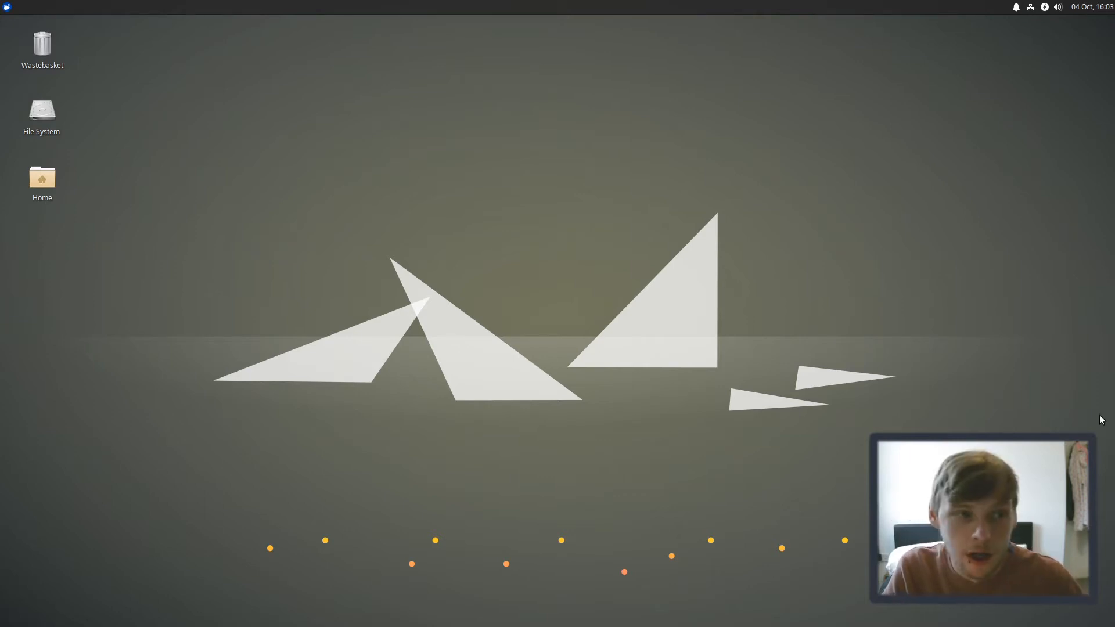
pyautogui.moveTo(514, 237)
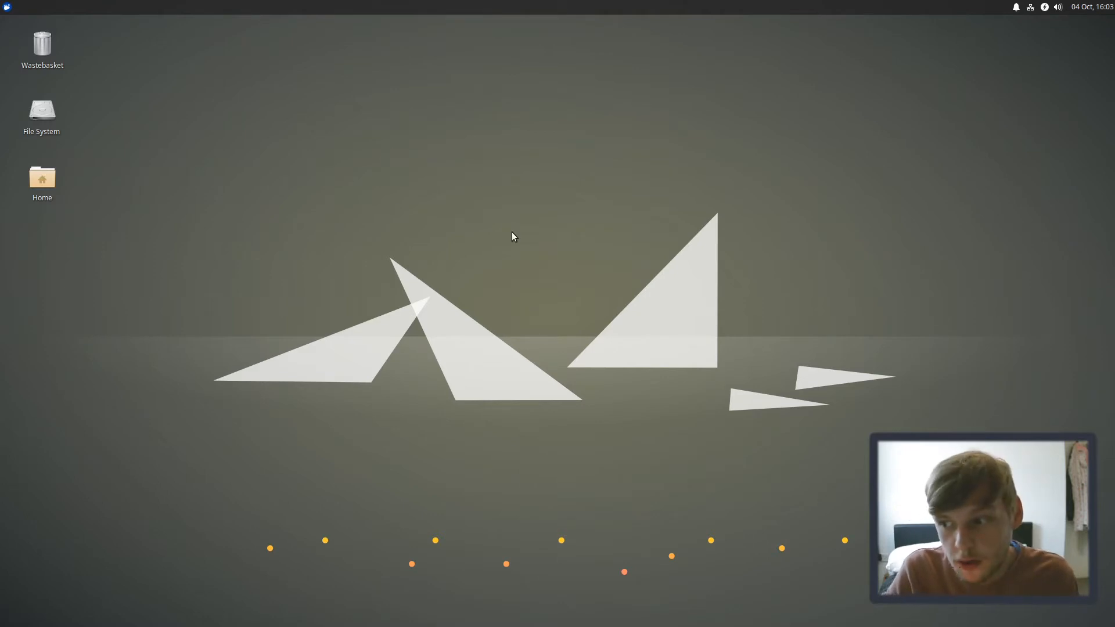
pyautogui.moveTo(726, 118)
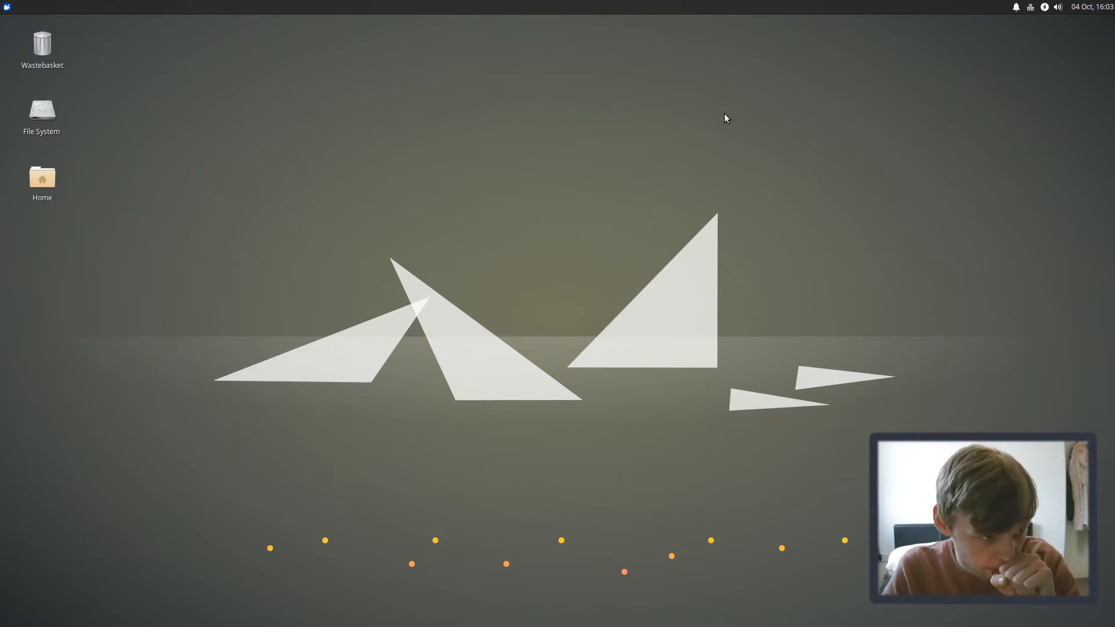
pyautogui.moveTo(350, 6)
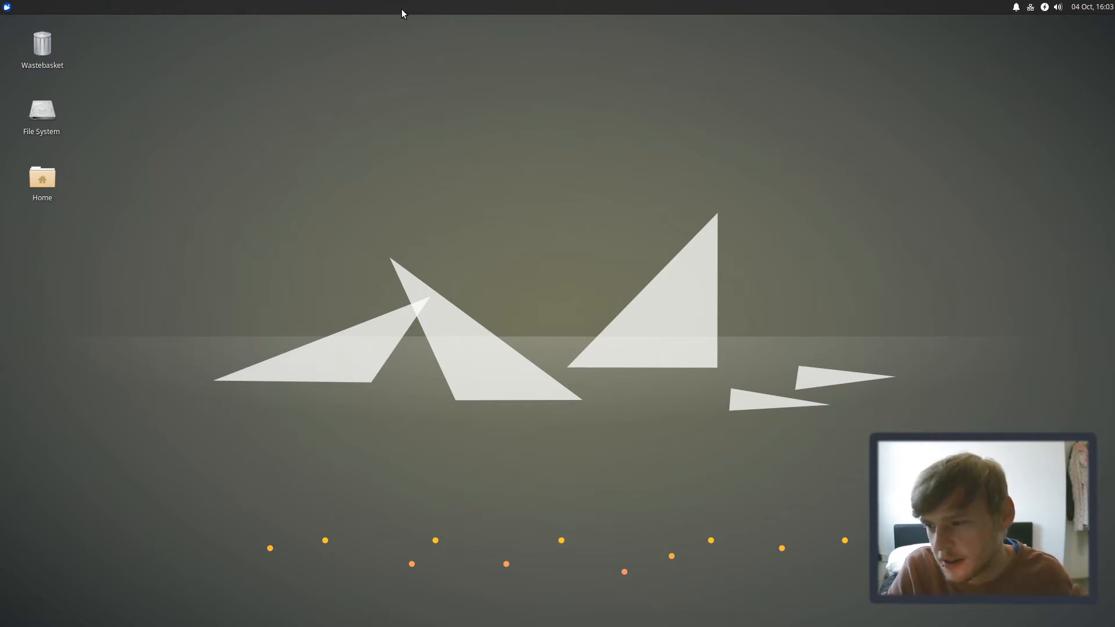
pyautogui.moveTo(331, 38)
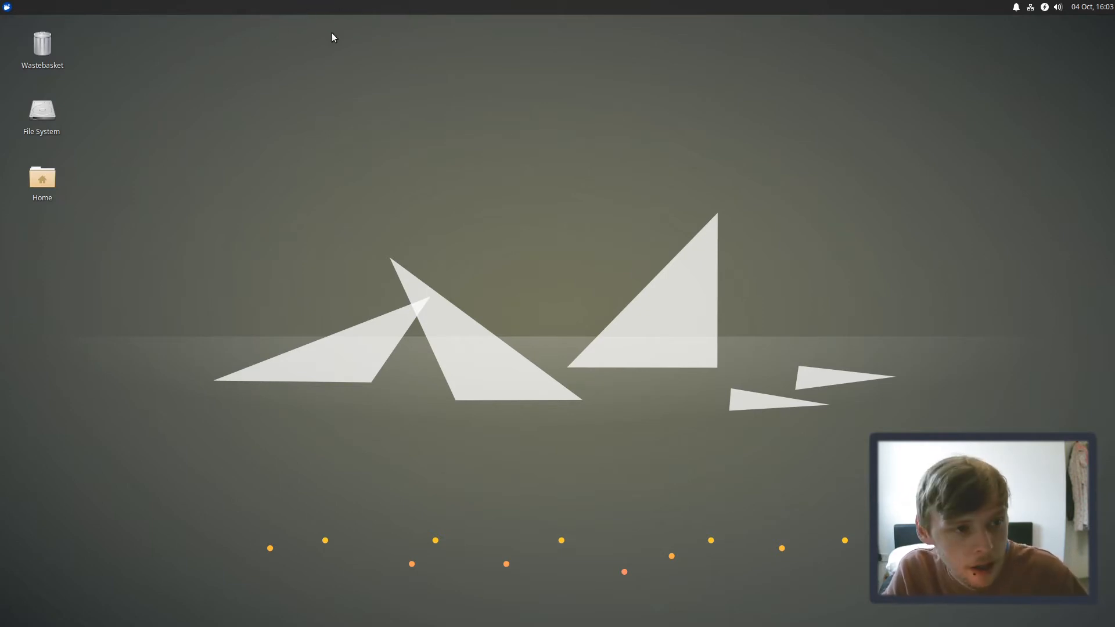
pyautogui.moveTo(311, 96)
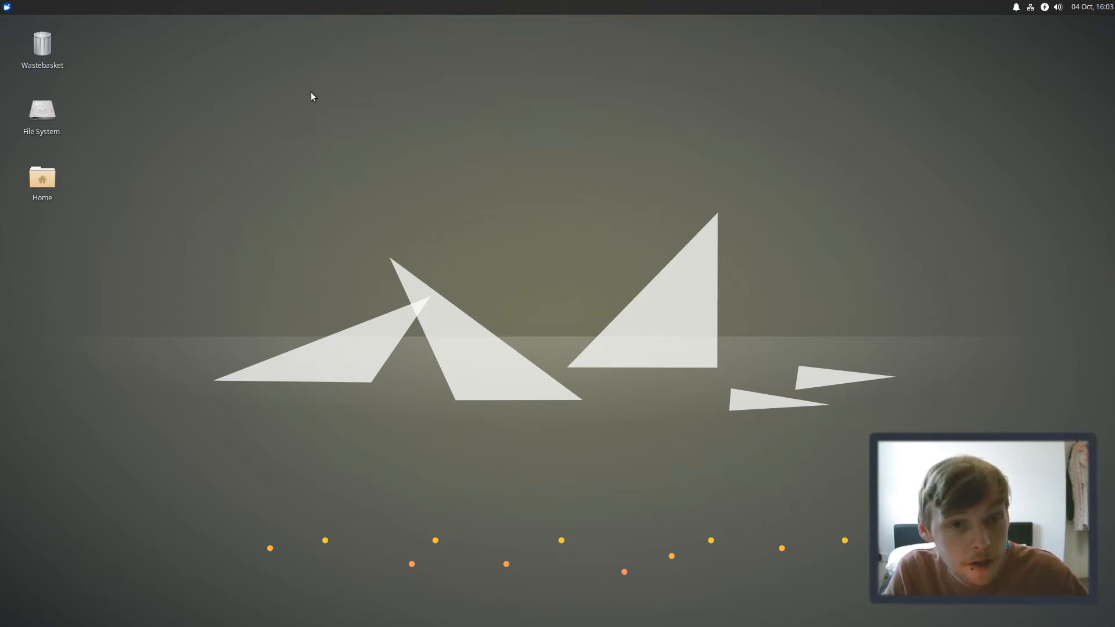
pyautogui.moveTo(429, 6)
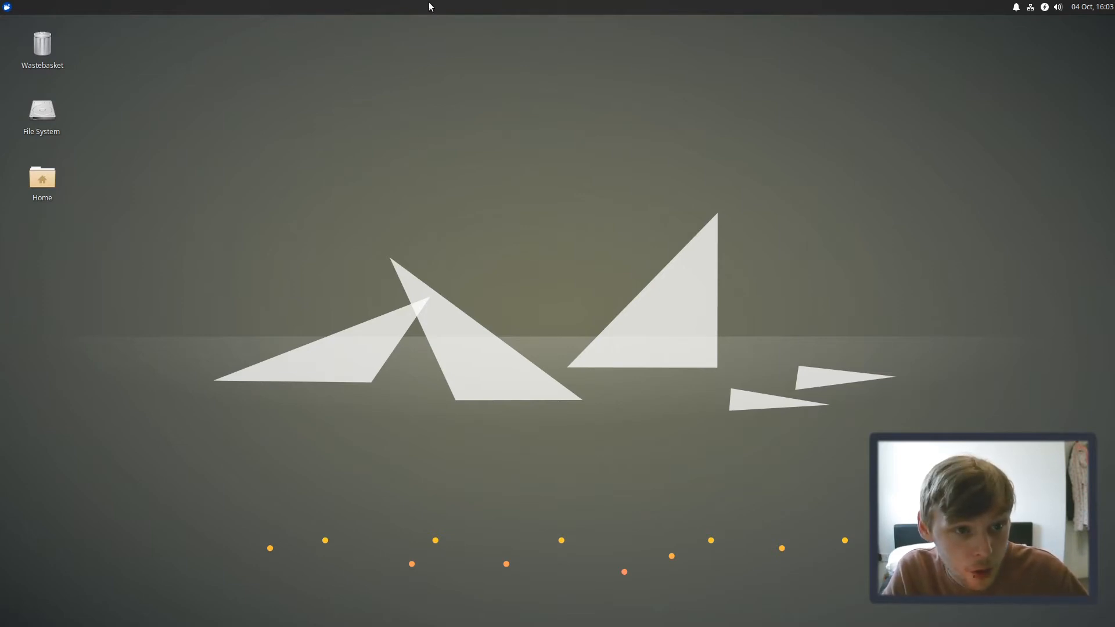
# Step: Open Panel Preferences for the top panel and untick Lock panel, keeping it horizontal
pyautogui.rightClick(434, 7)
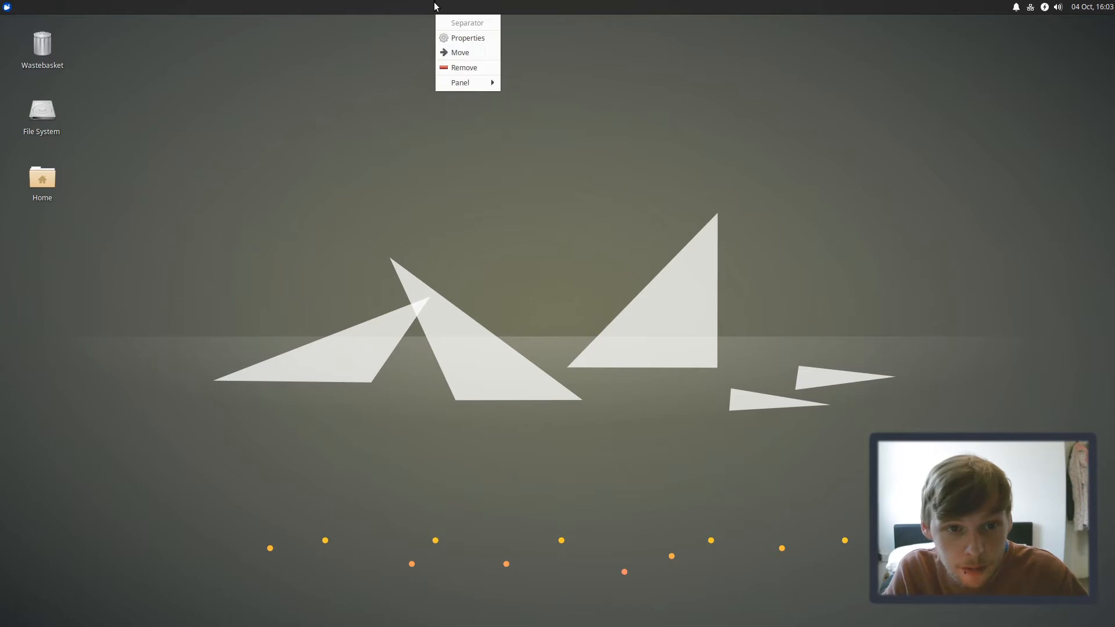
pyautogui.click(467, 38)
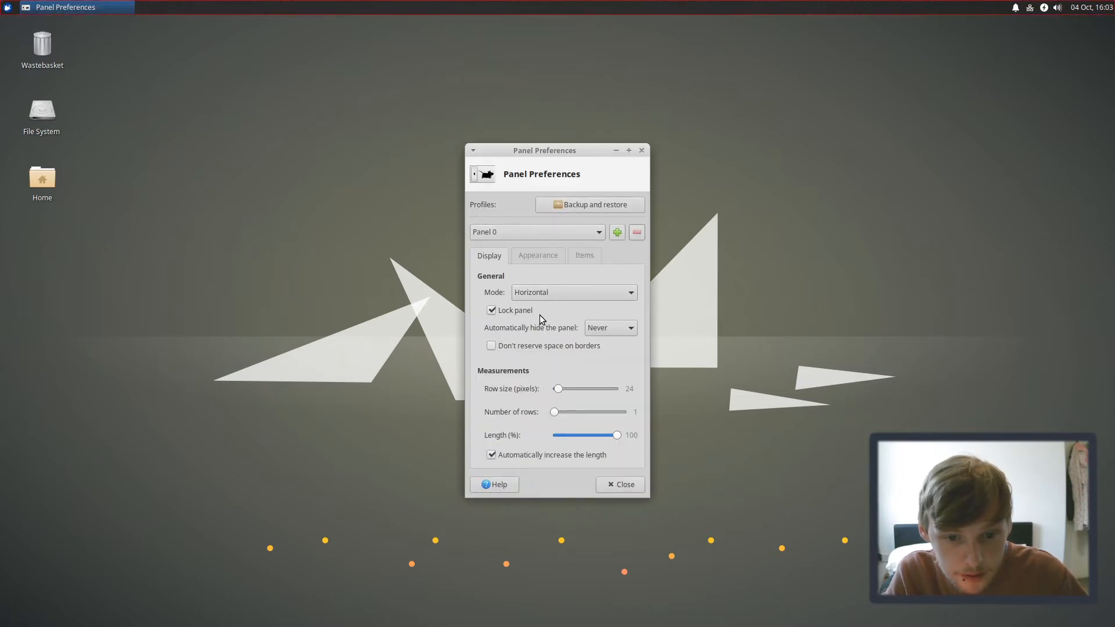
pyautogui.moveTo(524, 316)
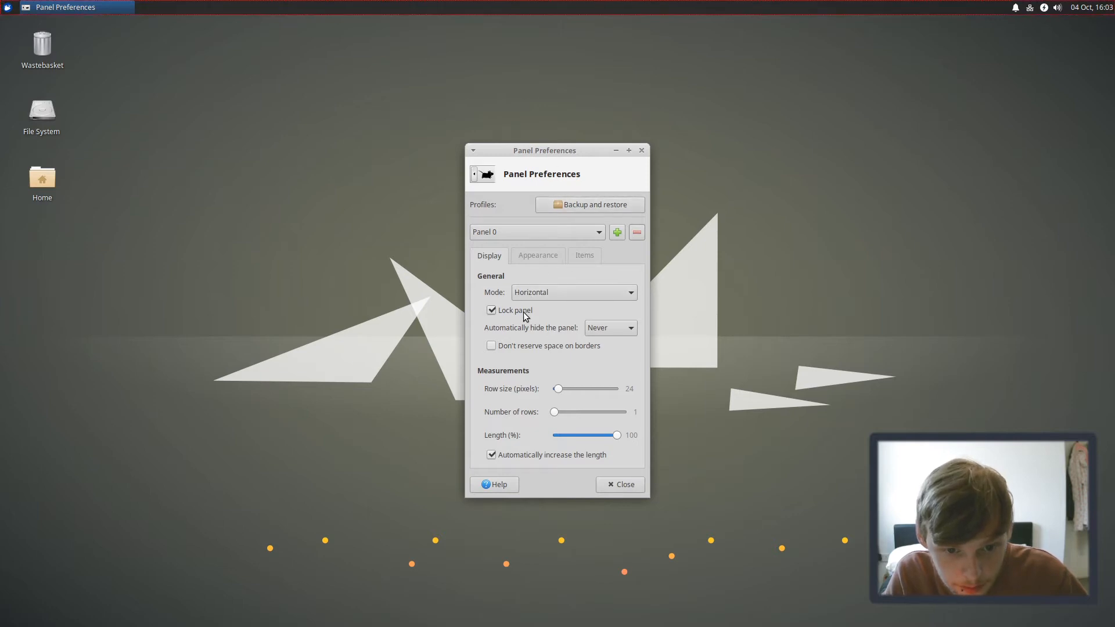
pyautogui.click(491, 310)
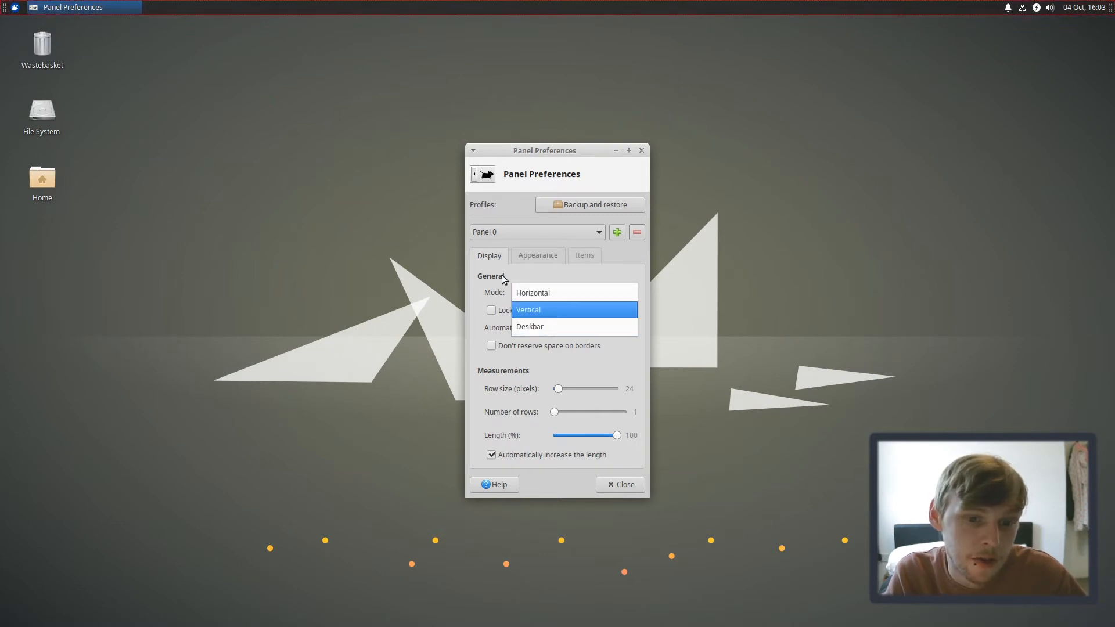
pyautogui.moveTo(526, 281)
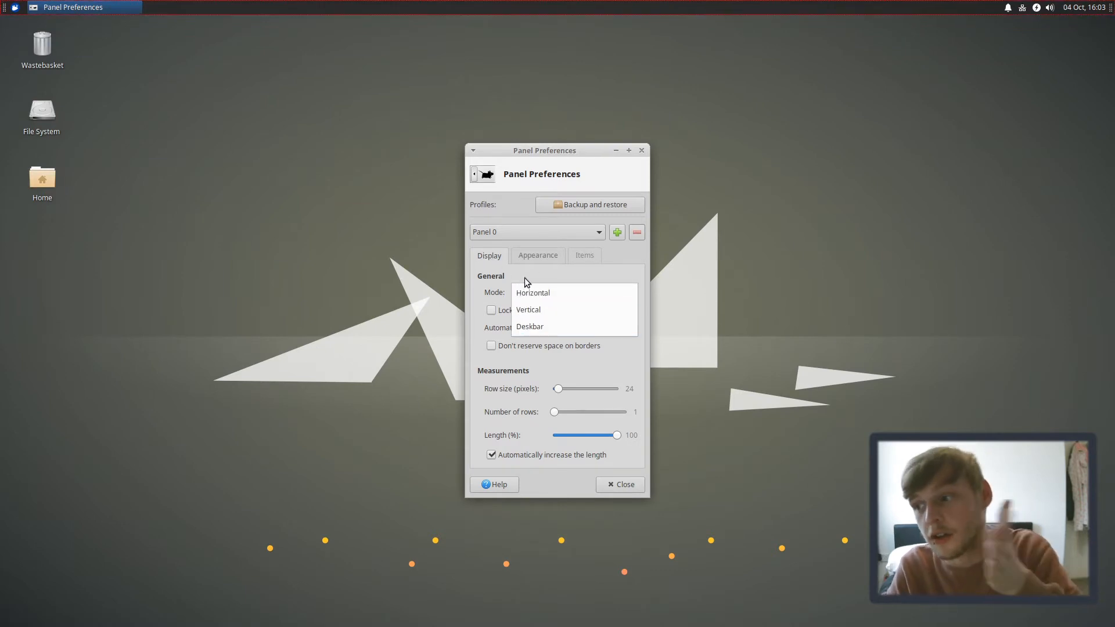
pyautogui.click(532, 292)
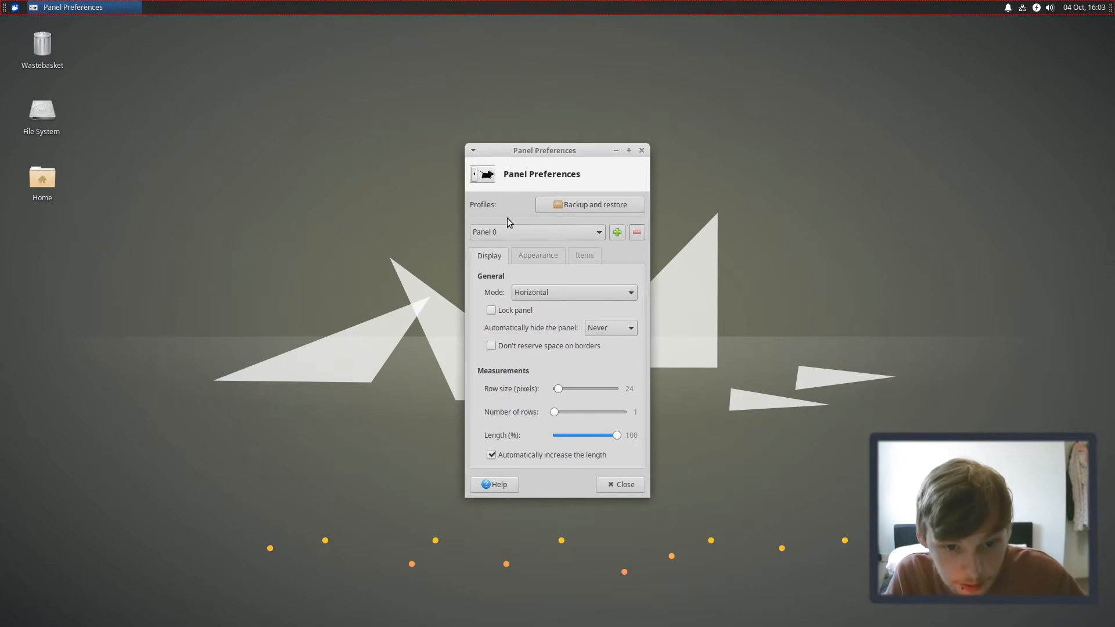
pyautogui.moveTo(505, 261)
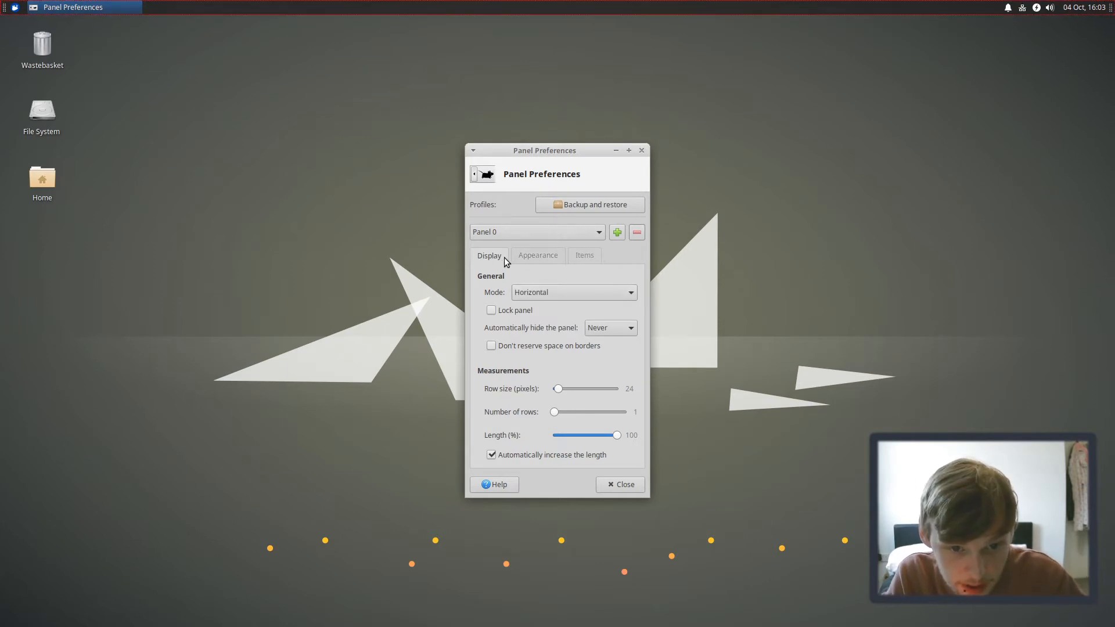
# Step: Remove the Window Buttons item from the panel's Items list and confirm
pyautogui.click(583, 255)
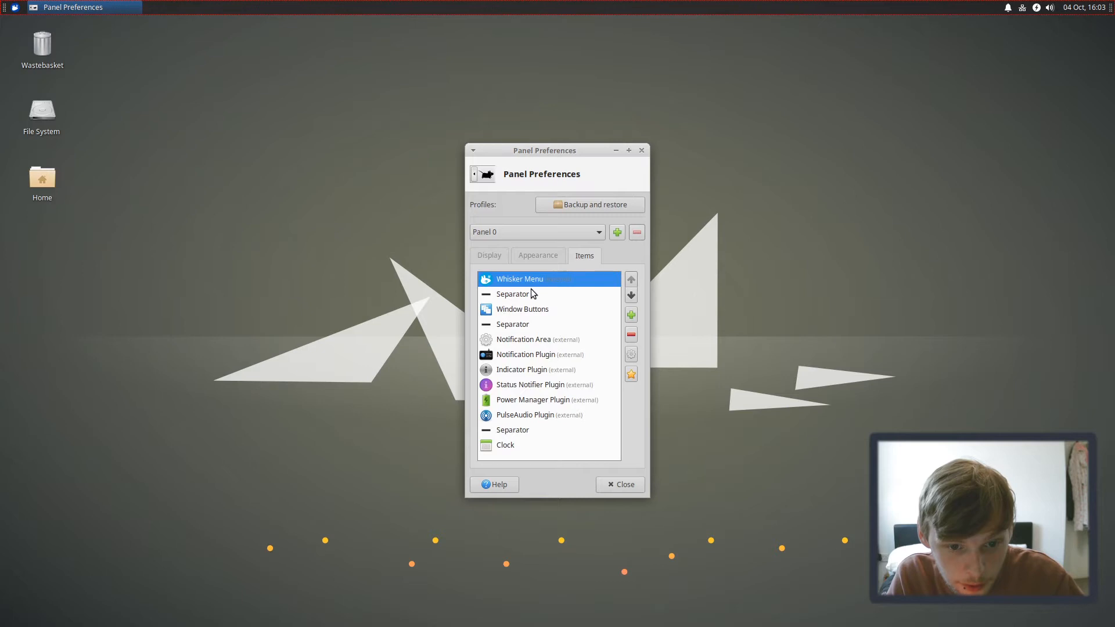
pyautogui.click(522, 309)
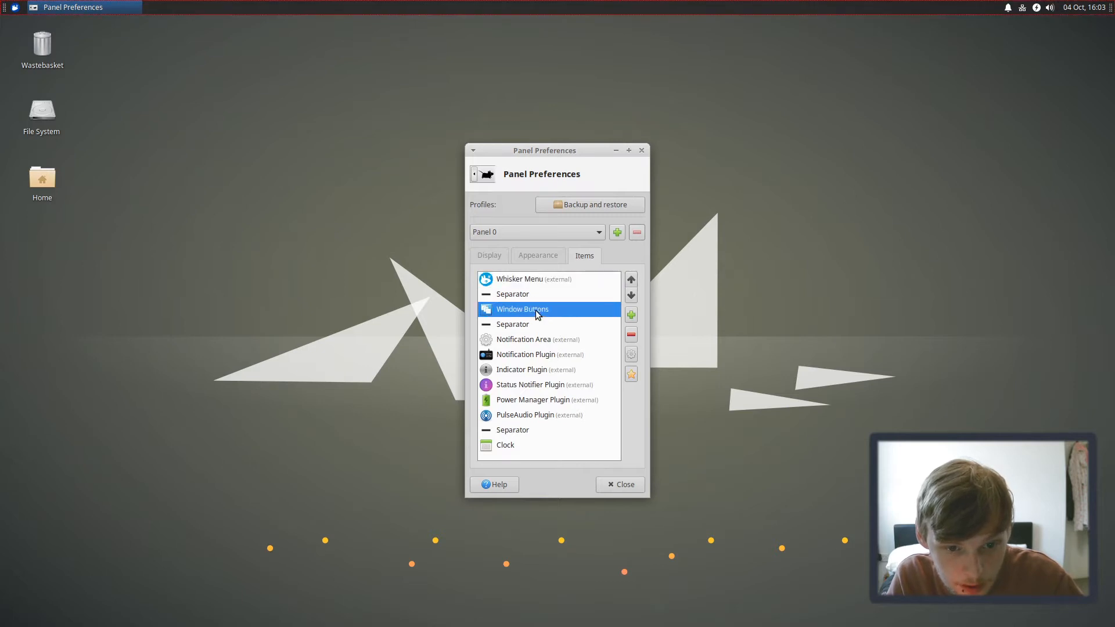
pyautogui.click(630, 334)
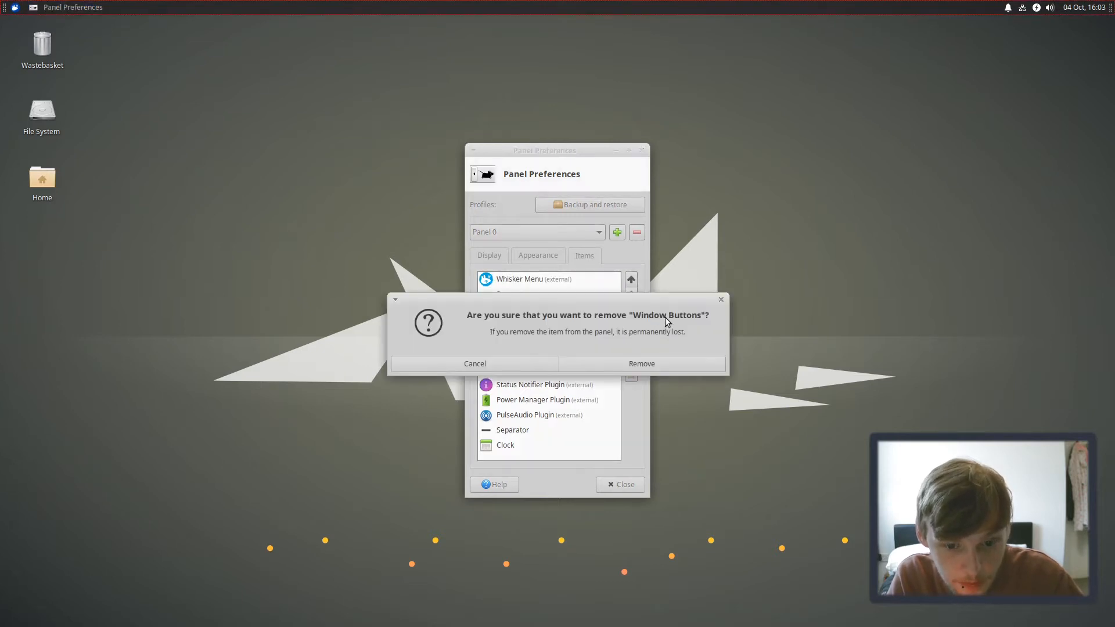
pyautogui.click(640, 364)
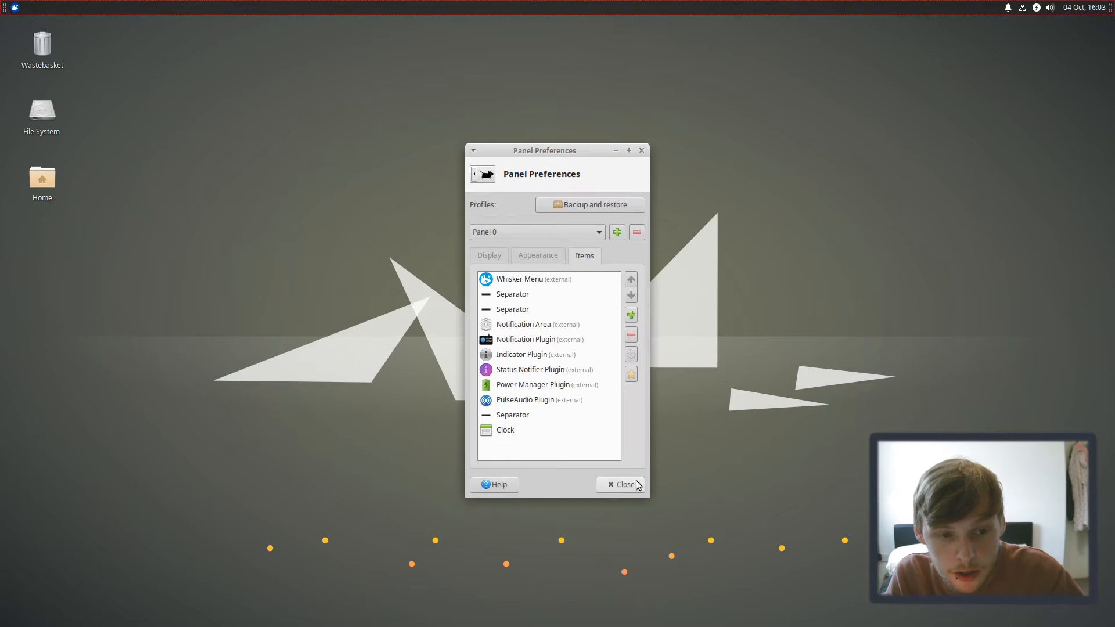
# Step: Close Panel Preferences and restore the Xubuntu VirtualBox window from the host taskbar
pyautogui.click(623, 484)
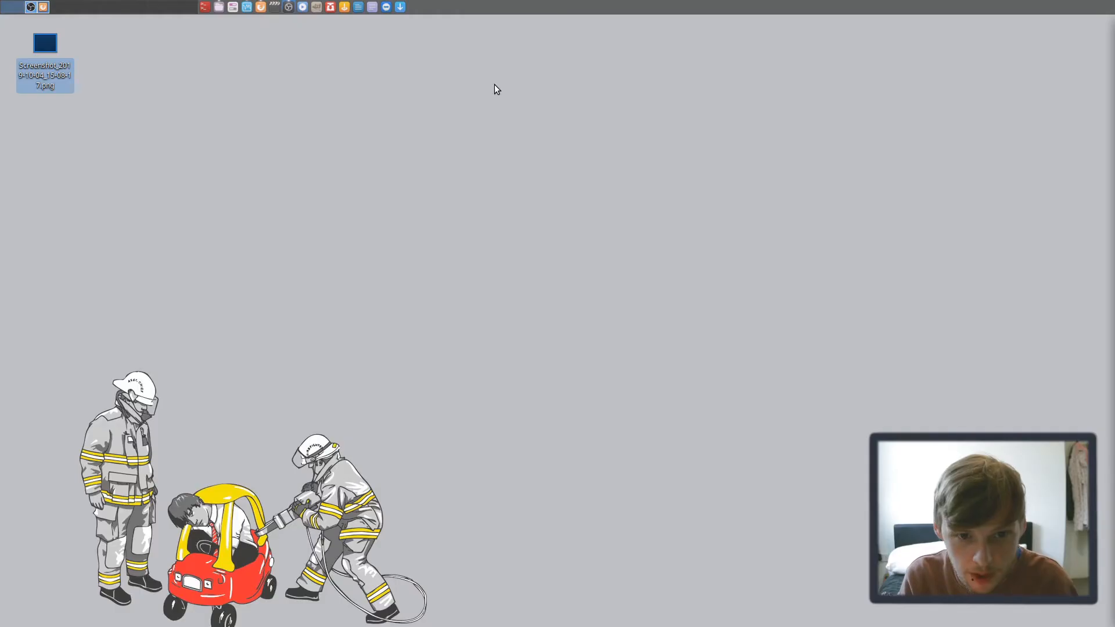
pyautogui.click(414, 6)
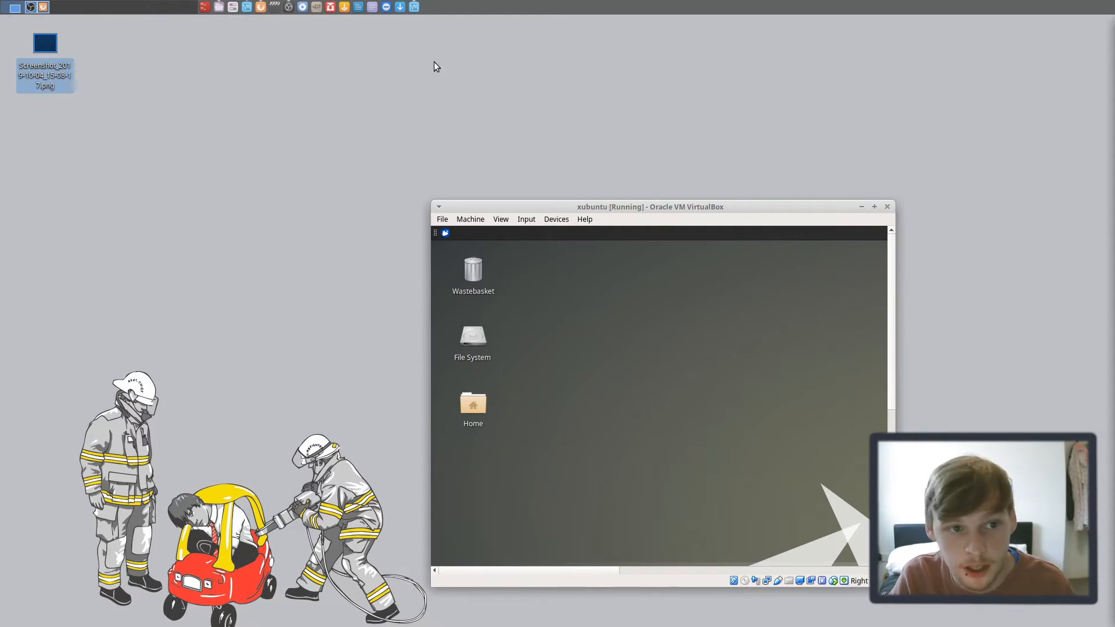
pyautogui.moveTo(396, 134)
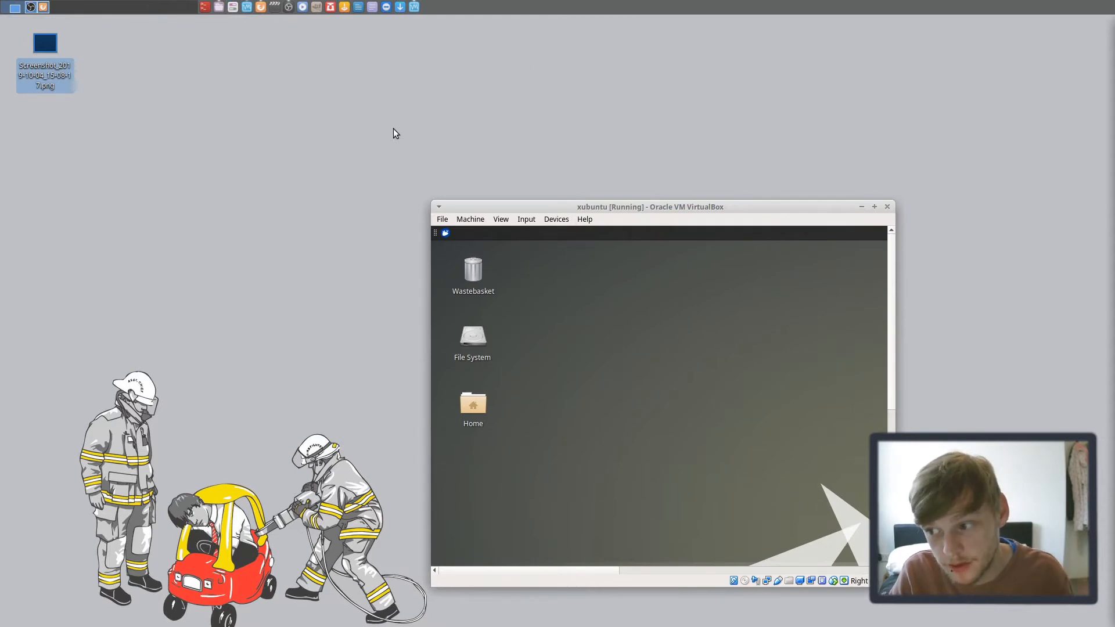
pyautogui.moveTo(535, 174)
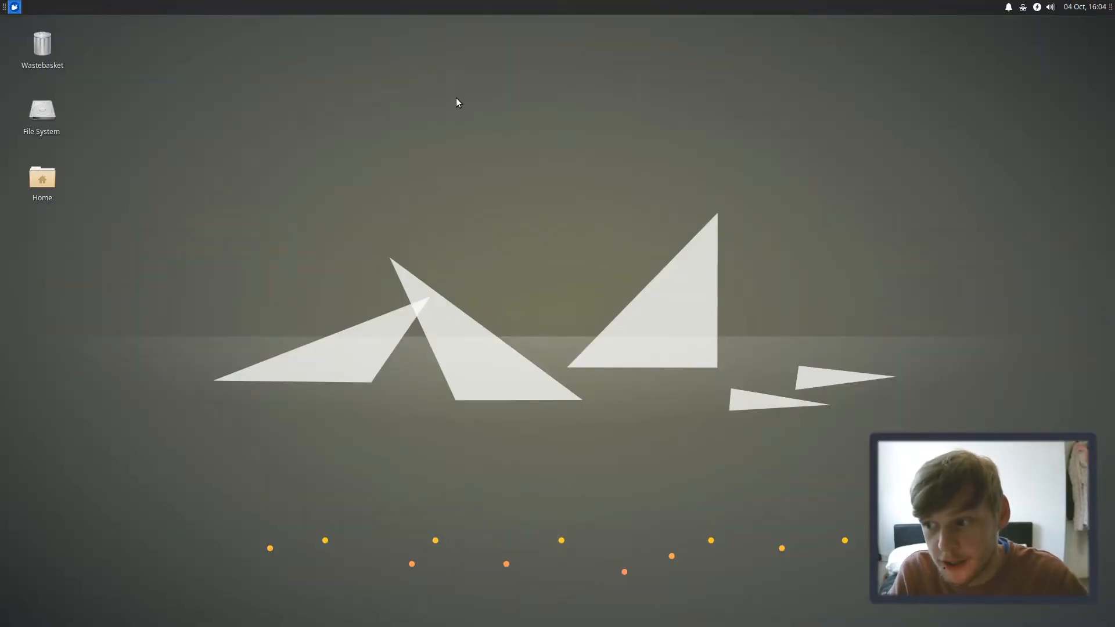
pyautogui.moveTo(626, 79)
pyautogui.write('sudo')
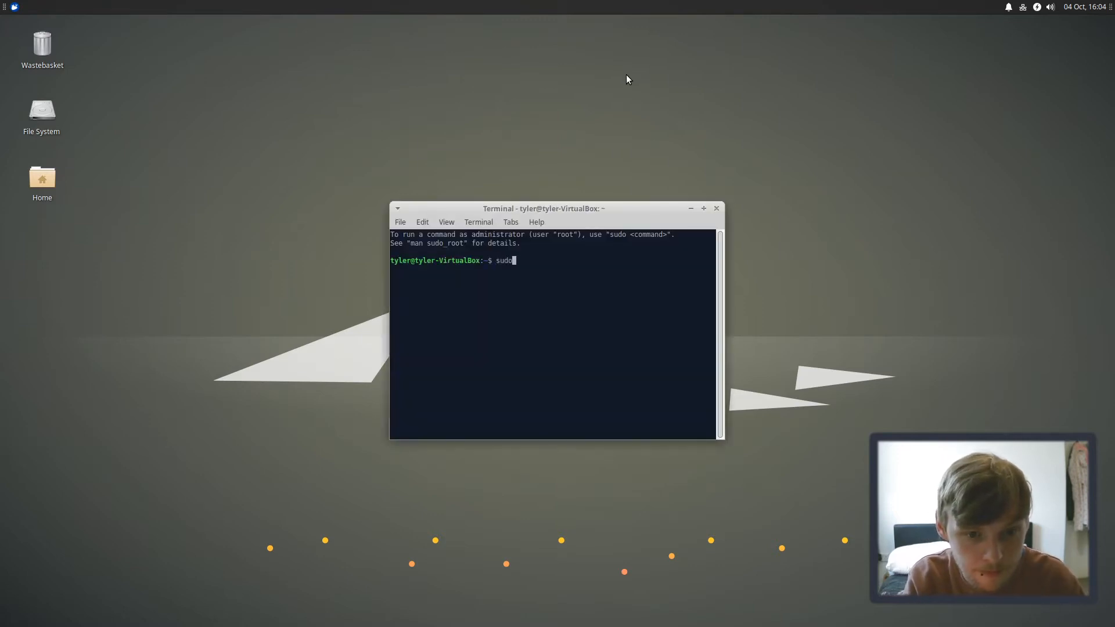
# Step: Run sudo apt install -y plank in the terminal and enter the password
pyautogui.write('apt install')
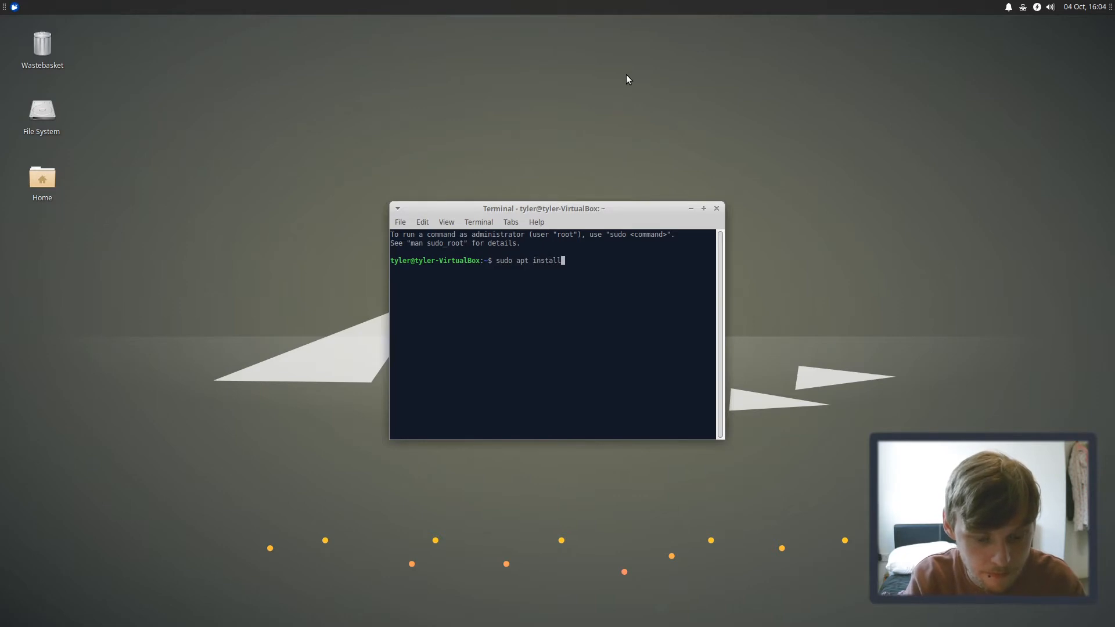
pyautogui.press('Return')
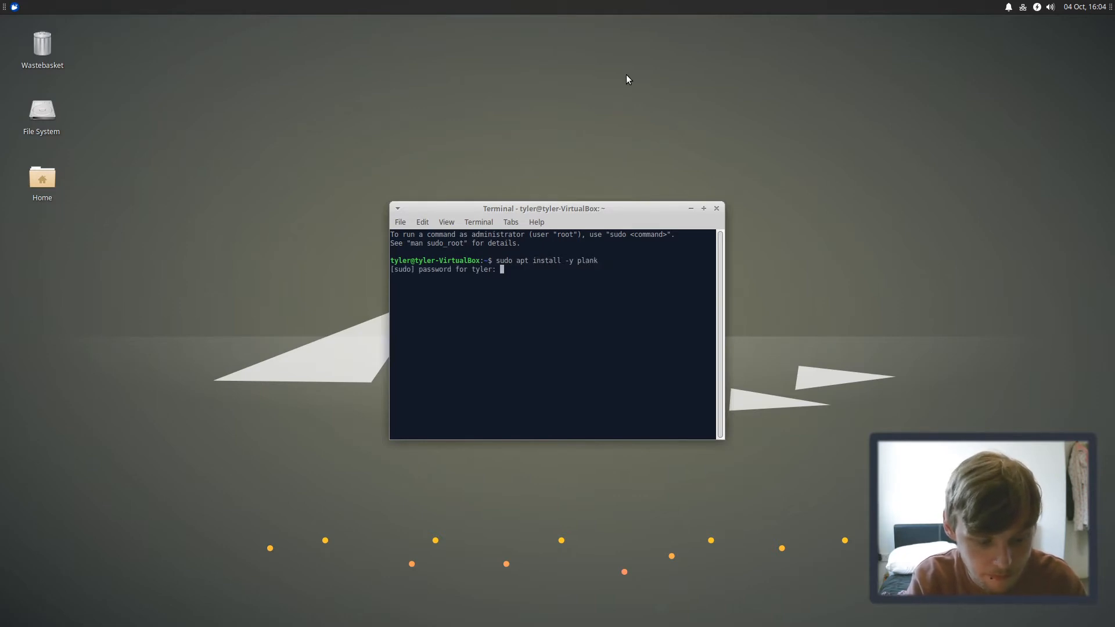
pyautogui.press('Return')
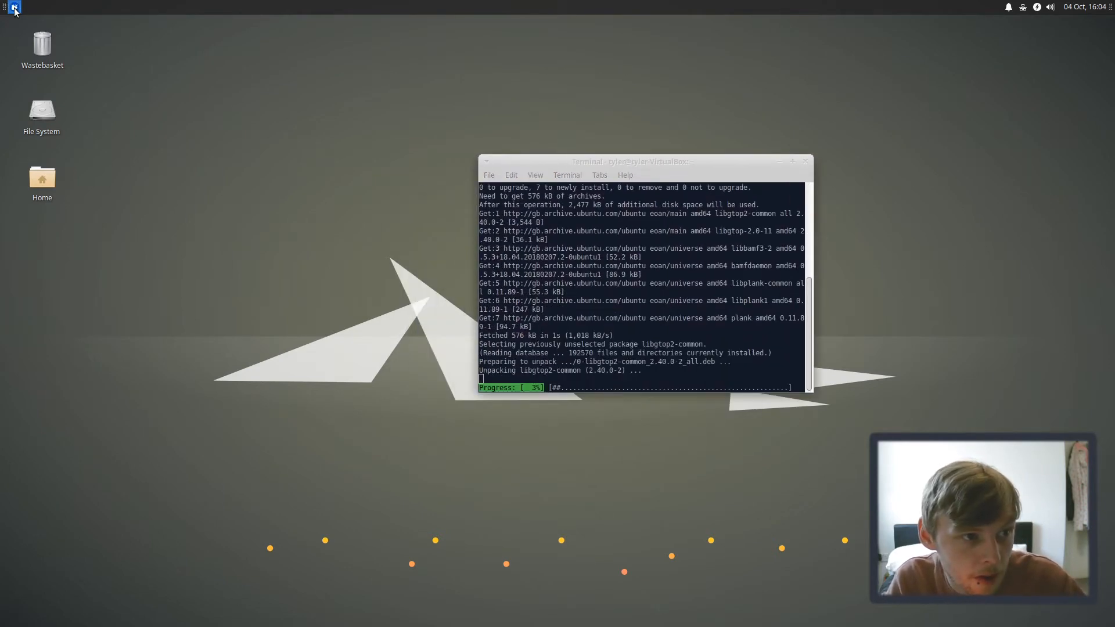
# Step: Launch Thunar from Accessories and view its Help > About version information
pyautogui.click(13, 7)
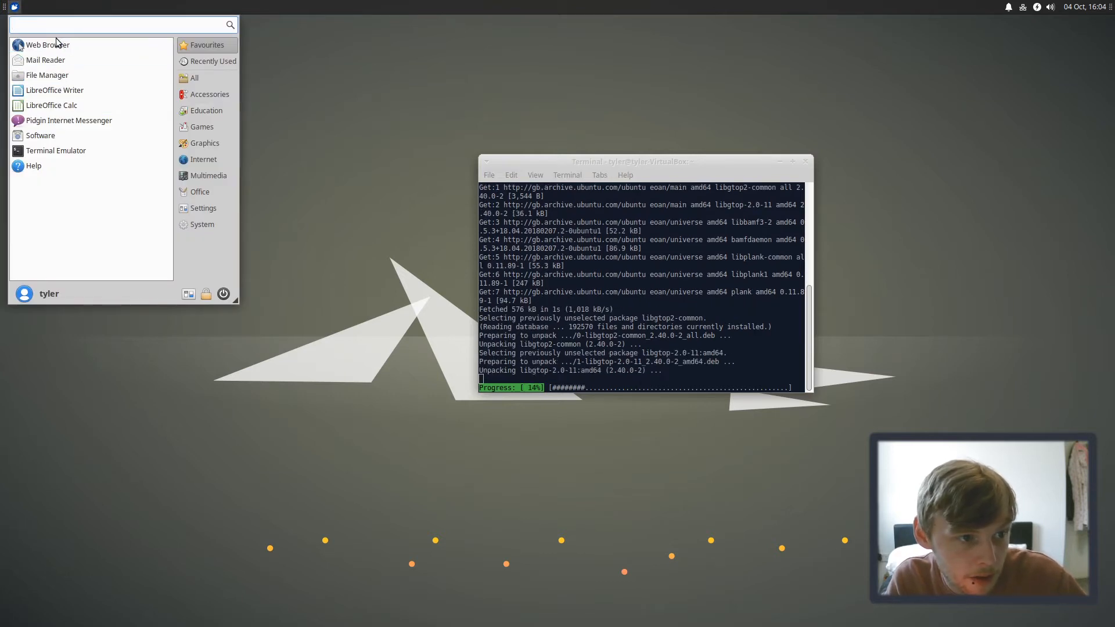
pyautogui.moveTo(210, 95)
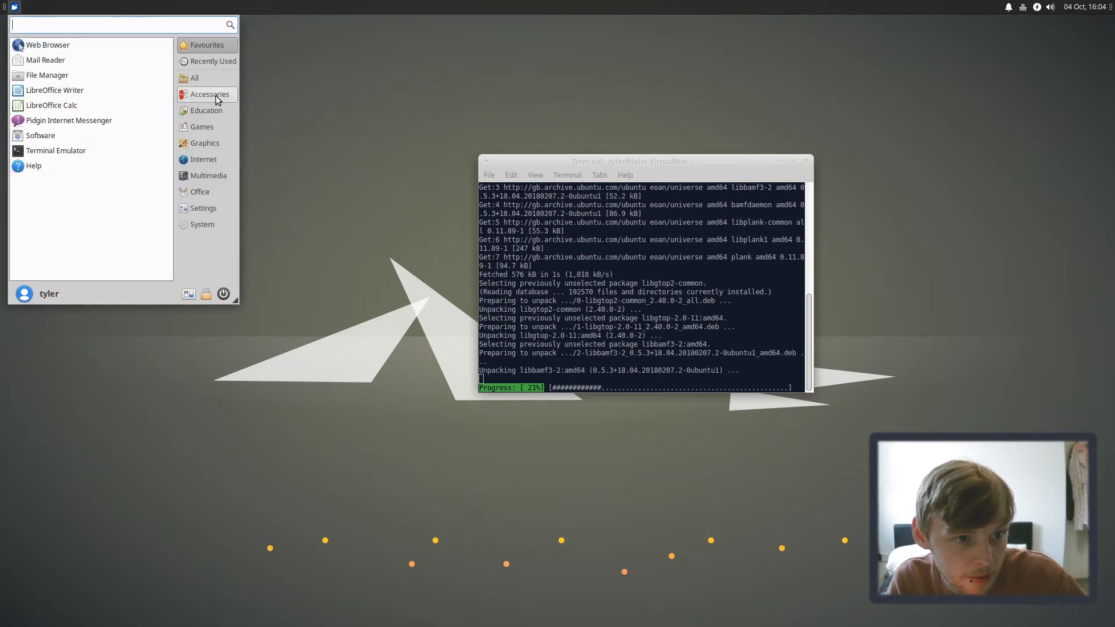
pyautogui.click(210, 94)
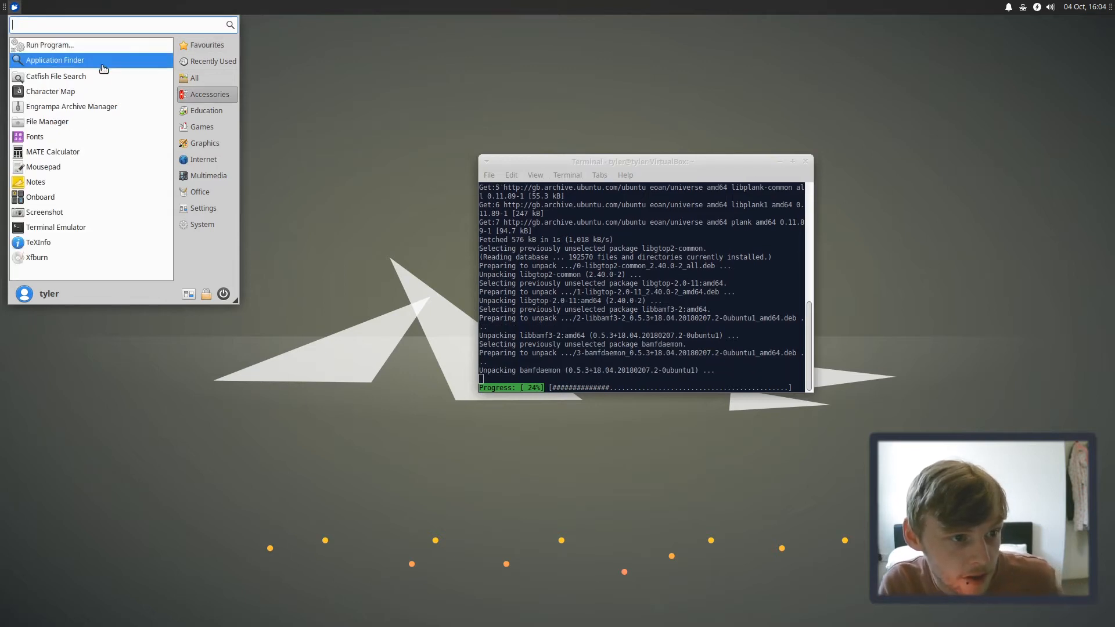
pyautogui.moveTo(86, 121)
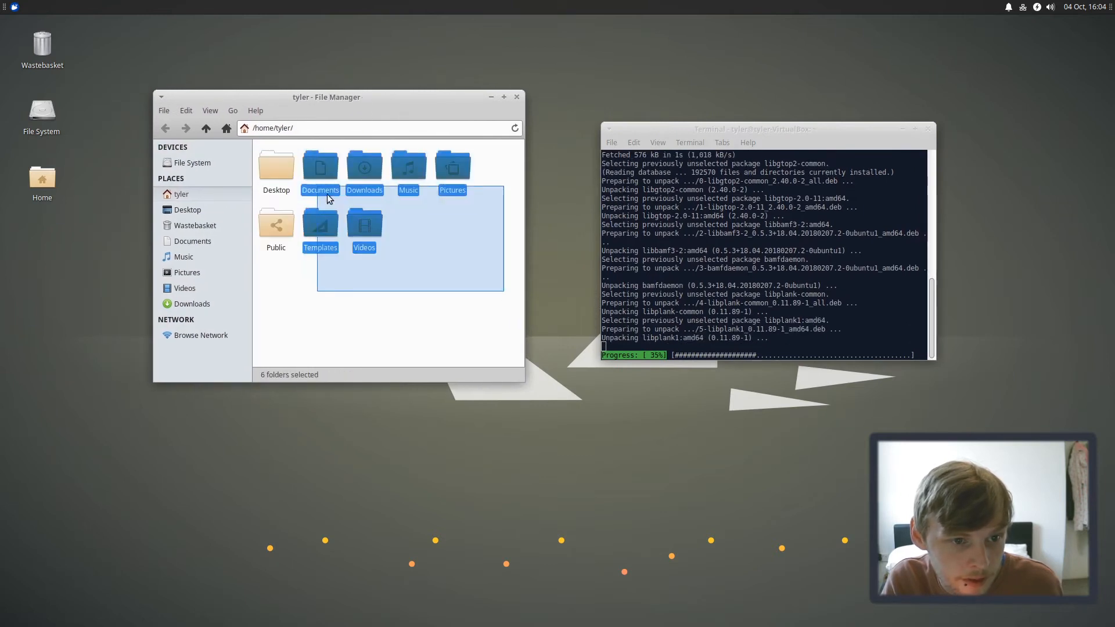
pyautogui.click(363, 228)
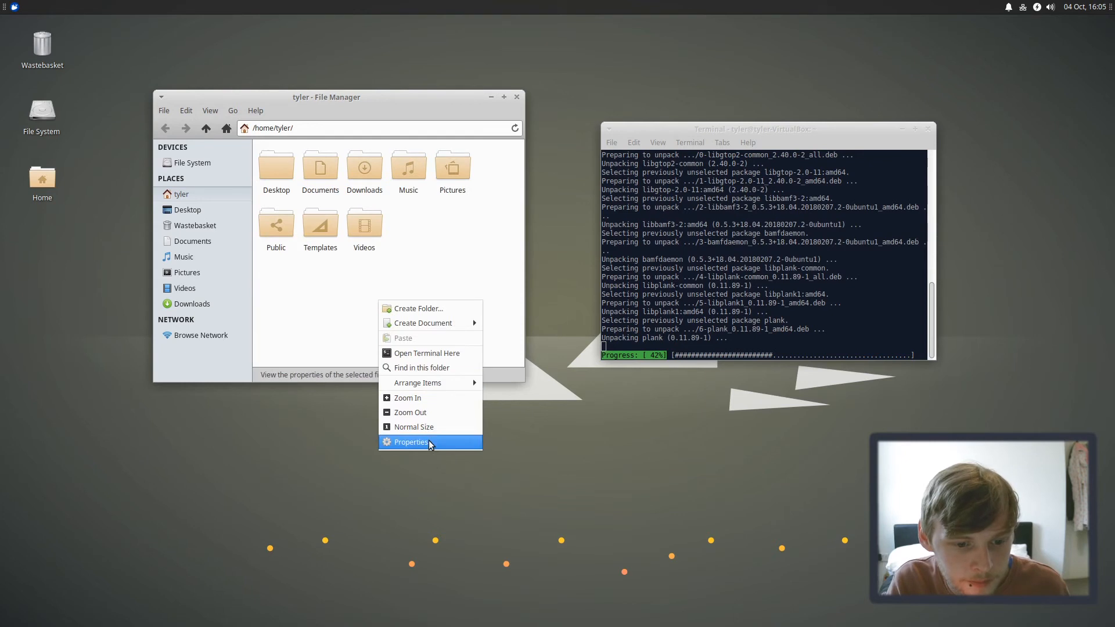
pyautogui.click(255, 111)
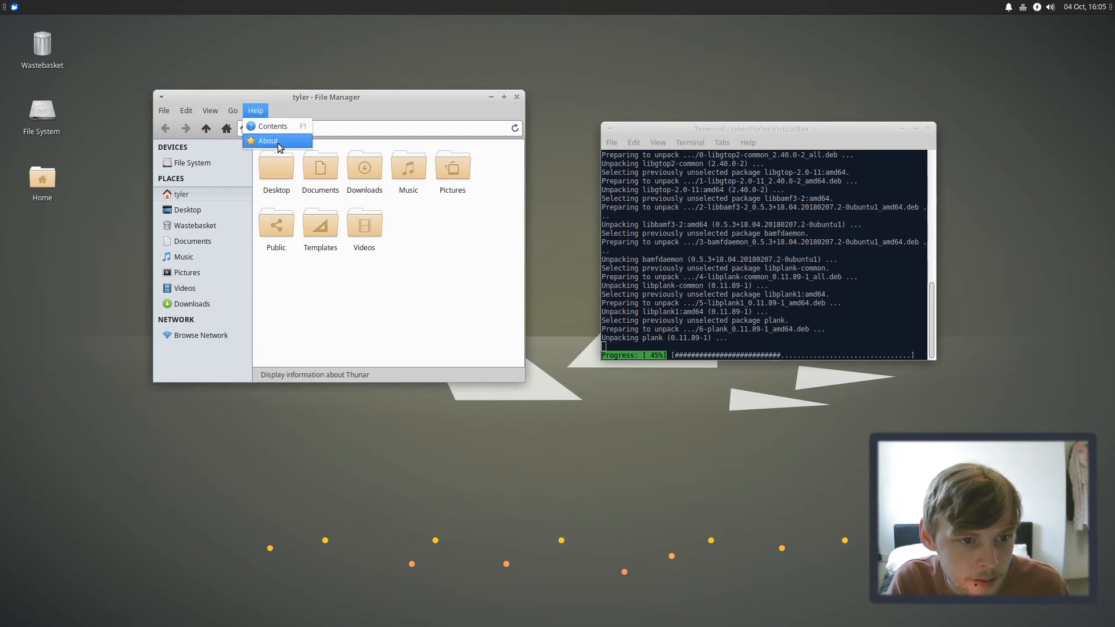
pyautogui.click(269, 140)
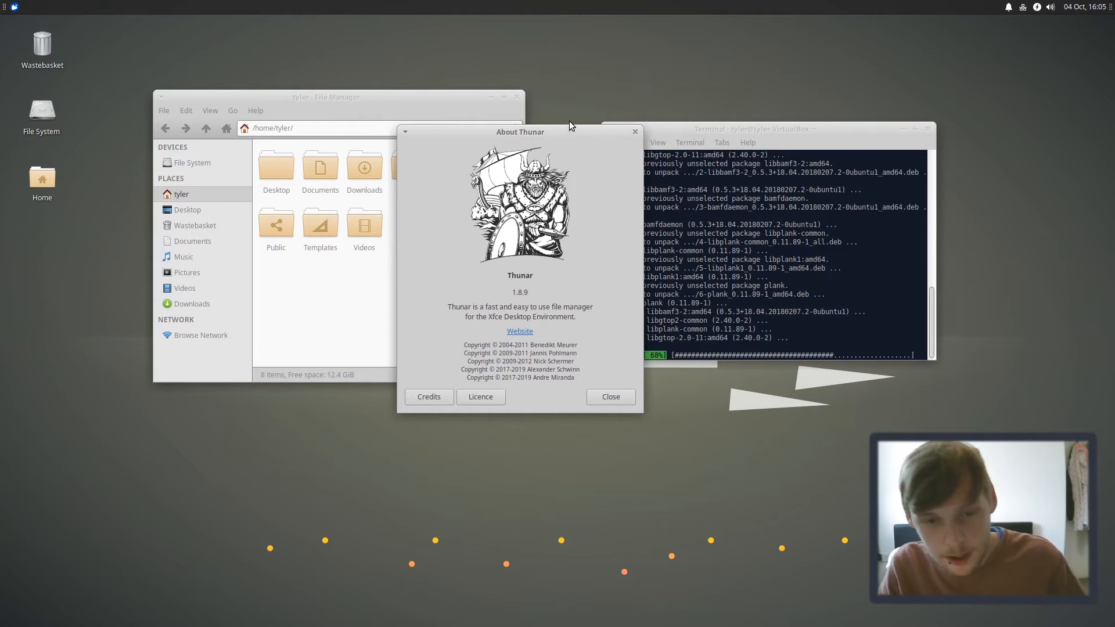
# Step: Open Templates in a new tab, close that tab, then close Thunar
pyautogui.rightClick(319, 221)
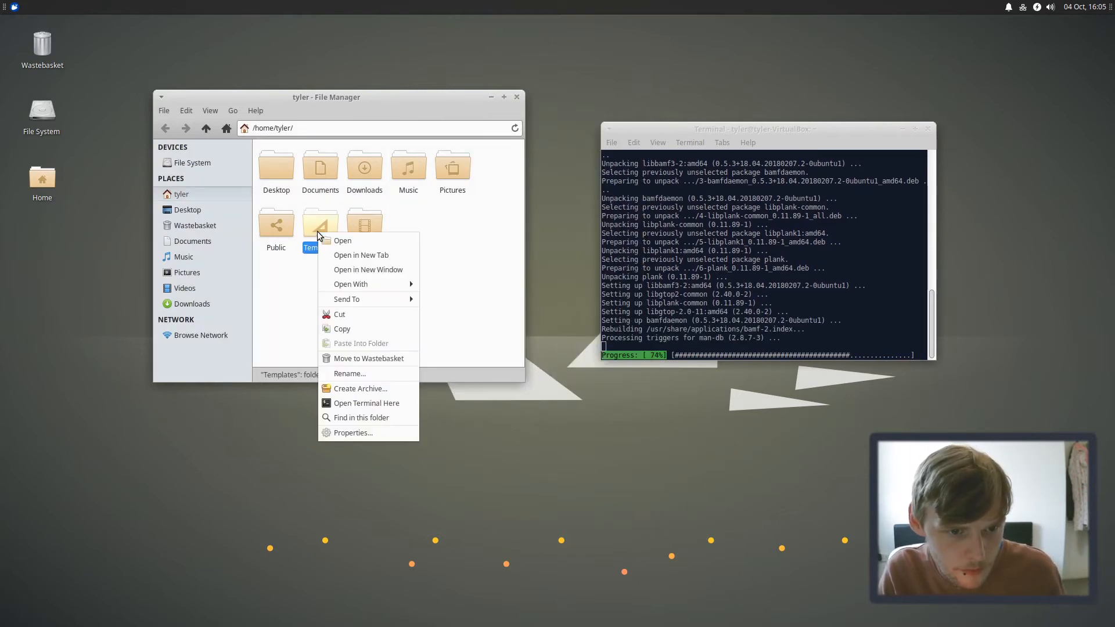
pyautogui.click(361, 255)
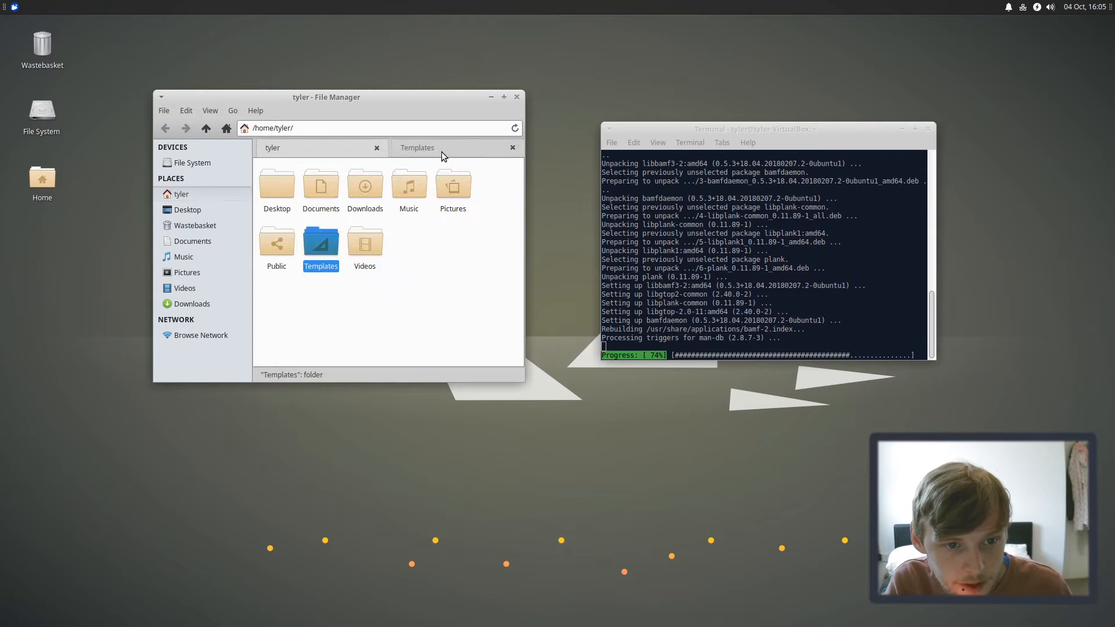
pyautogui.click(512, 147)
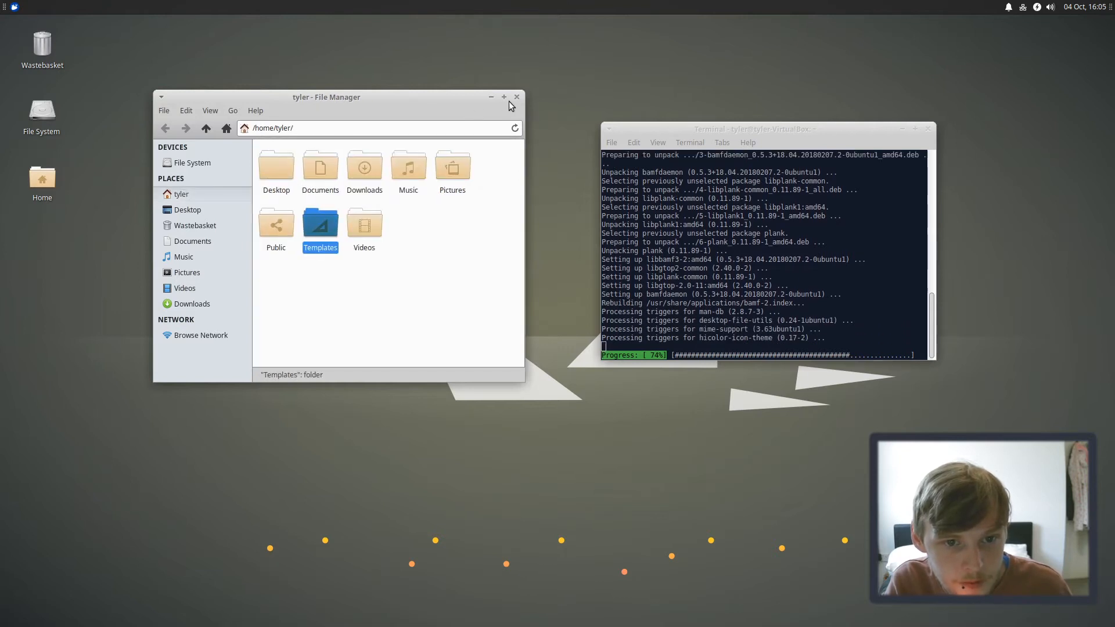
pyautogui.click(13, 7)
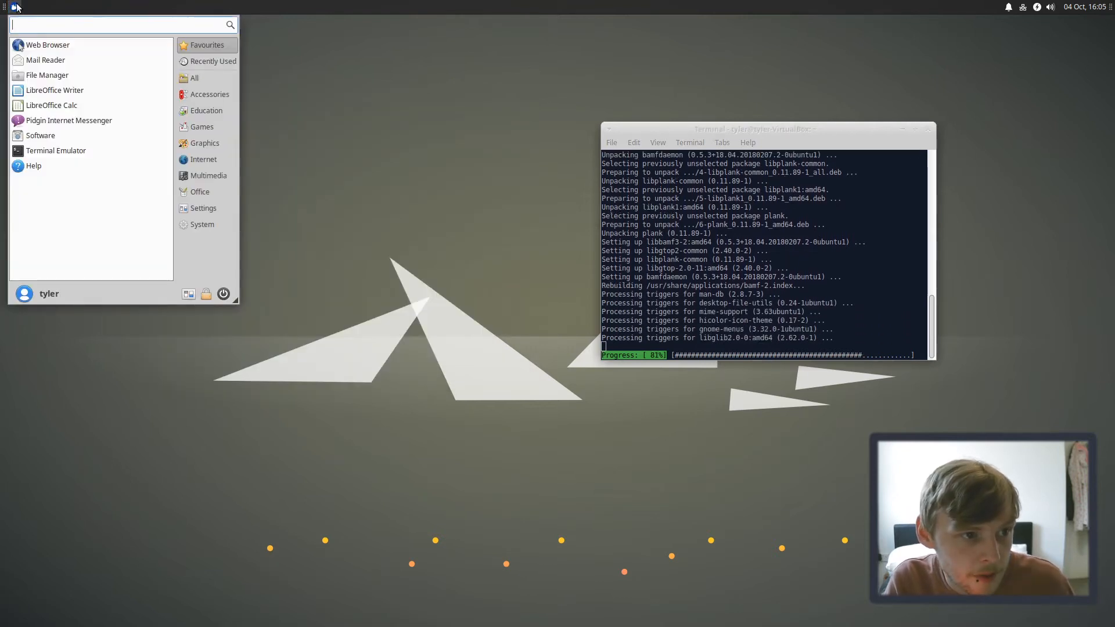
# Step: Step through the Games, Graphics, Internet, Multimedia and Office app lists in Whisker Menu
pyautogui.click(208, 94)
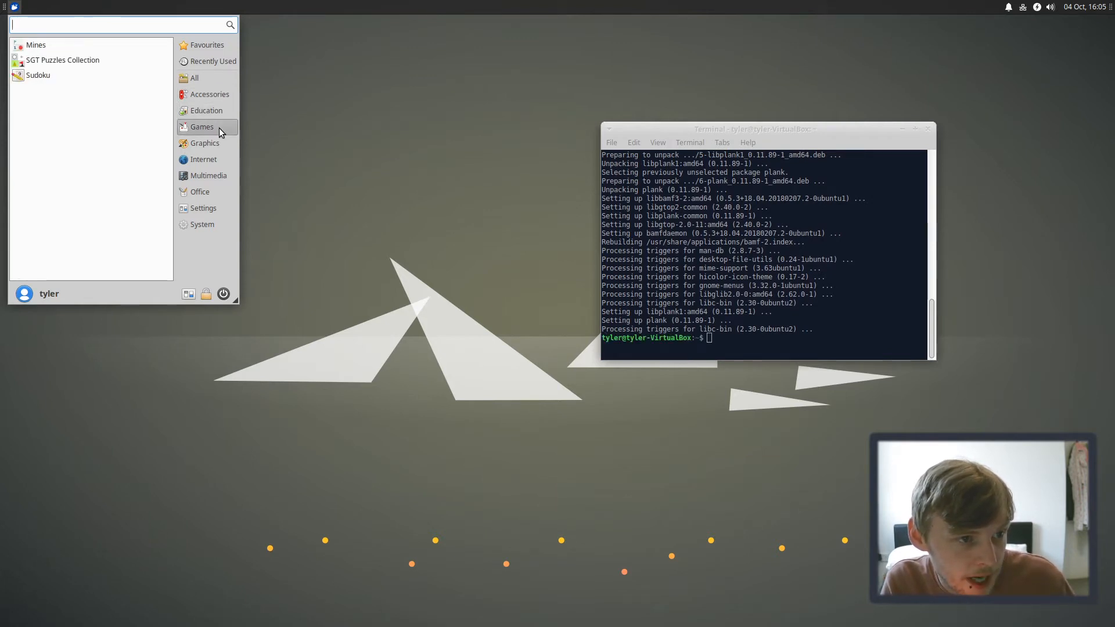
pyautogui.moveTo(202, 143)
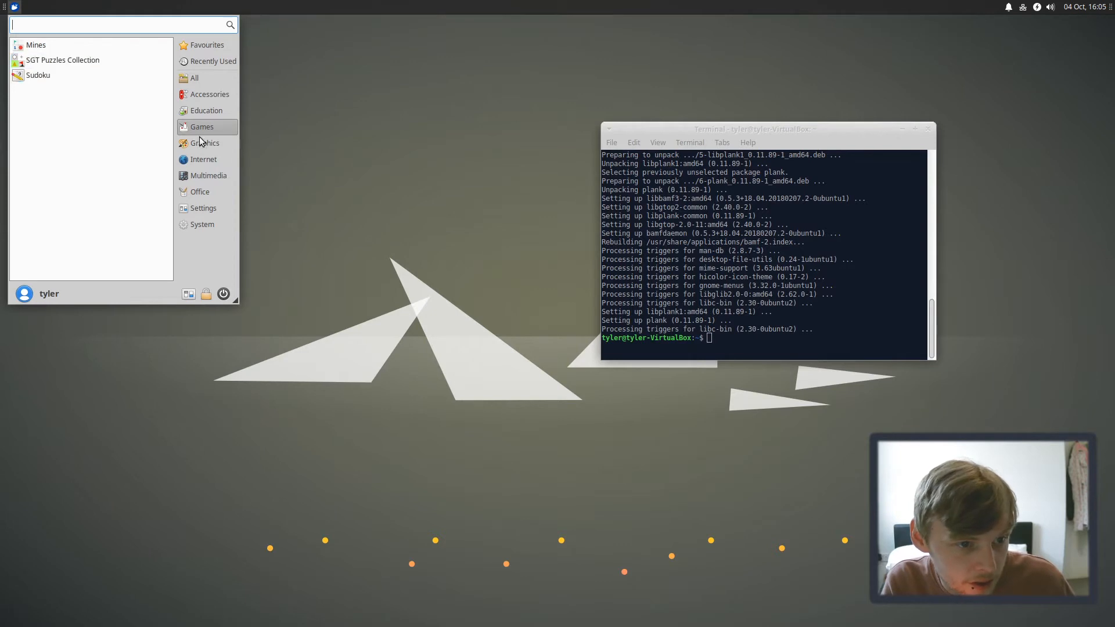
pyautogui.click(205, 143)
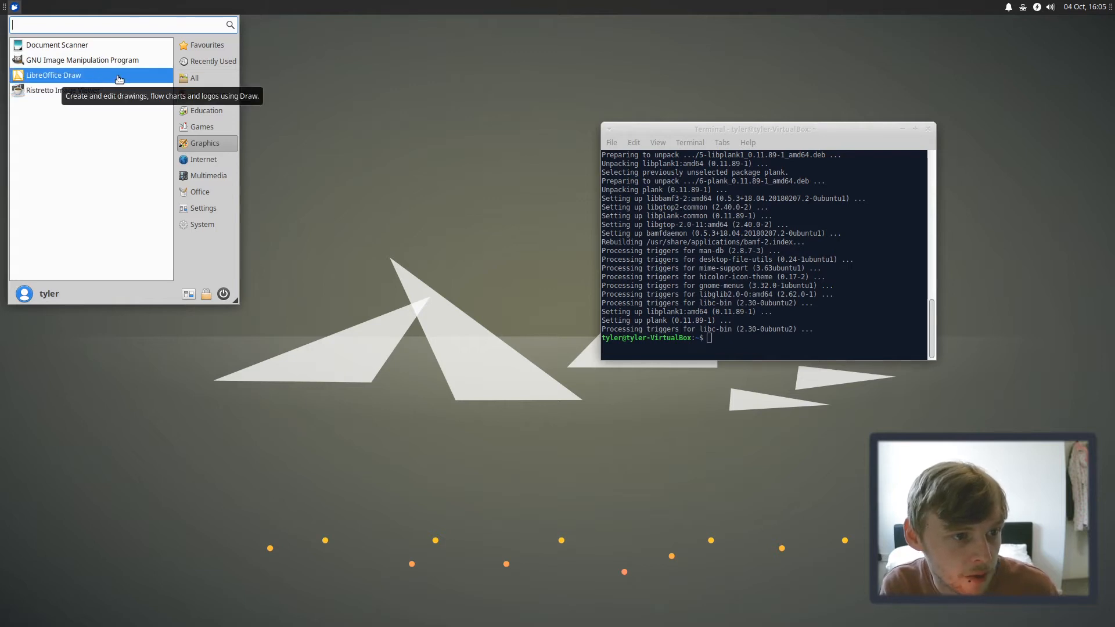
pyautogui.click(204, 159)
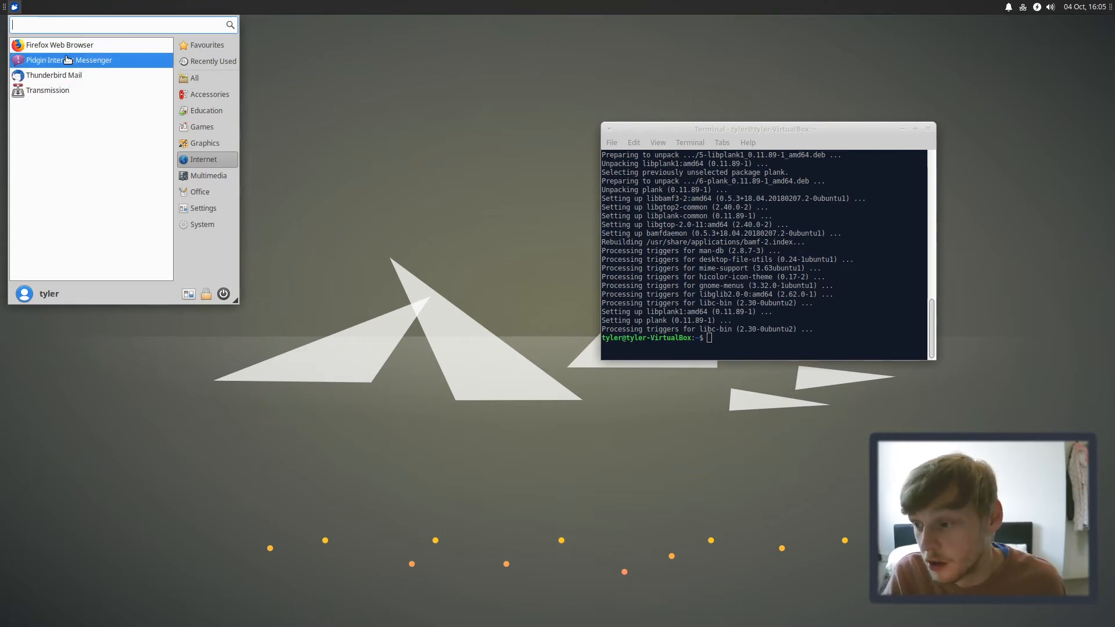
pyautogui.moveTo(70, 60)
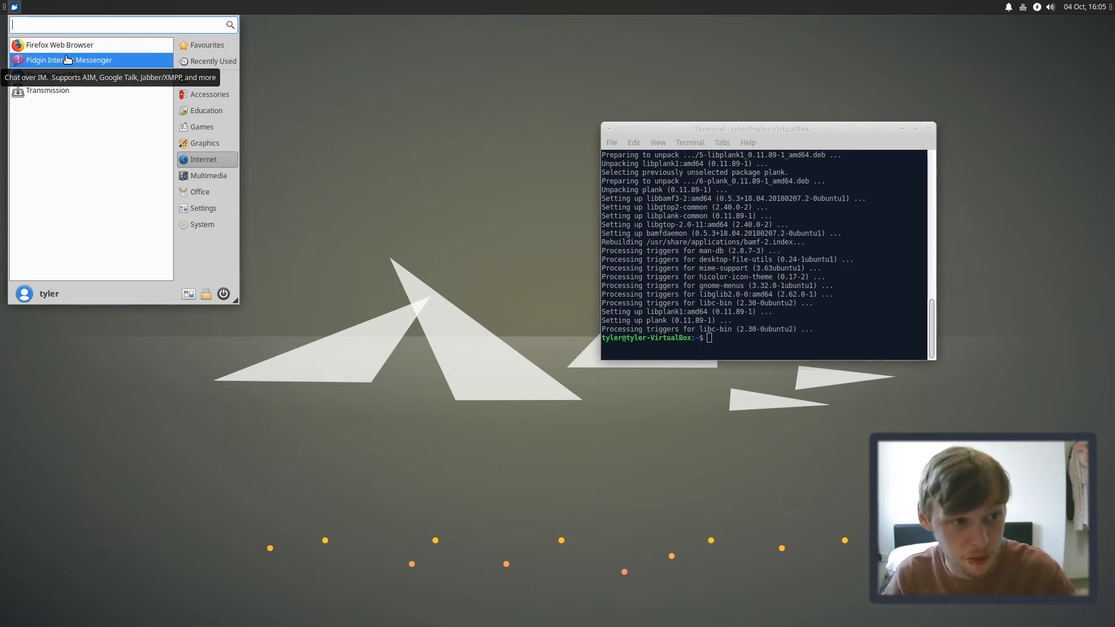
pyautogui.moveTo(44, 89)
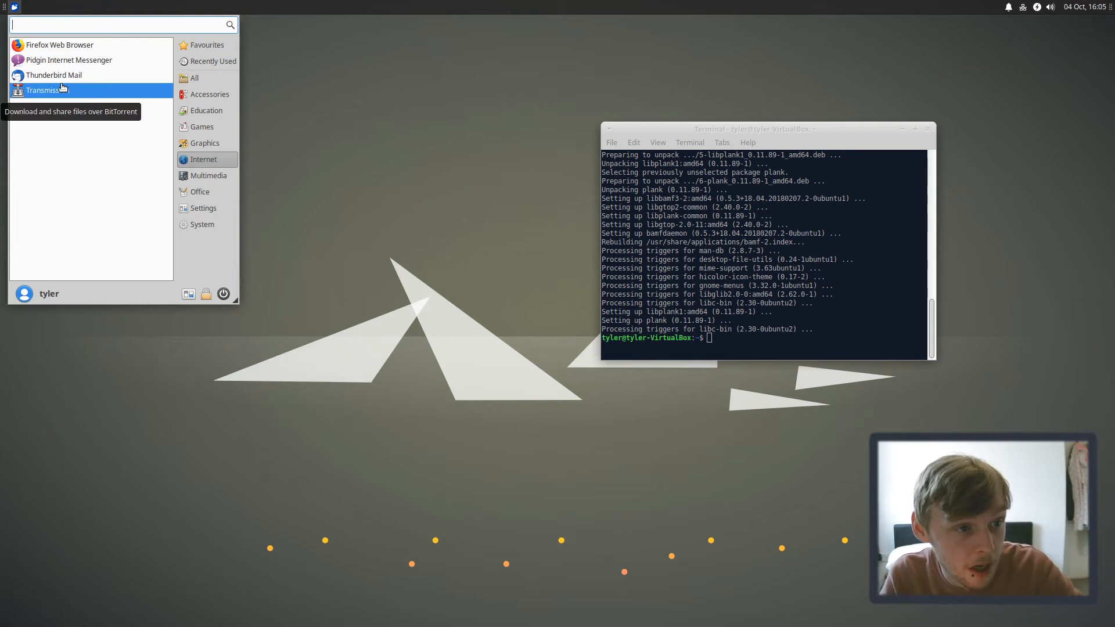
pyautogui.moveTo(222, 110)
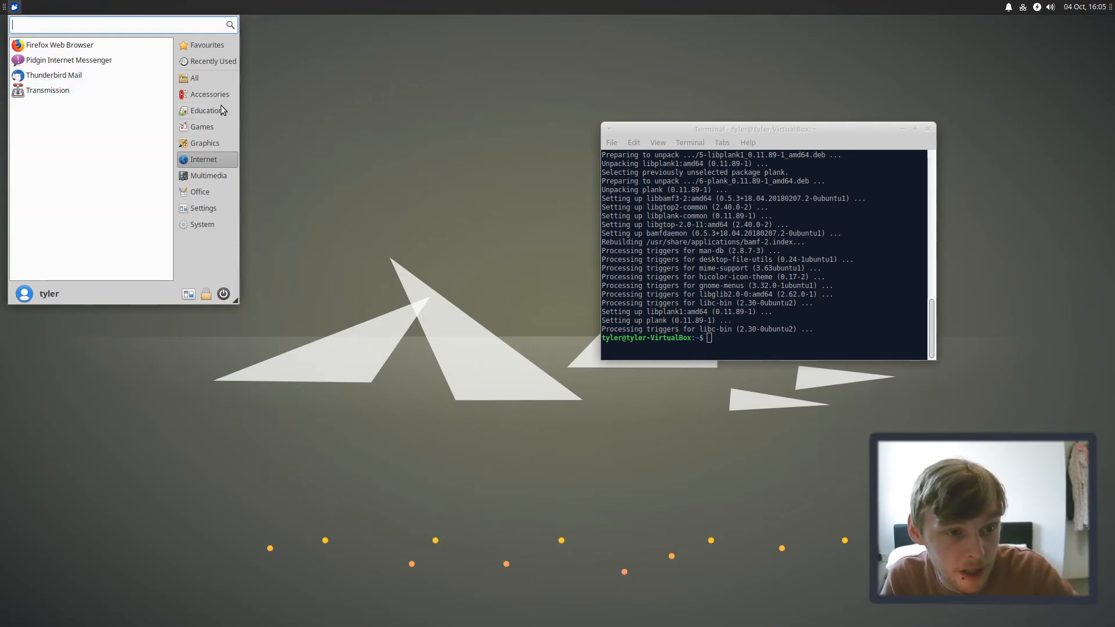
pyautogui.click(209, 176)
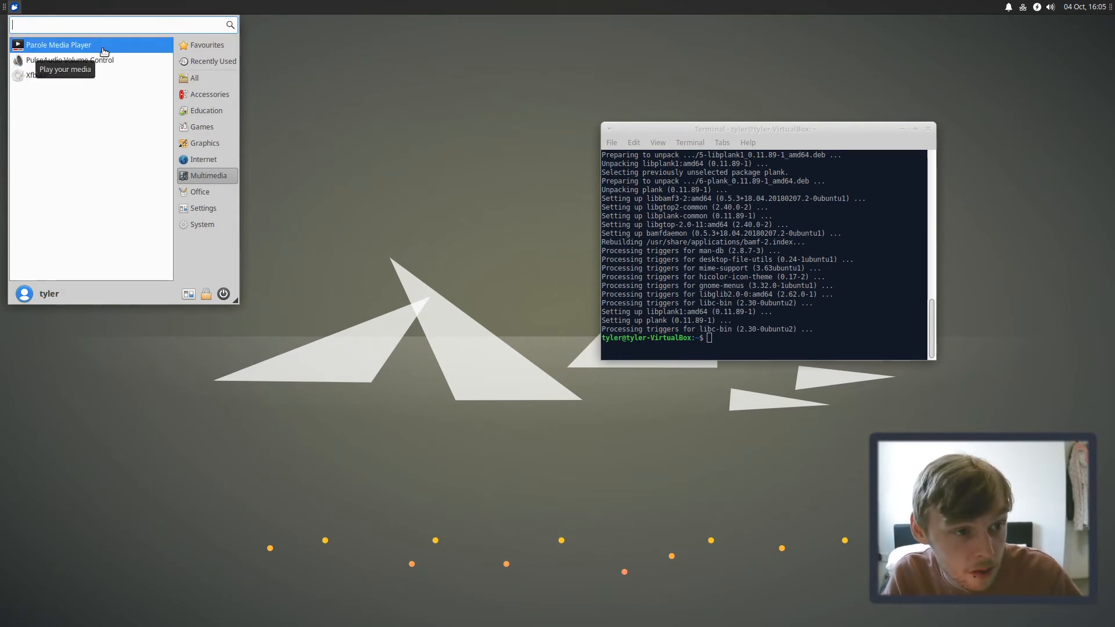
pyautogui.moveTo(201, 192)
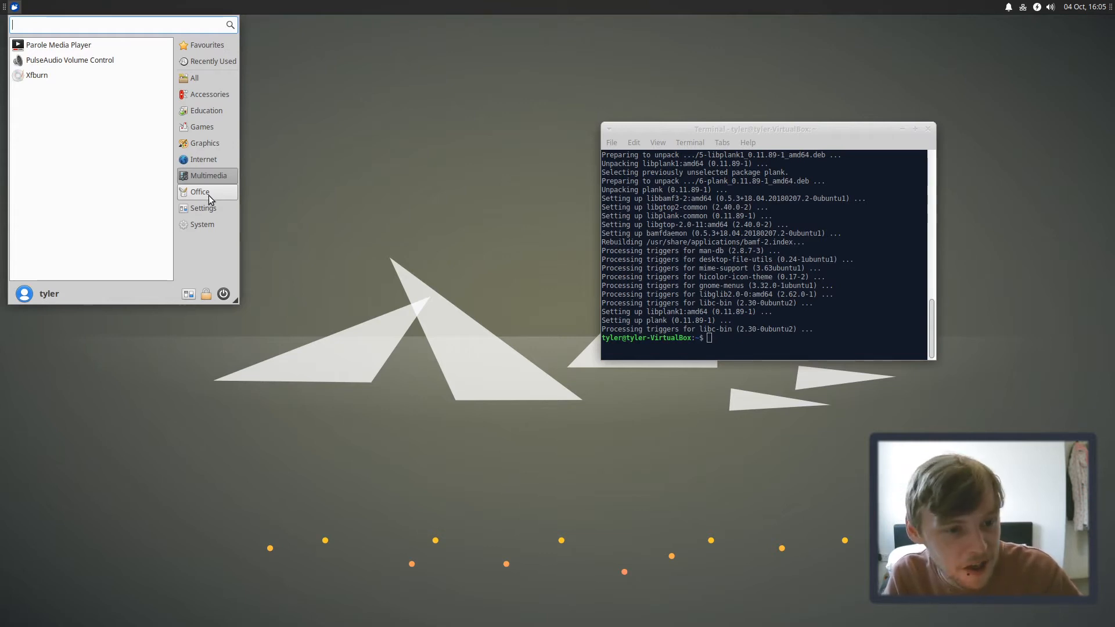
pyautogui.click(199, 191)
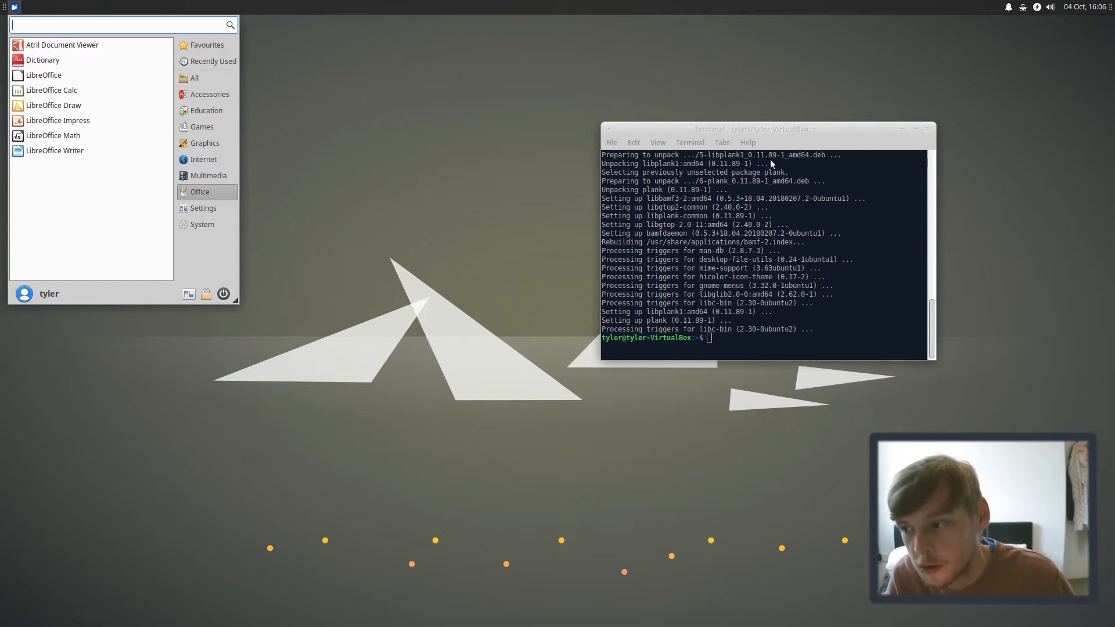
pyautogui.moveTo(665, 54)
pyautogui.write('sudo apt insta')
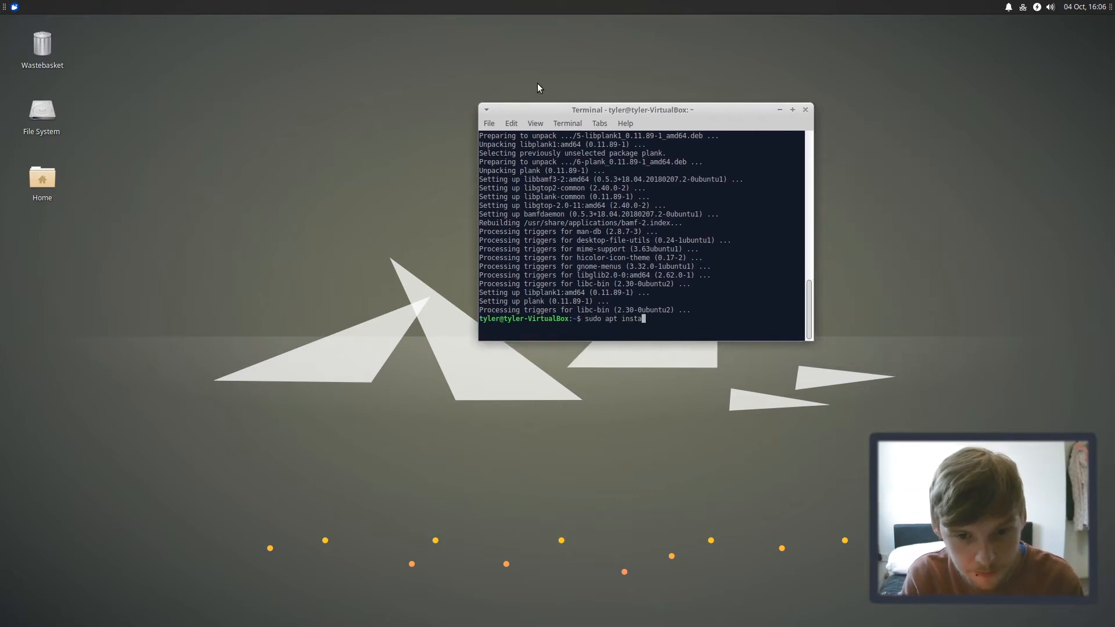
# Step: Run sudo apt install -y tmux htop in the terminal
pyautogui.write('ll')
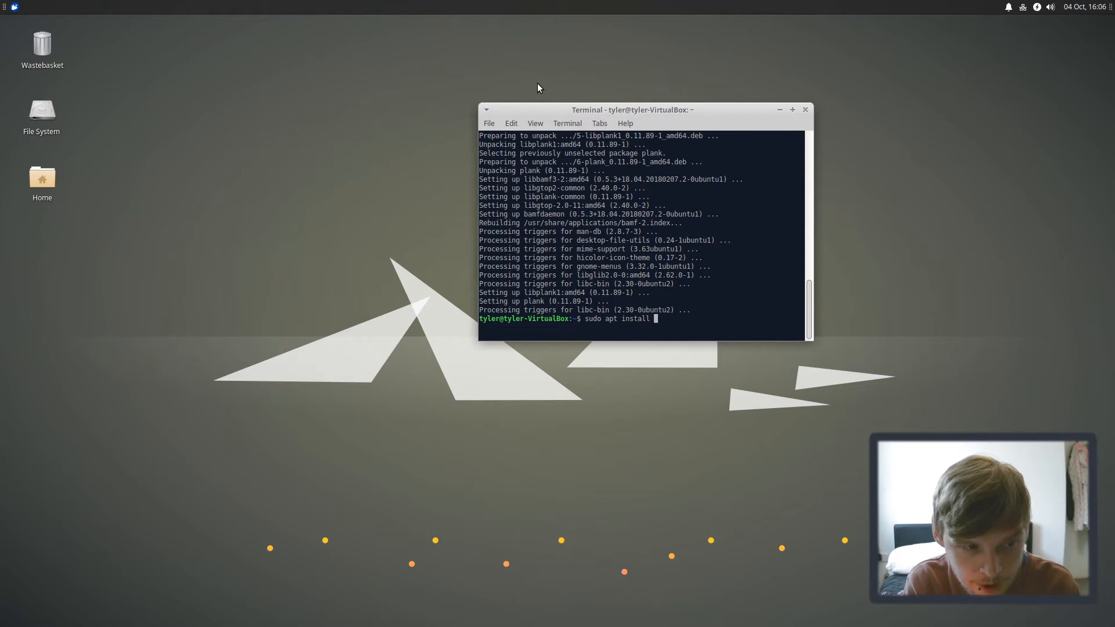
pyautogui.write('-y')
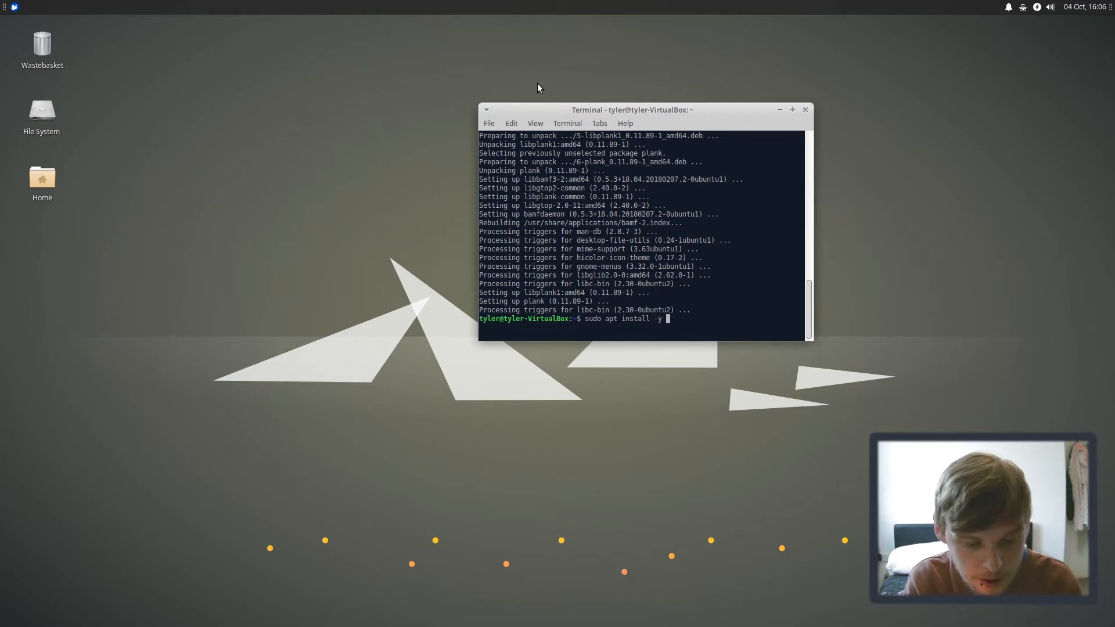
pyautogui.write('tmux')
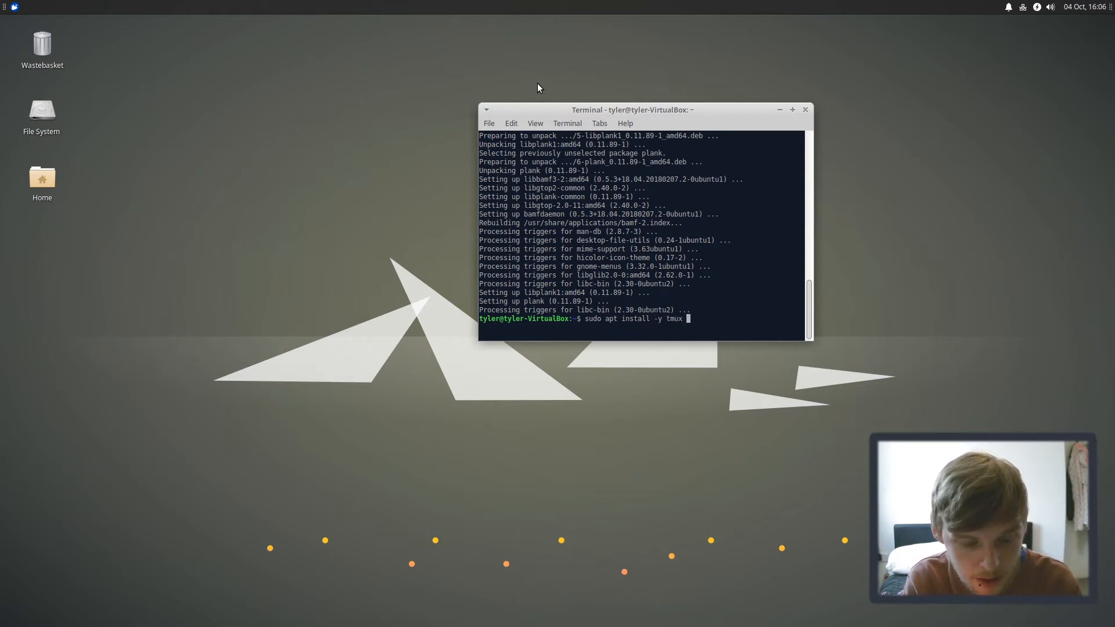
pyautogui.write('htop')
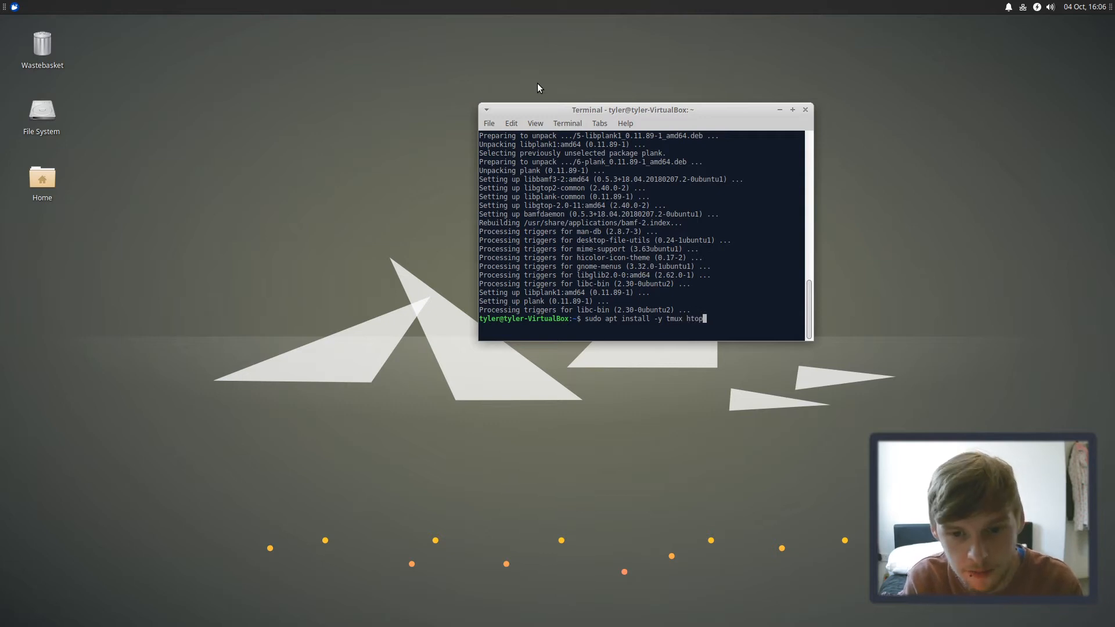
pyautogui.press('Return')
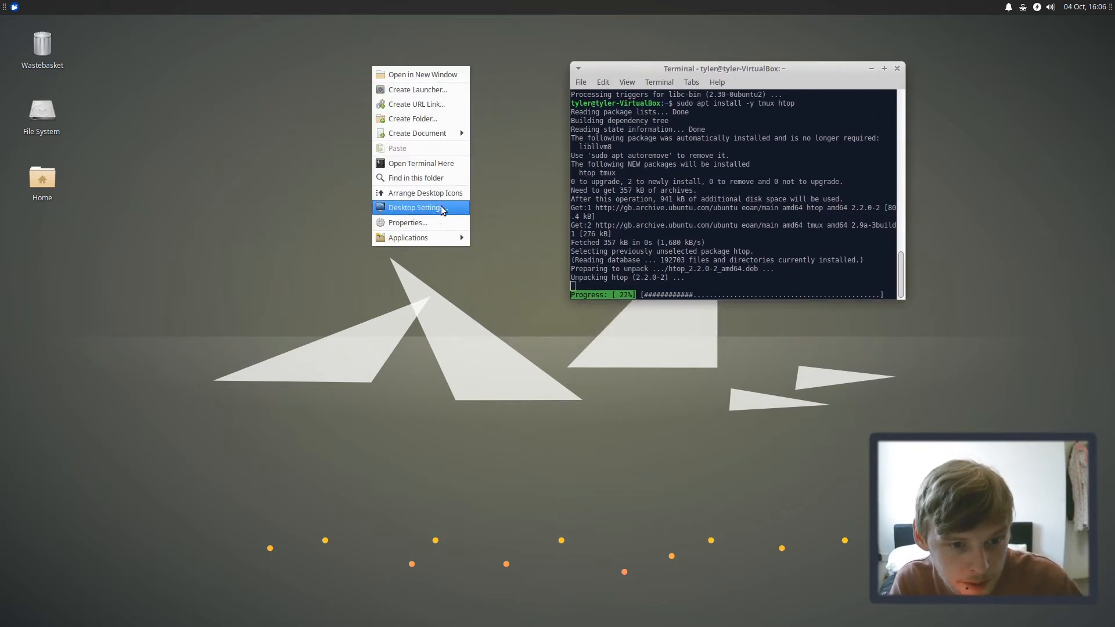
# Step: Scroll through the Desktop settings wallpaper thumbnails, then close it with the background unchanged
pyautogui.click(415, 207)
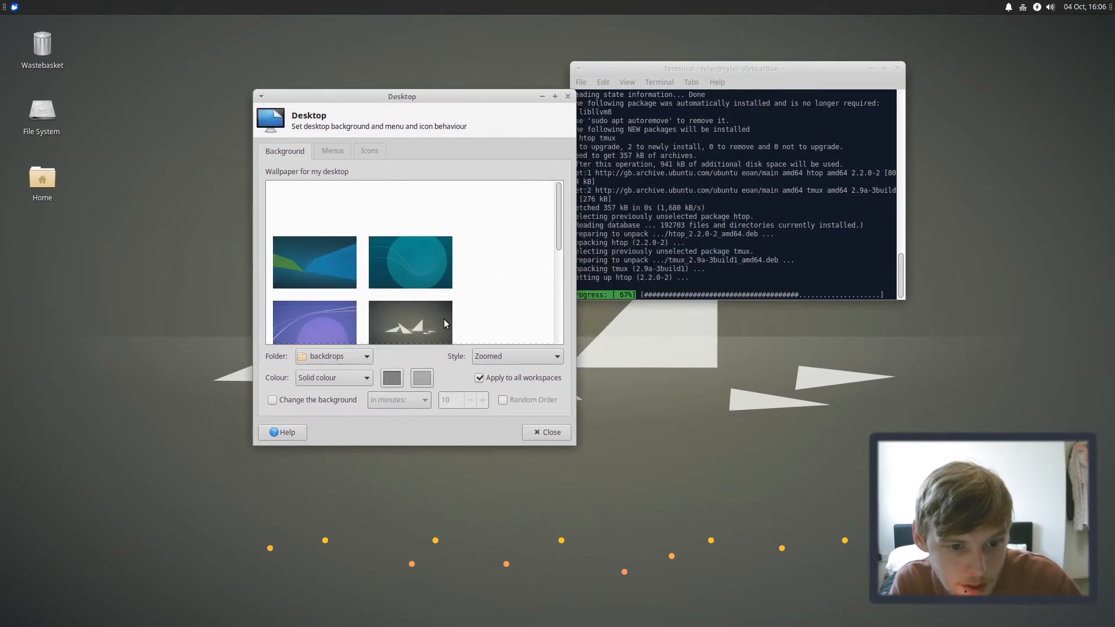
pyautogui.scroll(-3)
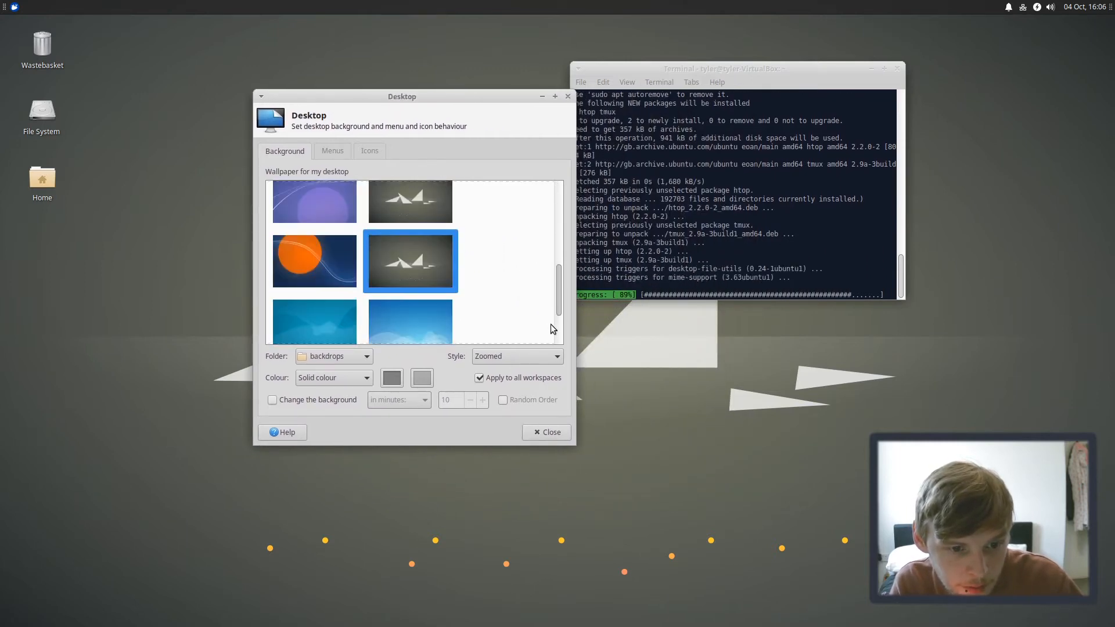
pyautogui.scroll(-3)
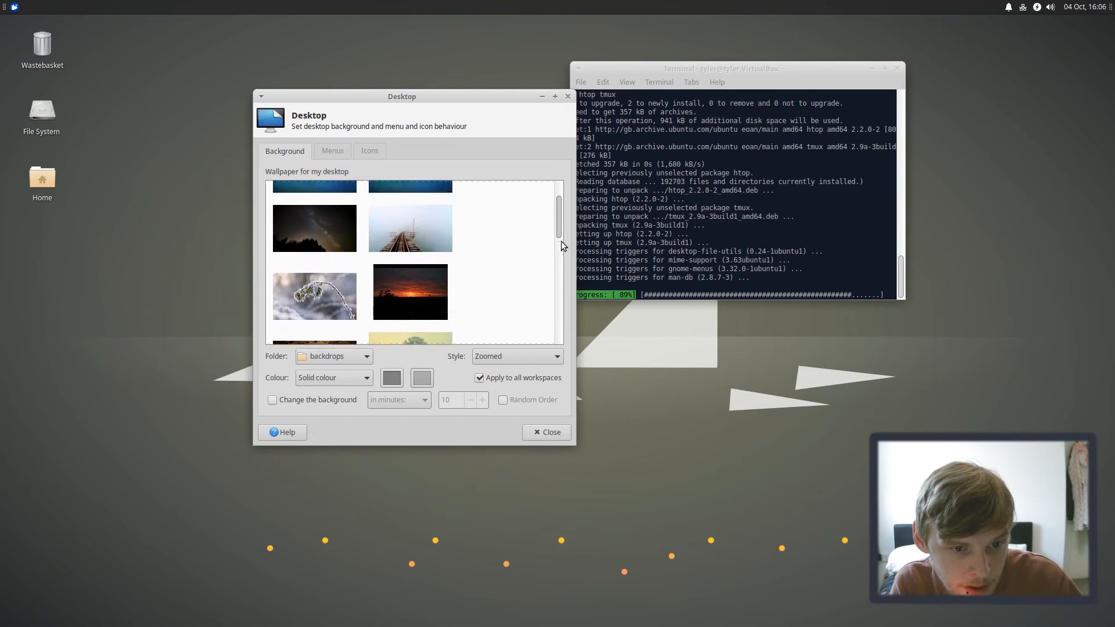
pyautogui.scroll(-3)
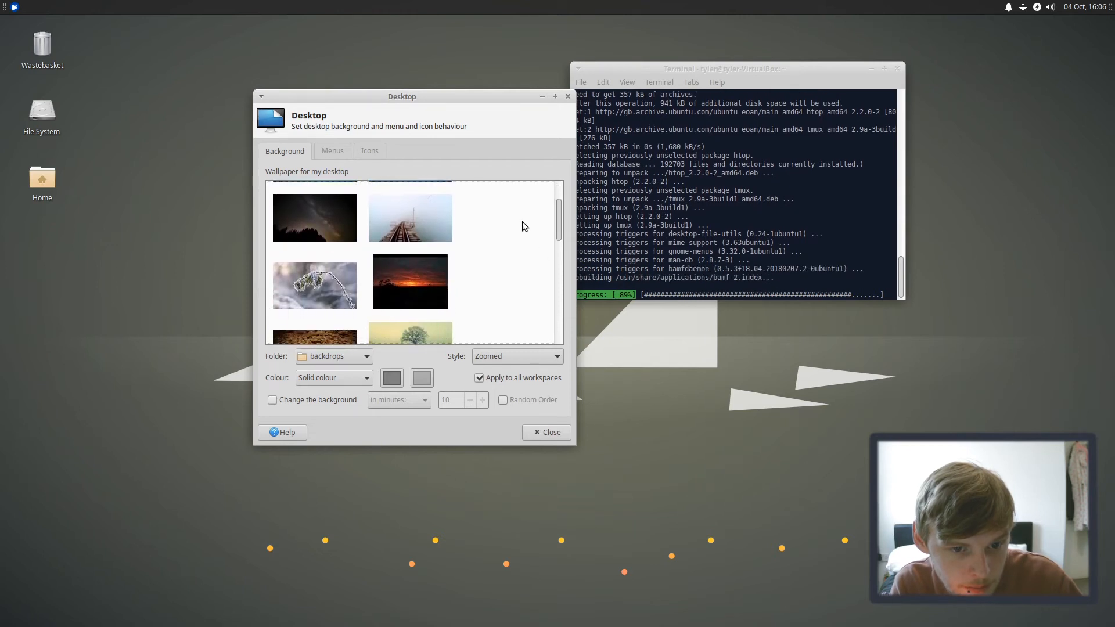
pyautogui.scroll(-3)
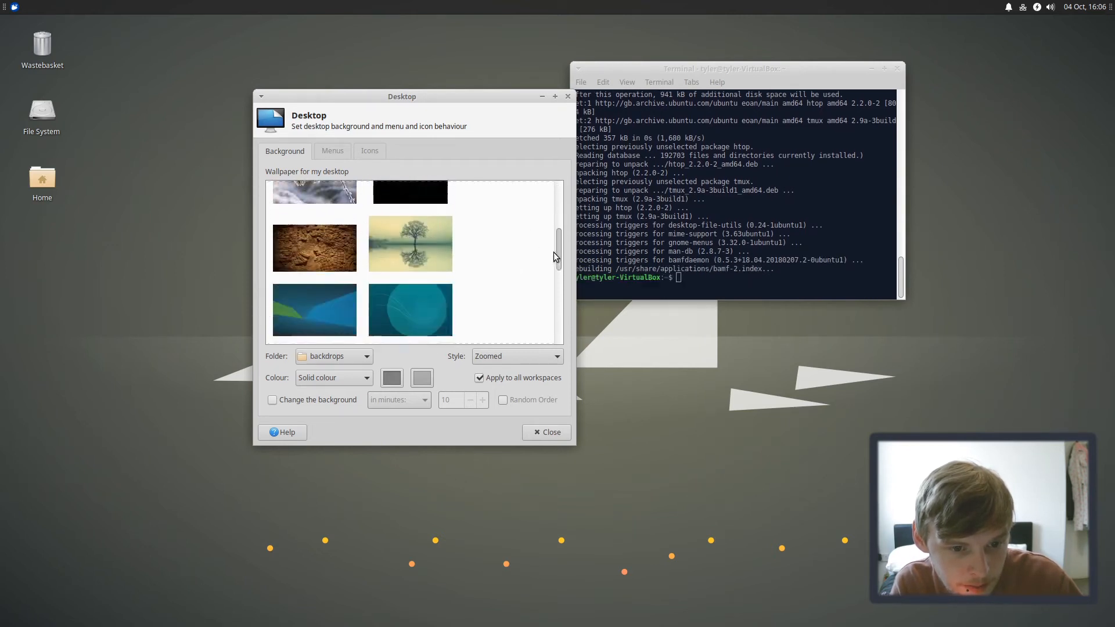
pyautogui.scroll(-3)
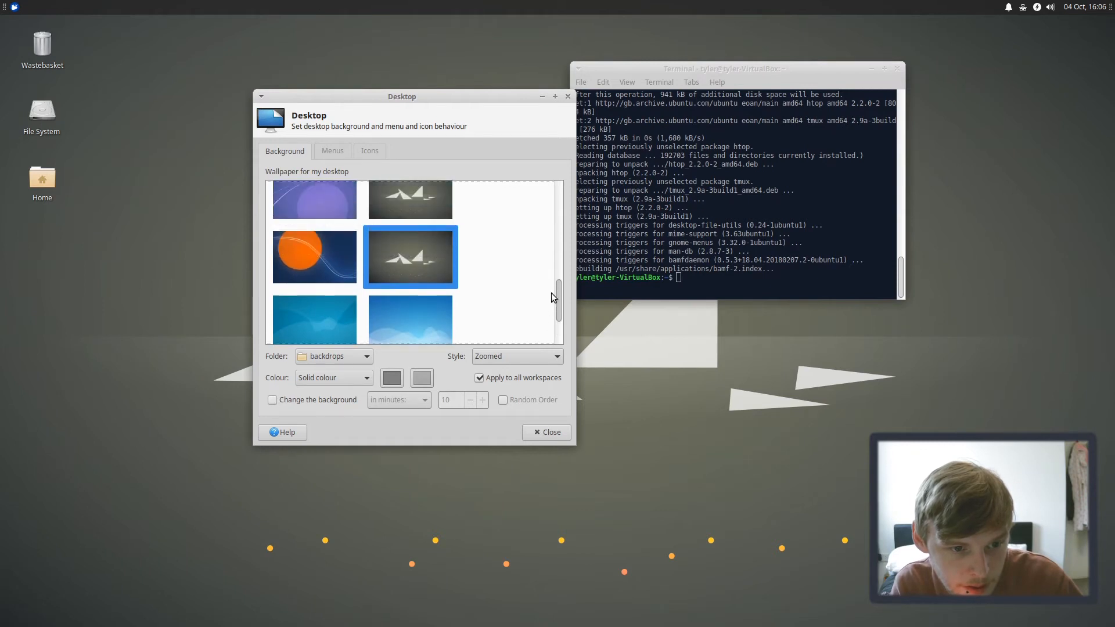
pyautogui.scroll(-3)
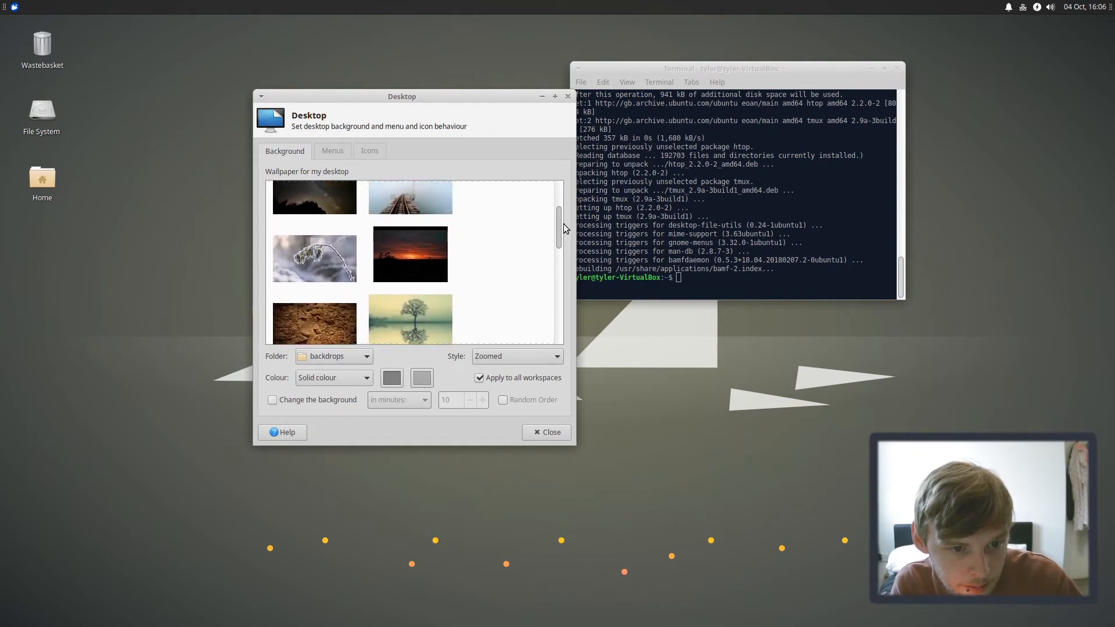
pyautogui.scroll(-3)
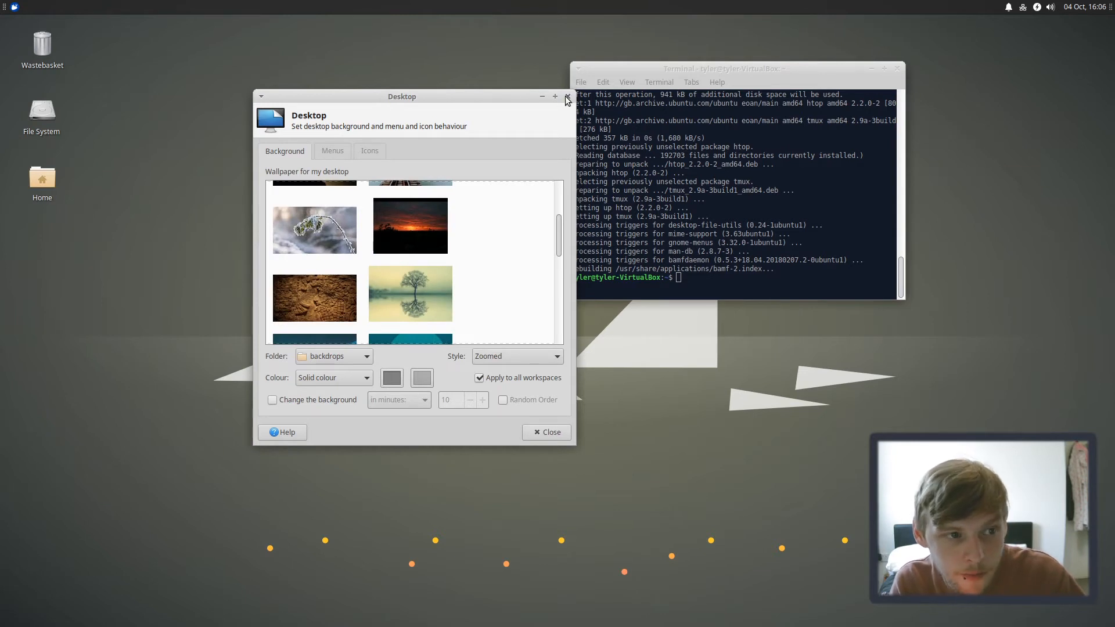
pyautogui.click(567, 96)
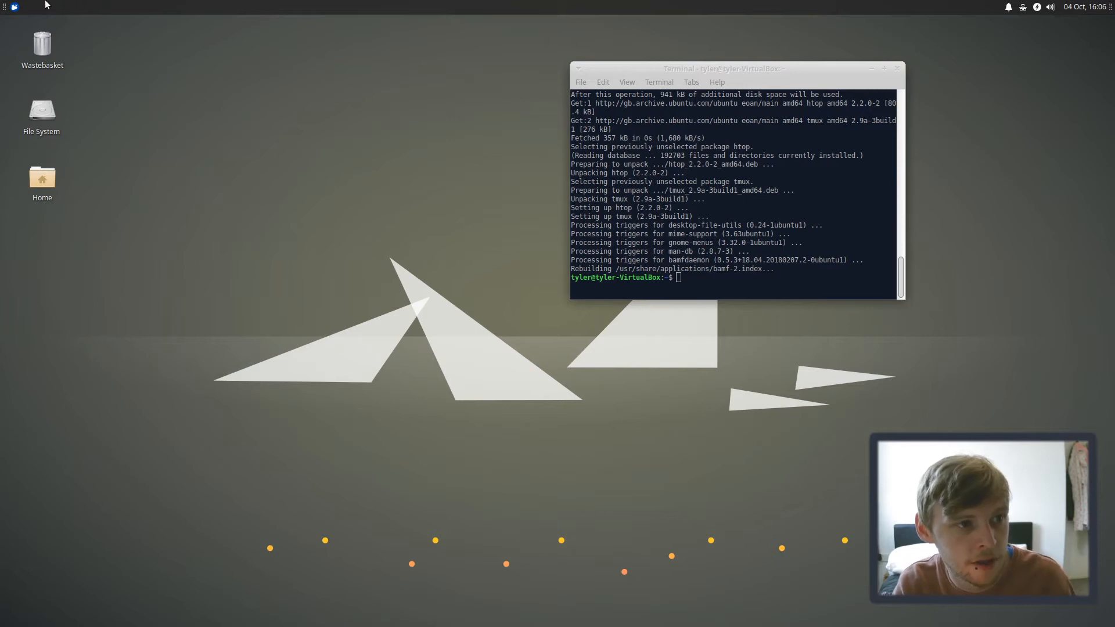
# Step: Open and dismiss the Whisker Menu plugin options, then open and close the applications menu
pyautogui.rightClick(13, 6)
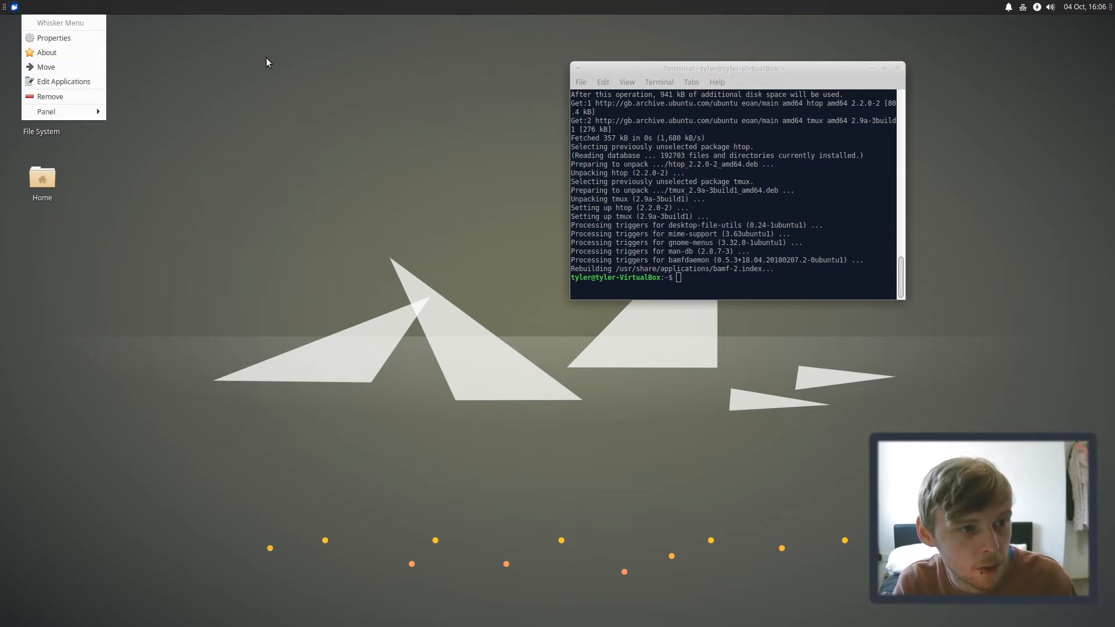
pyautogui.click(323, 197)
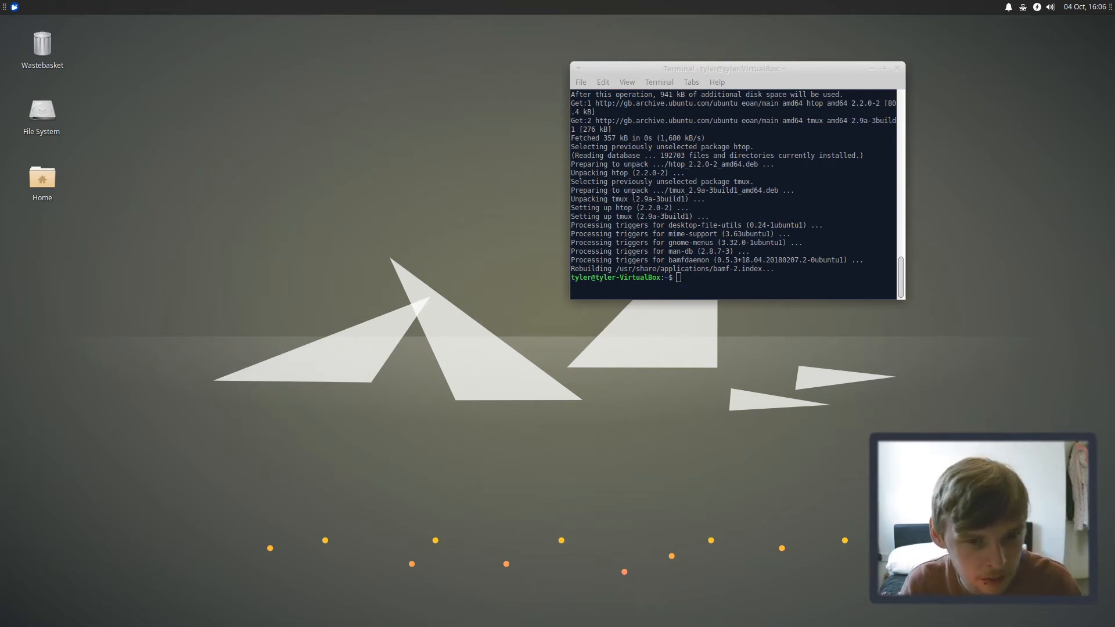
pyautogui.click(13, 6)
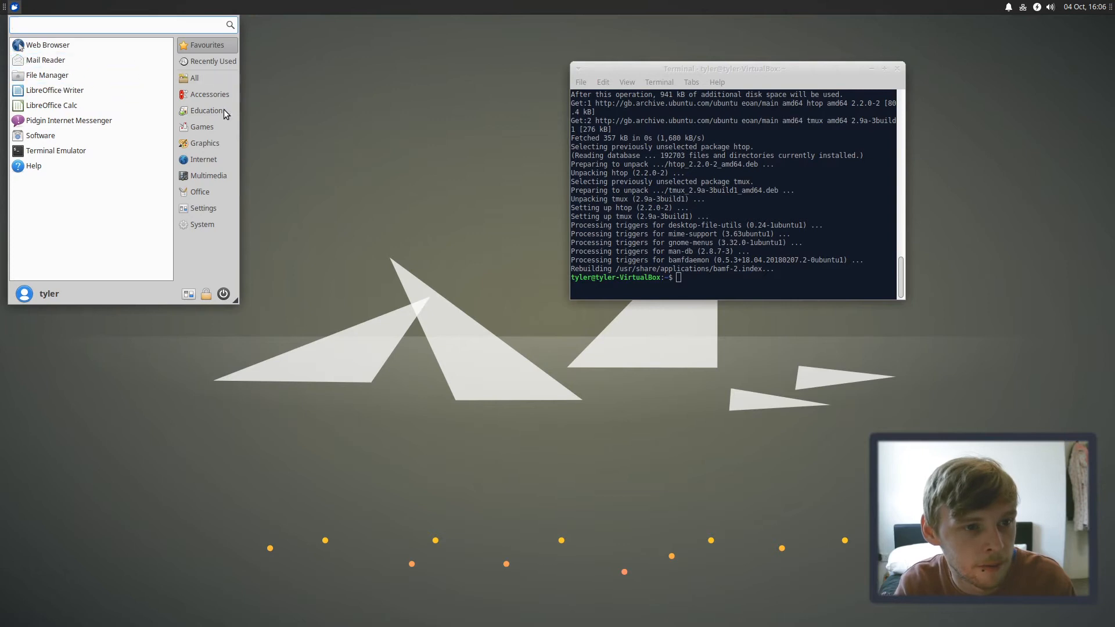
pyautogui.moveTo(203, 158)
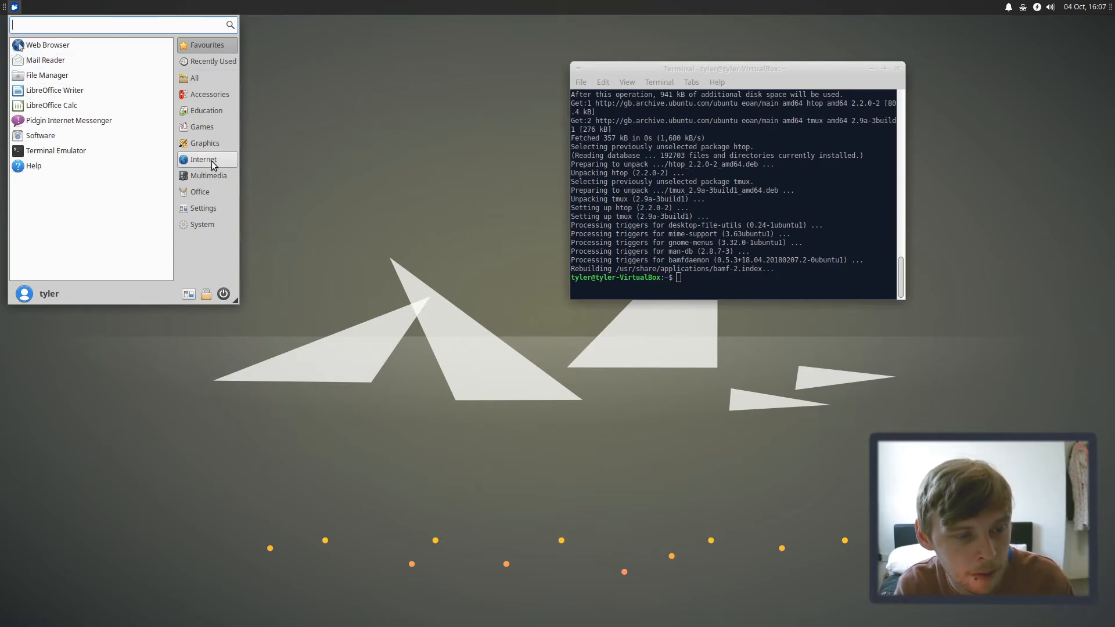
pyautogui.click(447, 98)
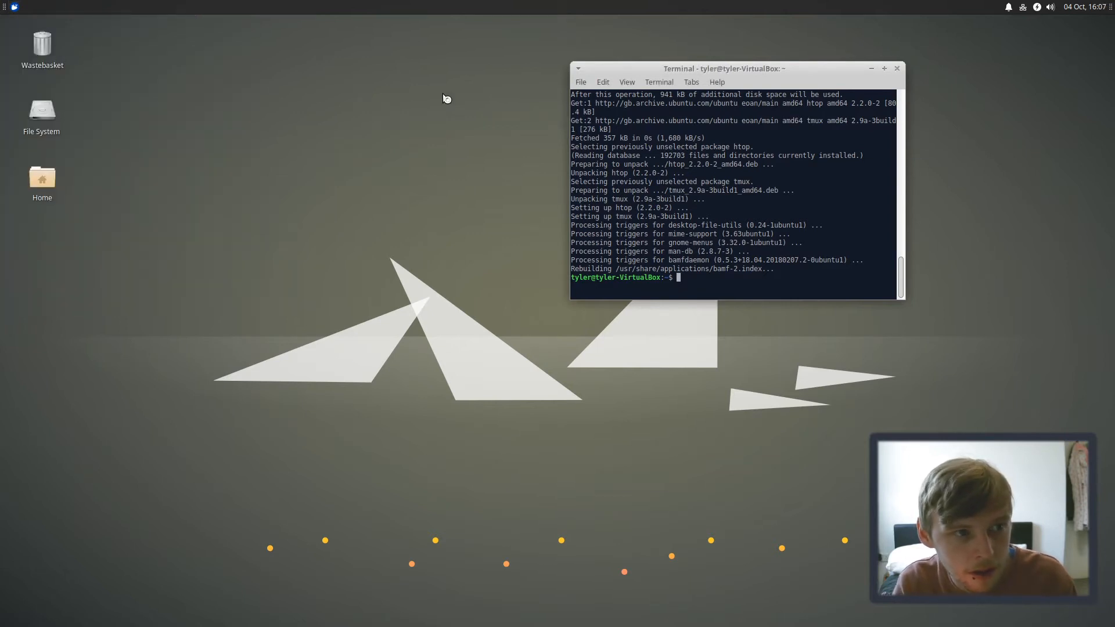
pyautogui.moveTo(958, 140)
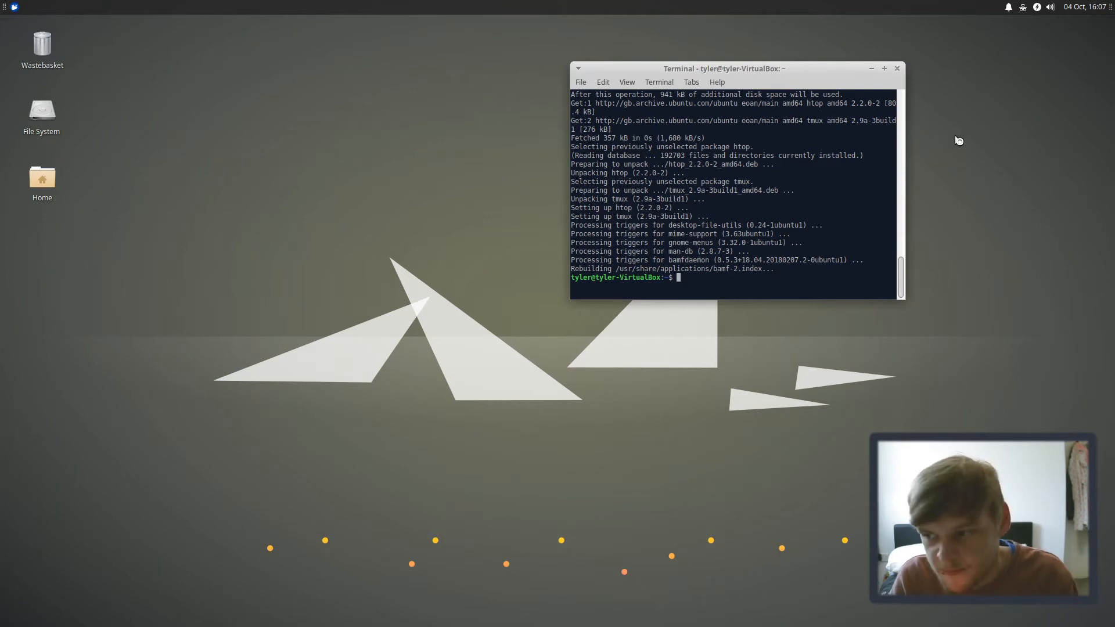
pyautogui.moveTo(991, 229)
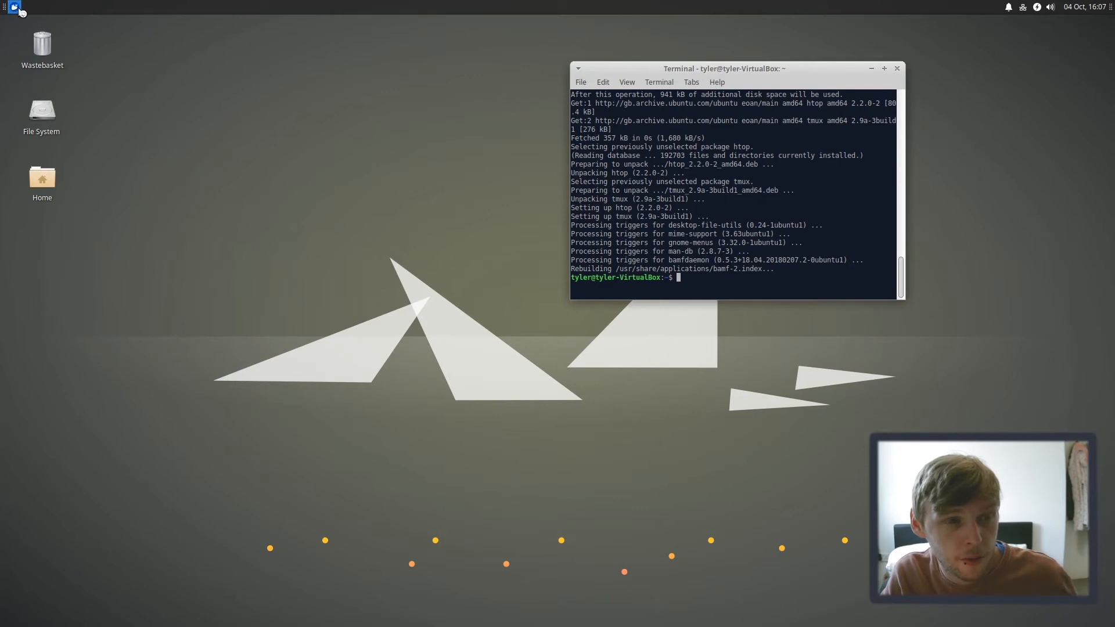
pyautogui.moveTo(38, 18)
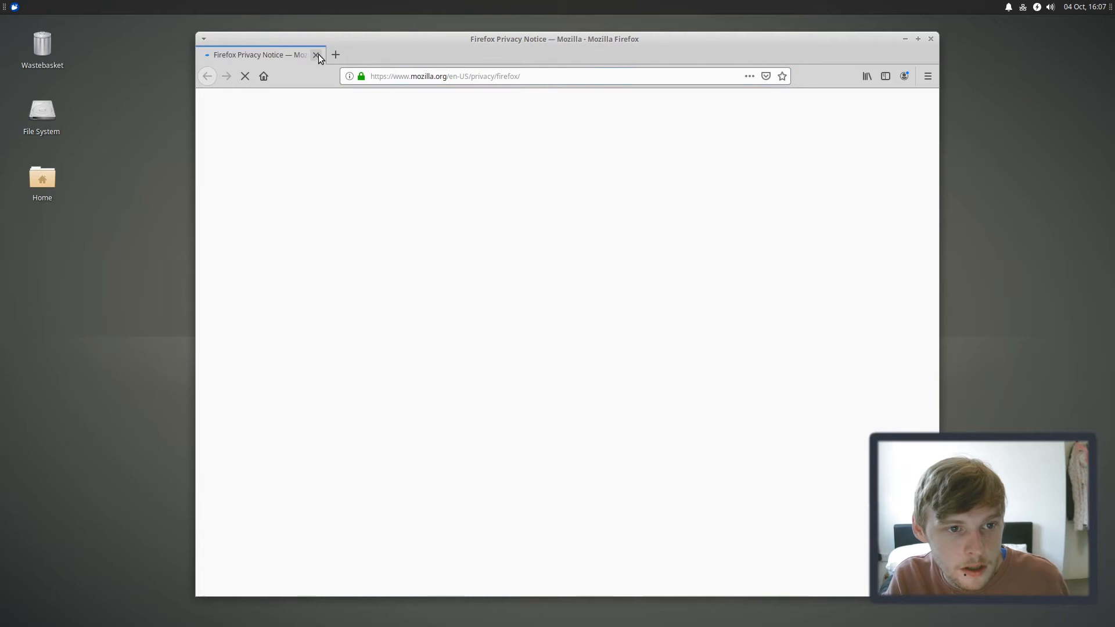
# Step: Google 'assign super key to whisker menu' and open the first how-to result
pyautogui.click(467, 76)
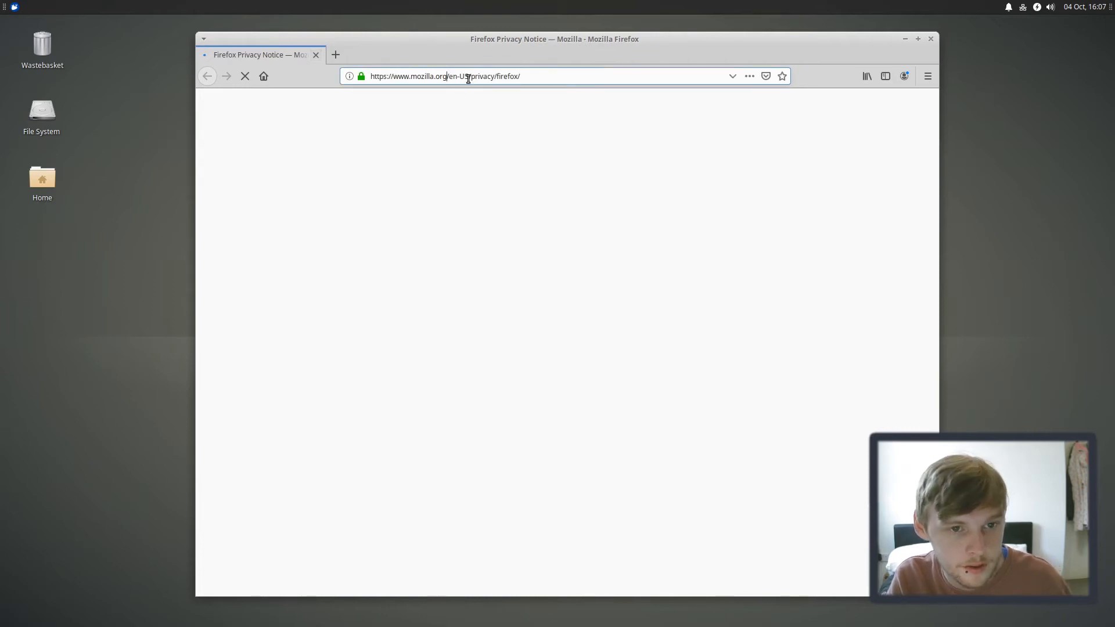
pyautogui.write('a')
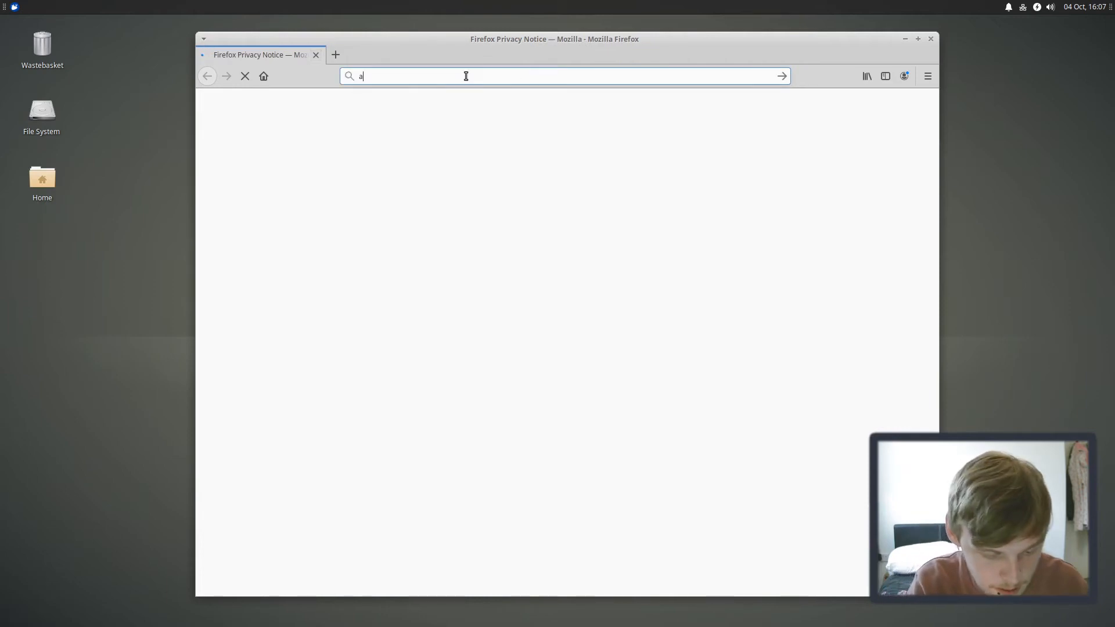
pyautogui.write('ssign super key')
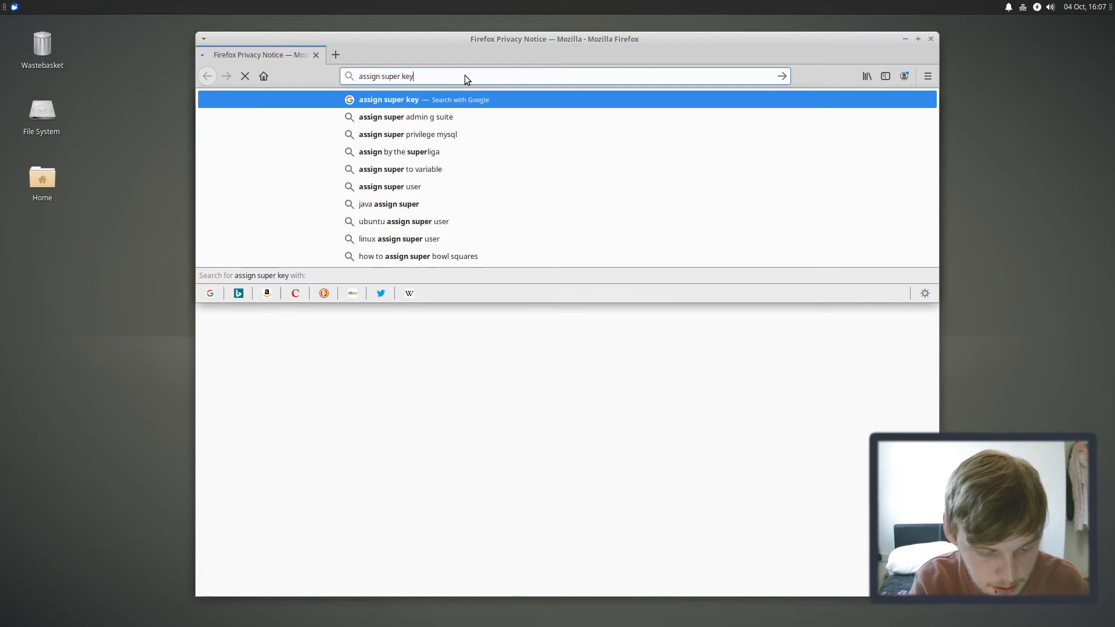
pyautogui.press('Return')
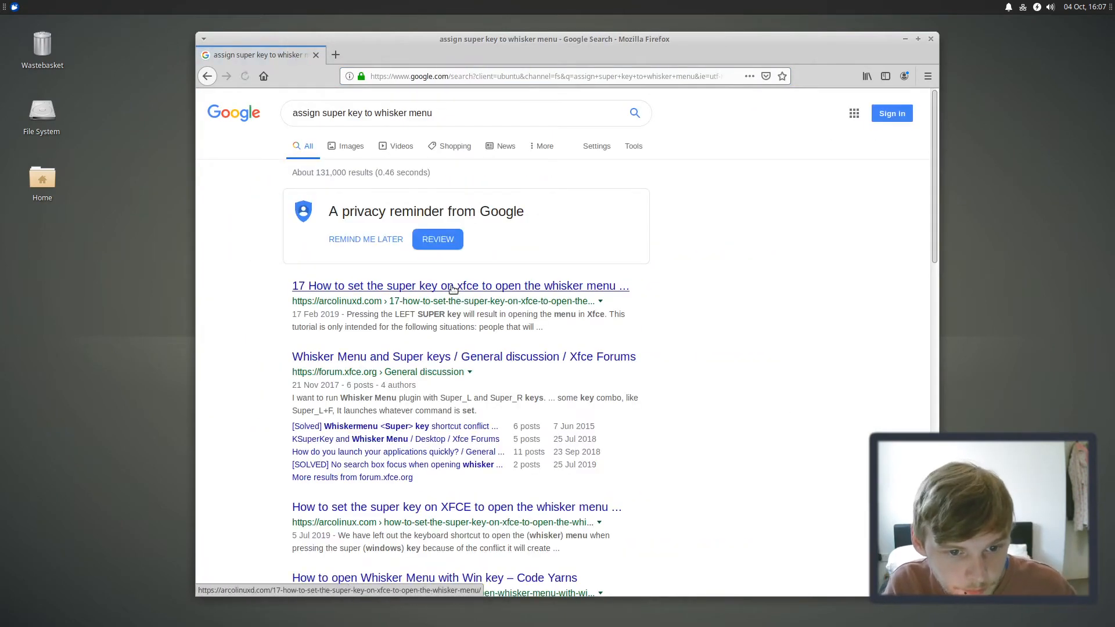
pyautogui.click(460, 285)
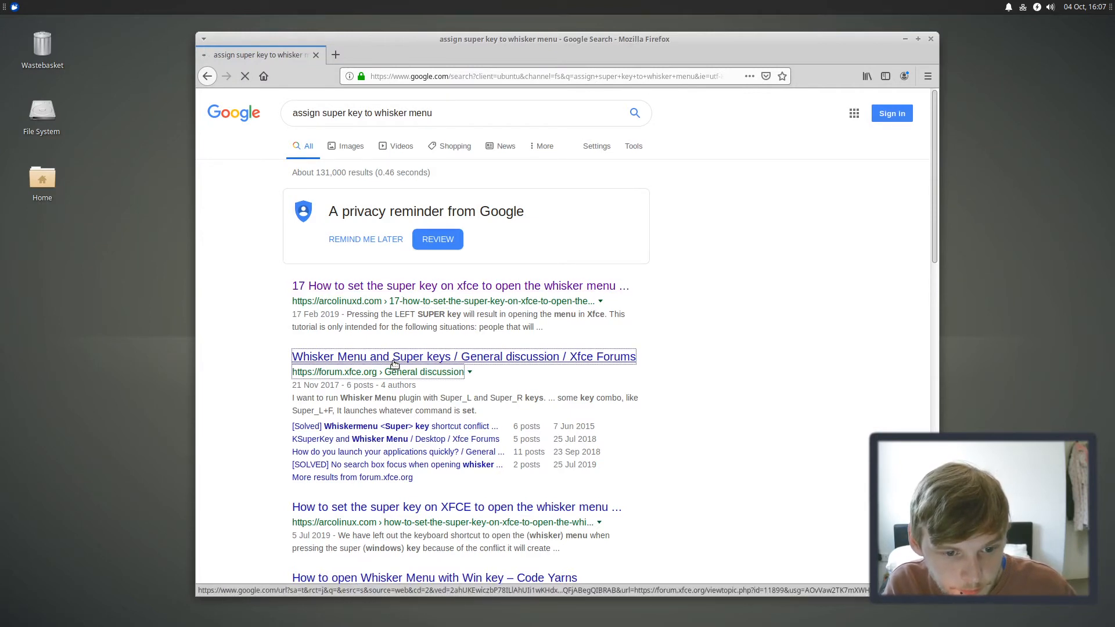
# Step: Open the forum.xfce.org thread and select the xfce4-popup-whiskermenu command in a reply
pyautogui.click(463, 356)
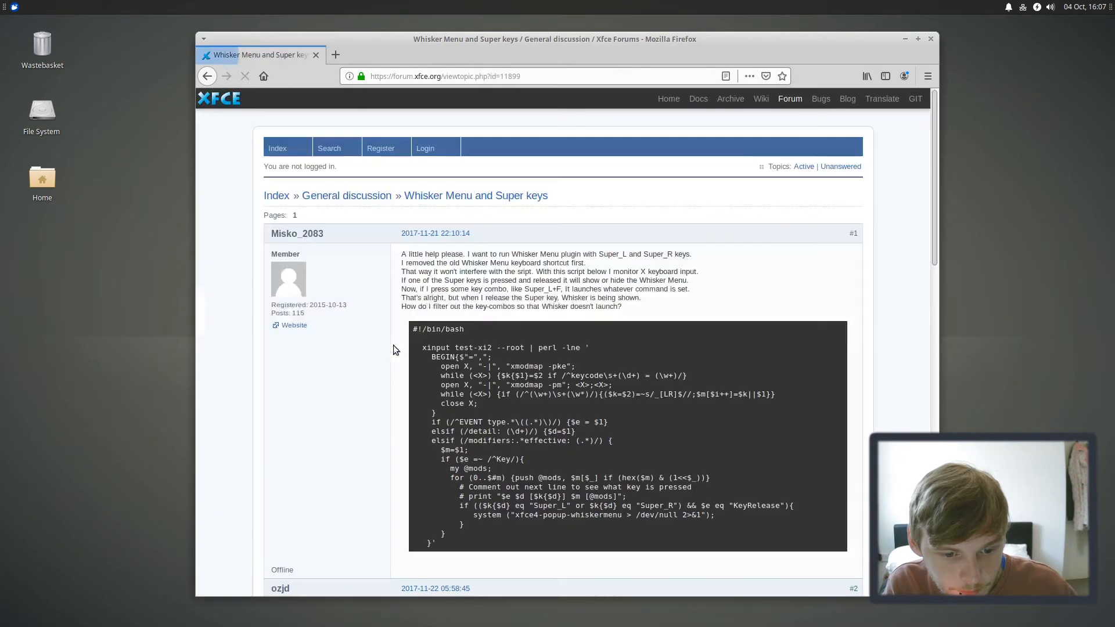
pyautogui.scroll(-3)
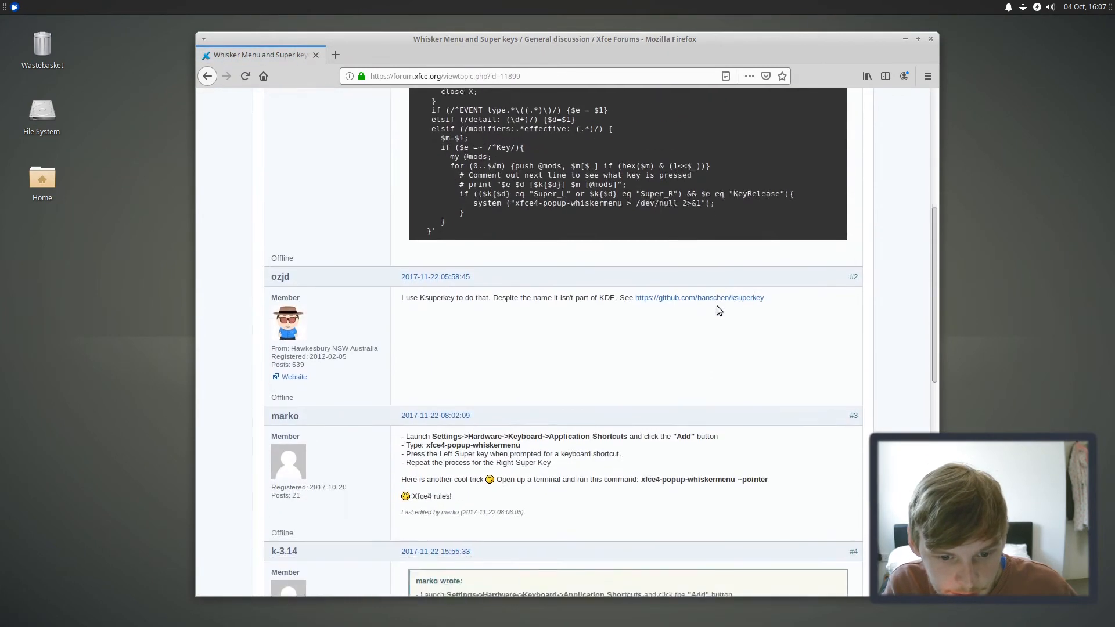
pyautogui.scroll(-3)
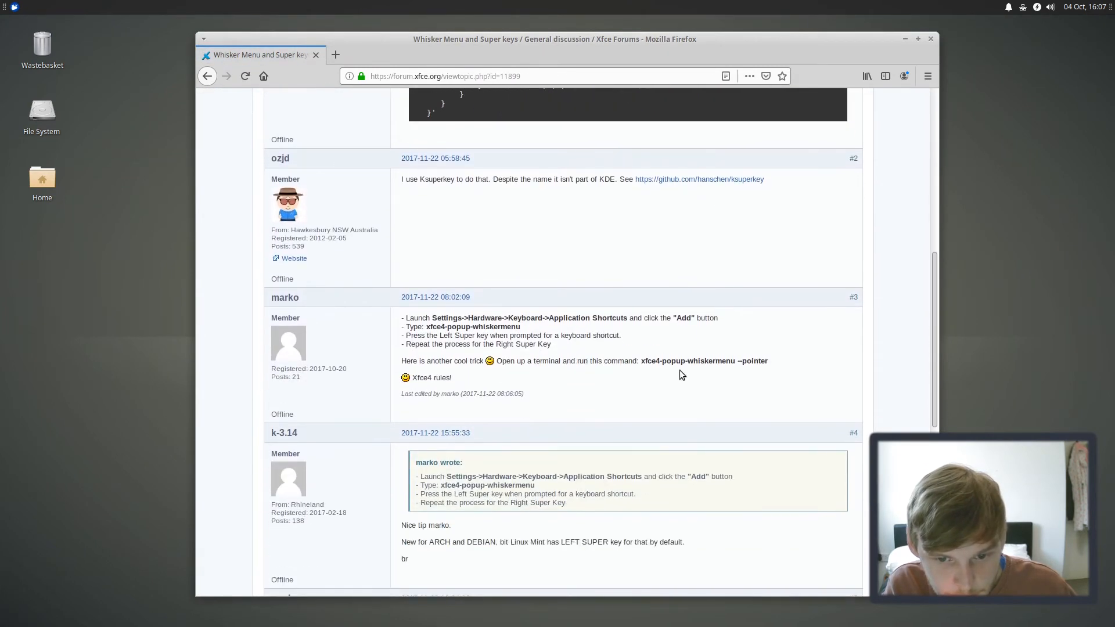
pyautogui.doubleClick(649, 361)
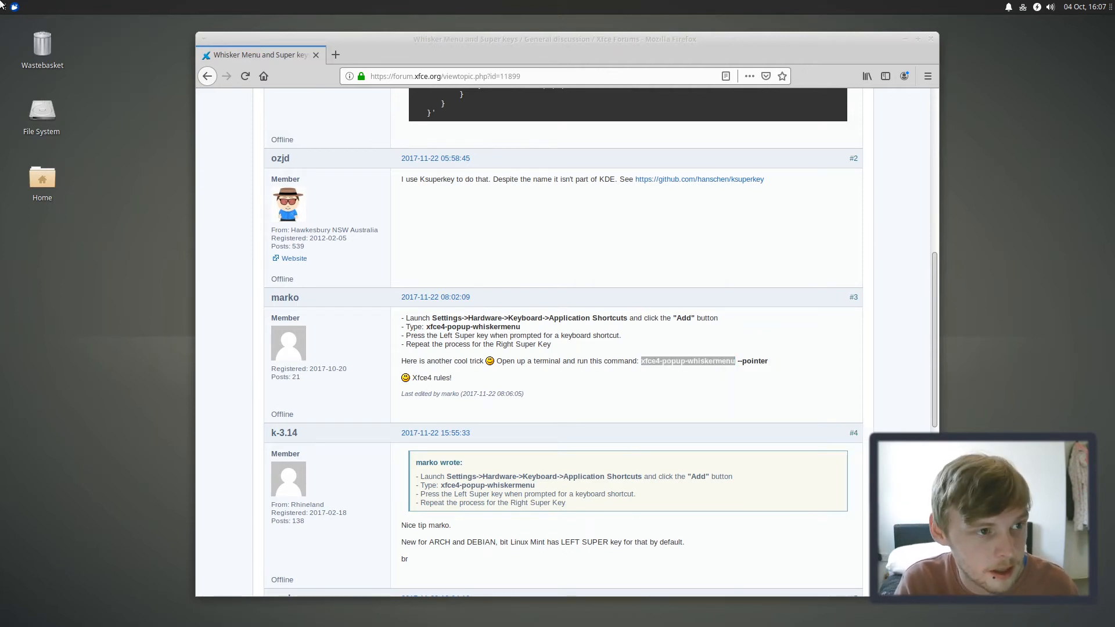
pyautogui.write('ke')
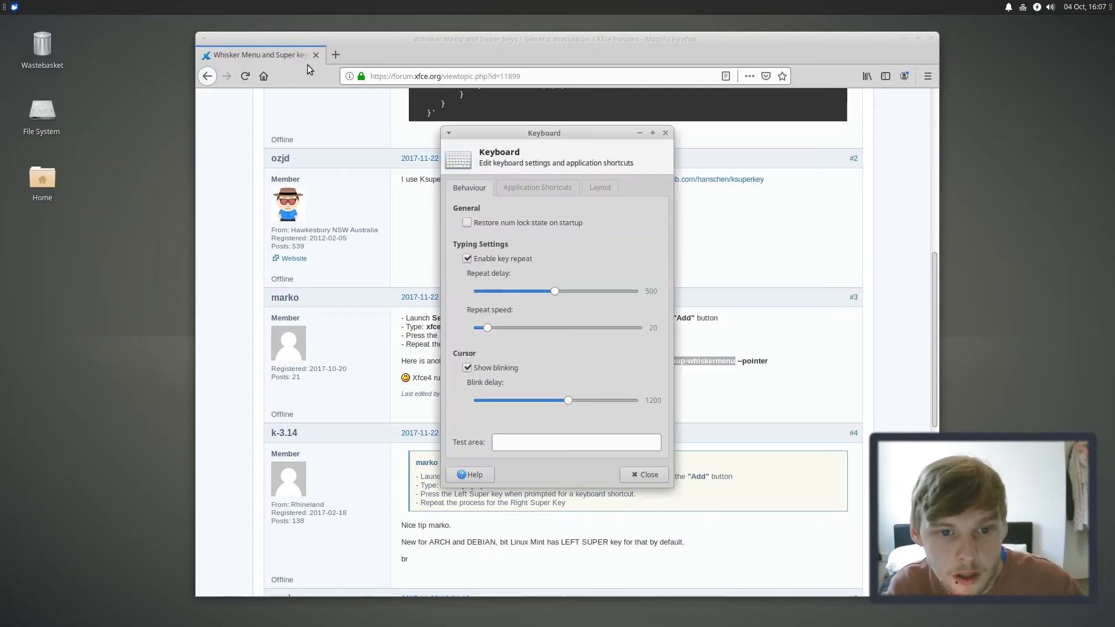
# Step: Add the xfce4-popup-whiskermenu application shortcut, then close the Keyboard settings
pyautogui.click(537, 187)
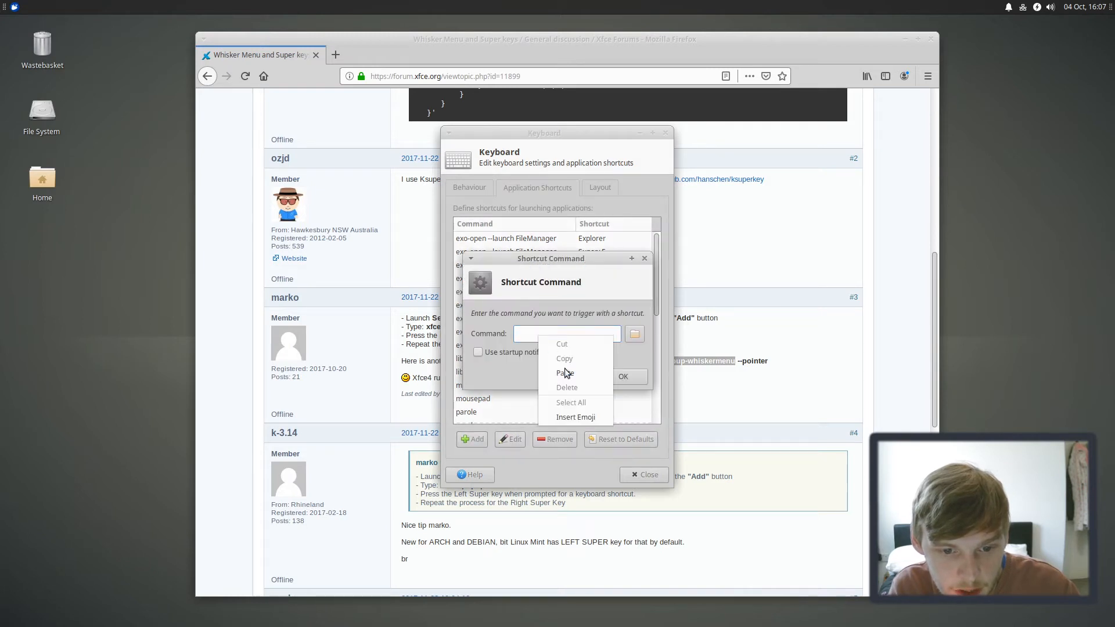
pyautogui.click(564, 373)
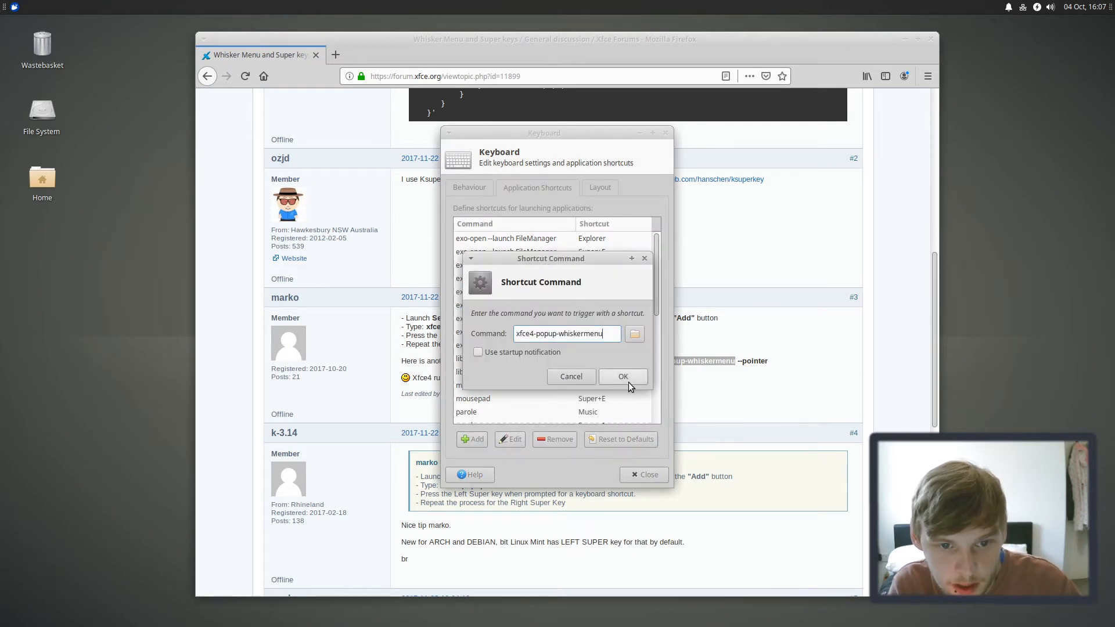
pyautogui.click(622, 377)
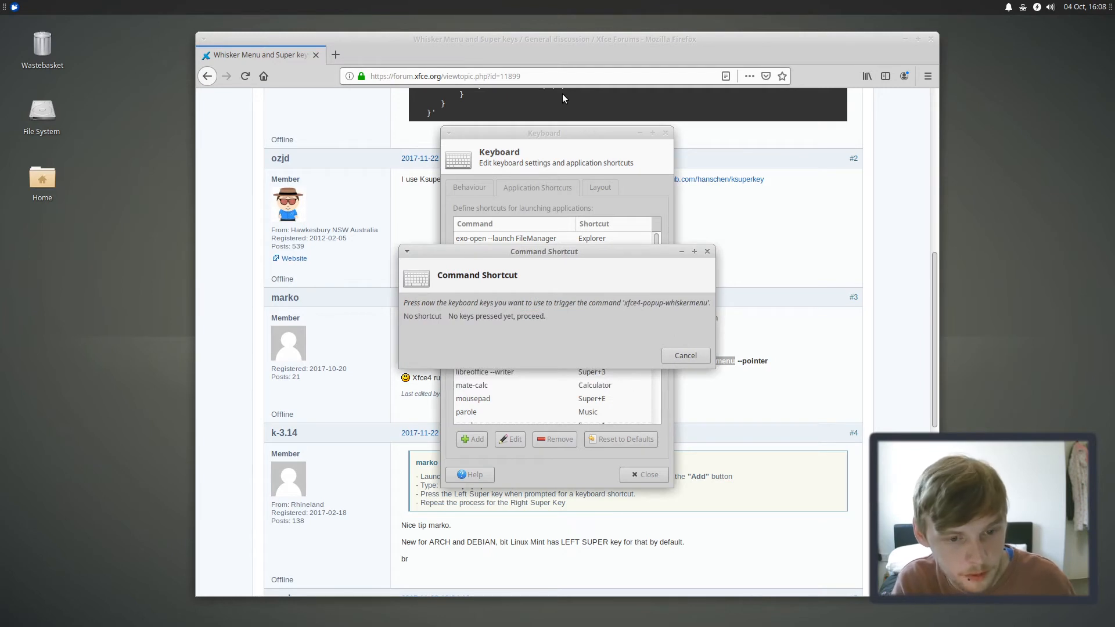
pyautogui.click(685, 355)
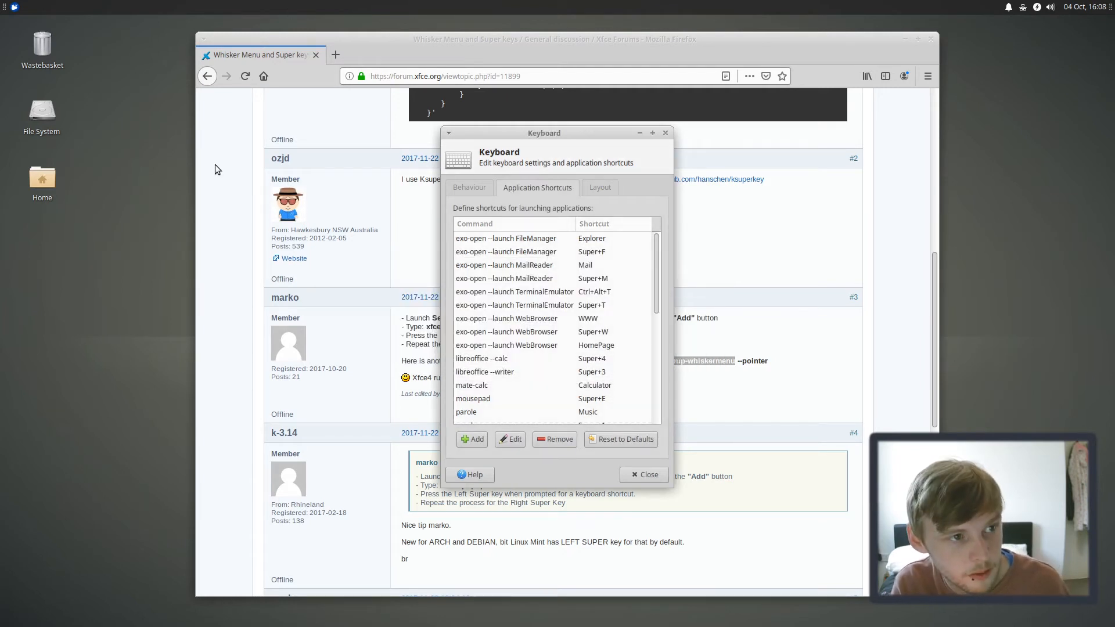
pyautogui.moveTo(510, 162)
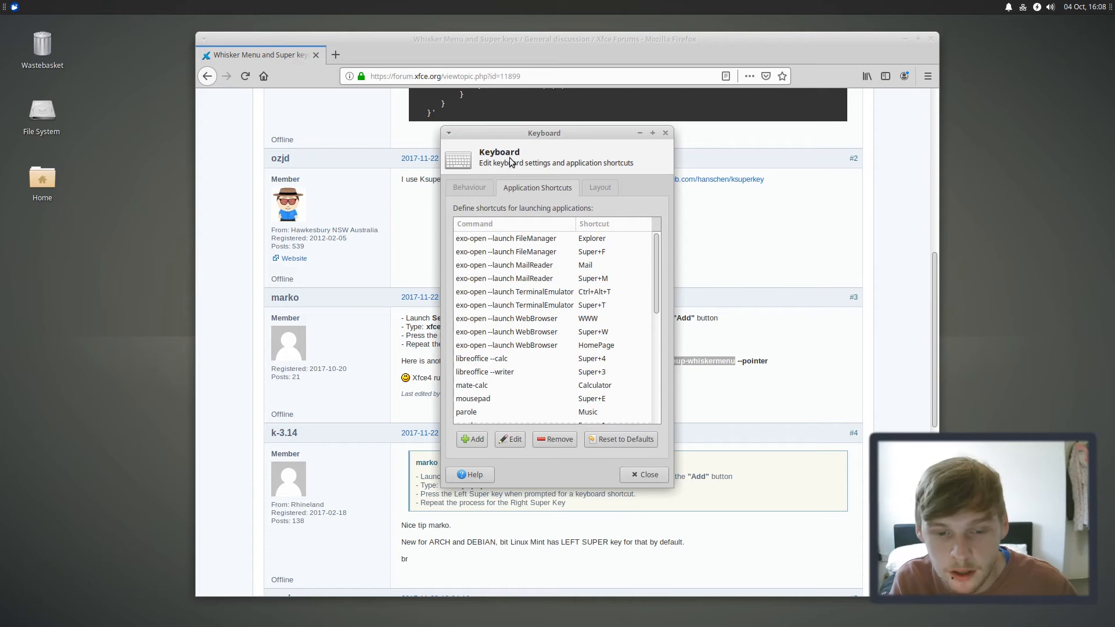
pyautogui.click(643, 474)
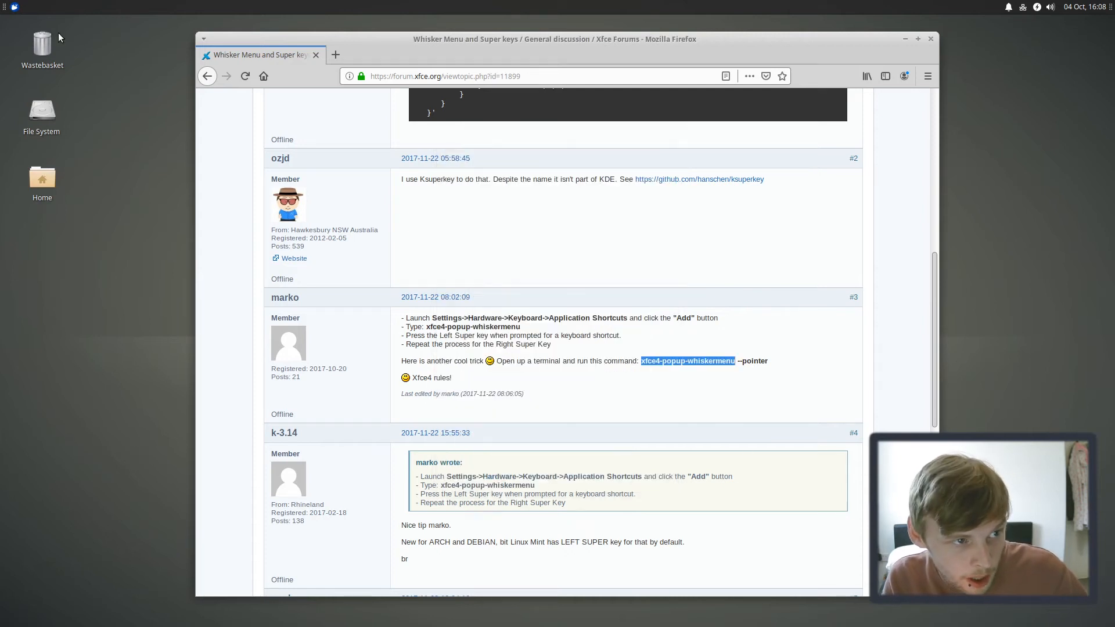
pyautogui.moveTo(455, 43)
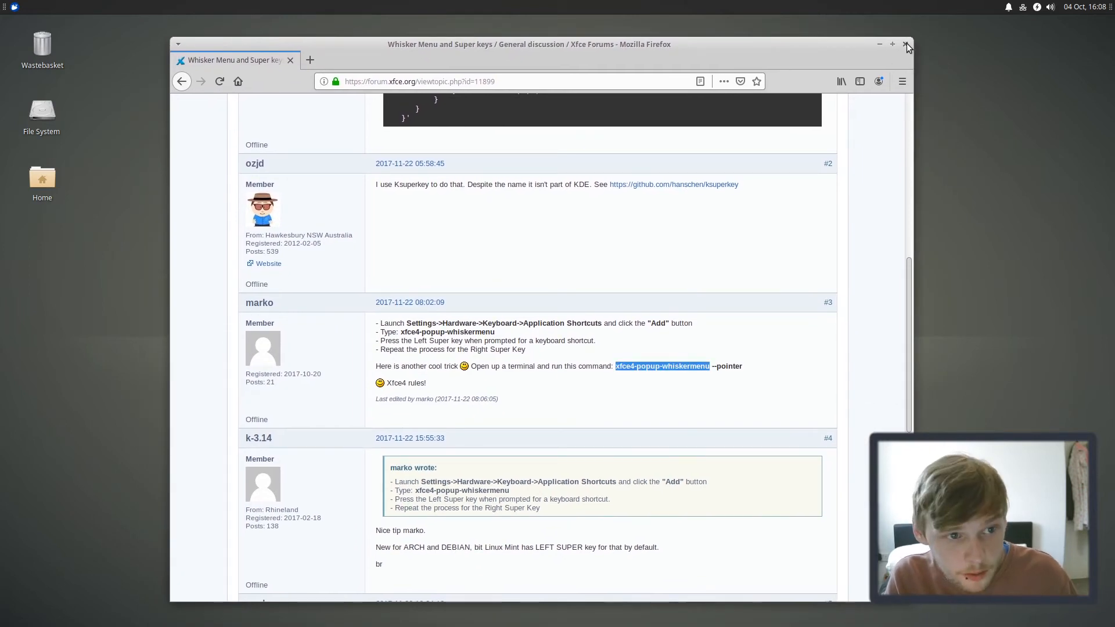
# Step: Close Firefox, start plank from the terminal, and pick another theme in dock Preferences
pyautogui.click(907, 45)
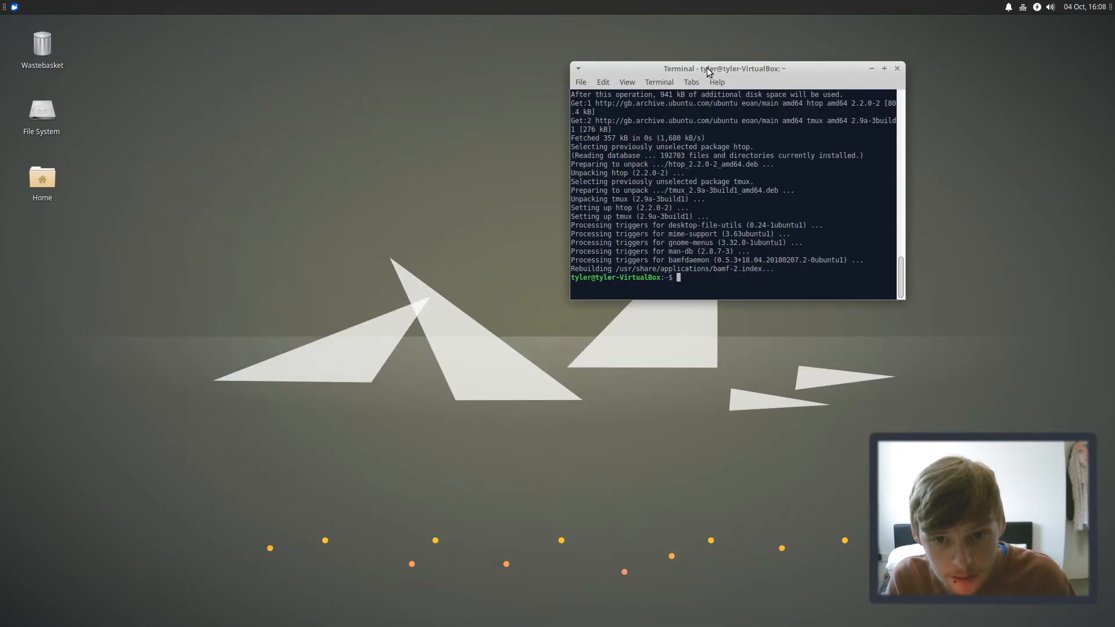
pyautogui.write('plank')
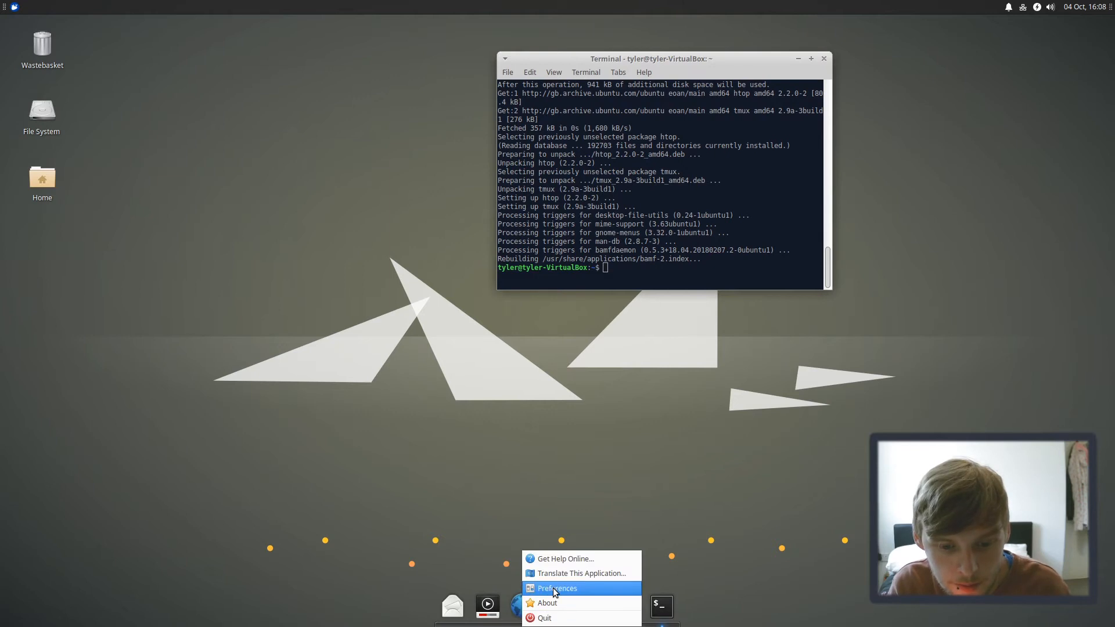
pyautogui.click(557, 588)
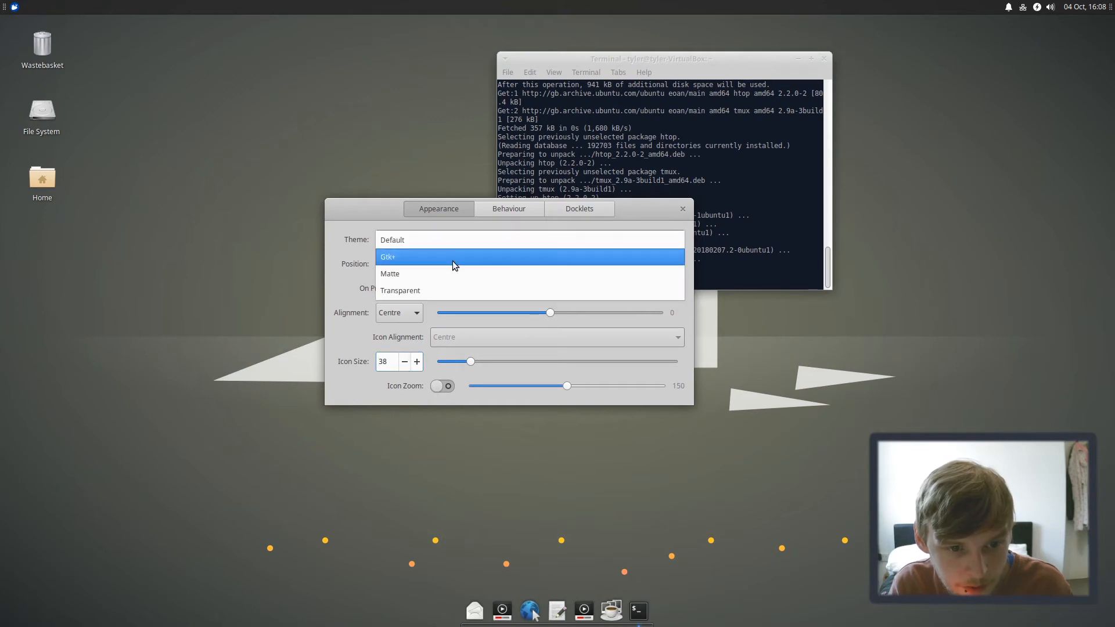
pyautogui.click(681, 208)
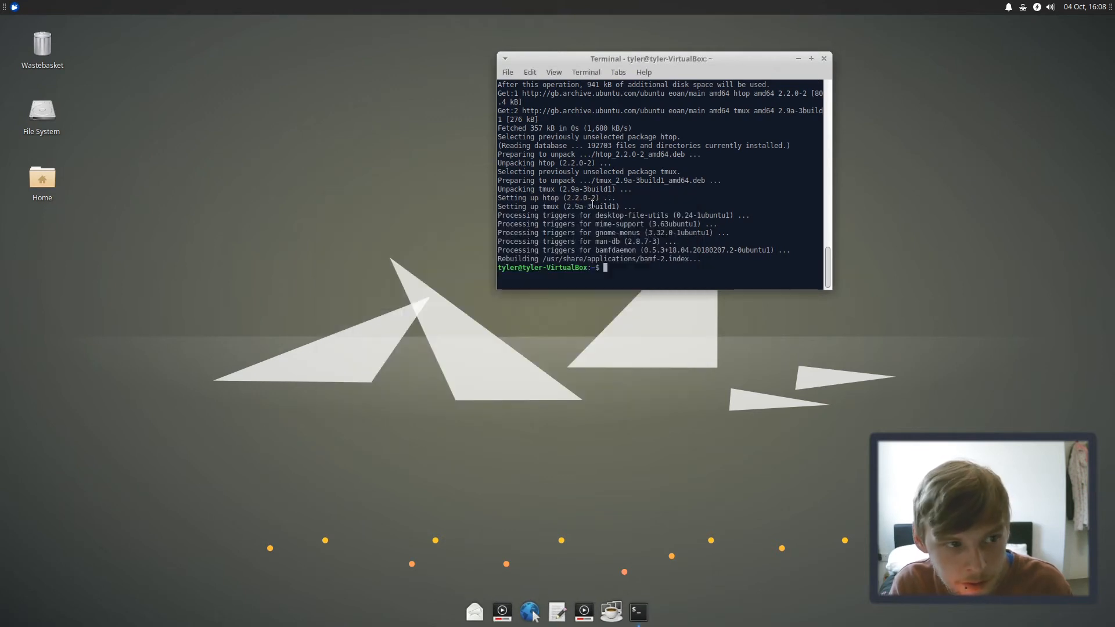
# Step: Launch Firefox from the Whisker Menu's Internet category
pyautogui.click(13, 8)
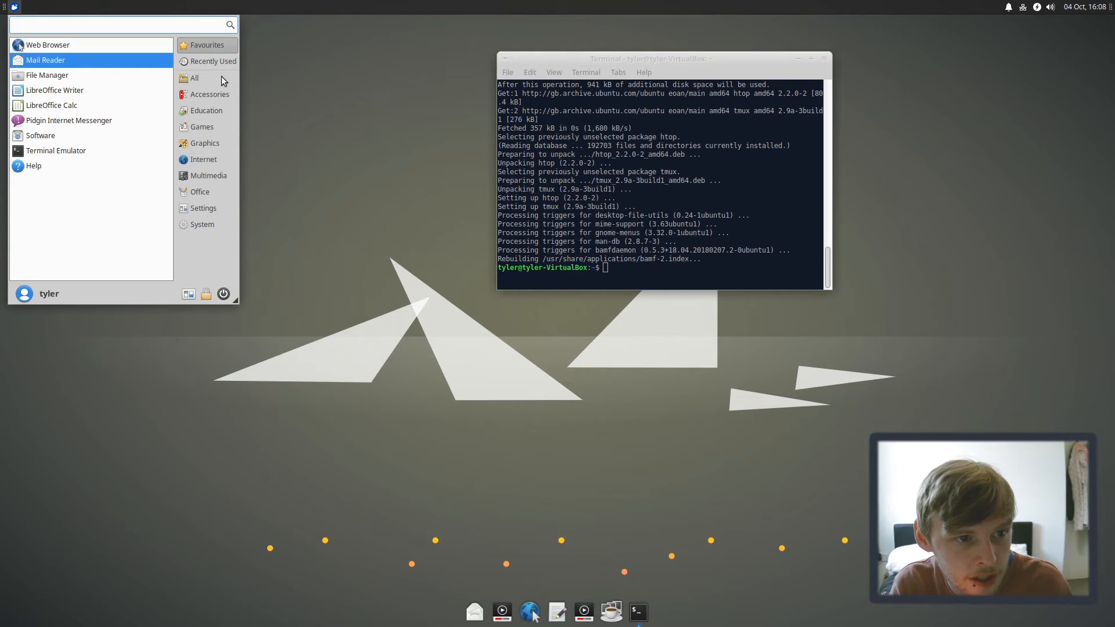
pyautogui.click(204, 159)
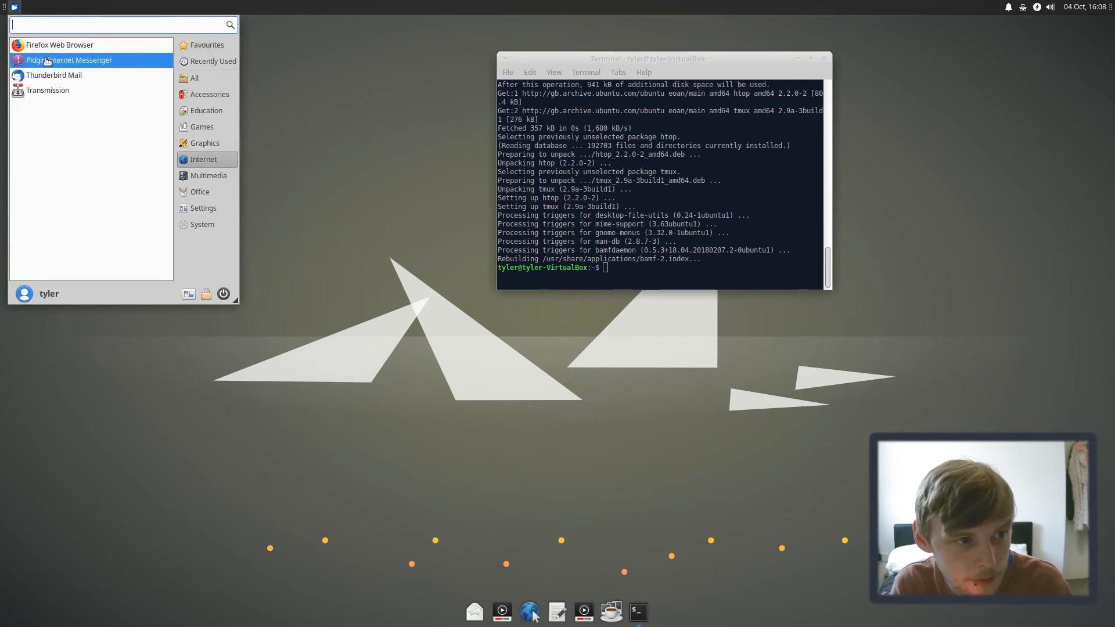
pyautogui.click(61, 45)
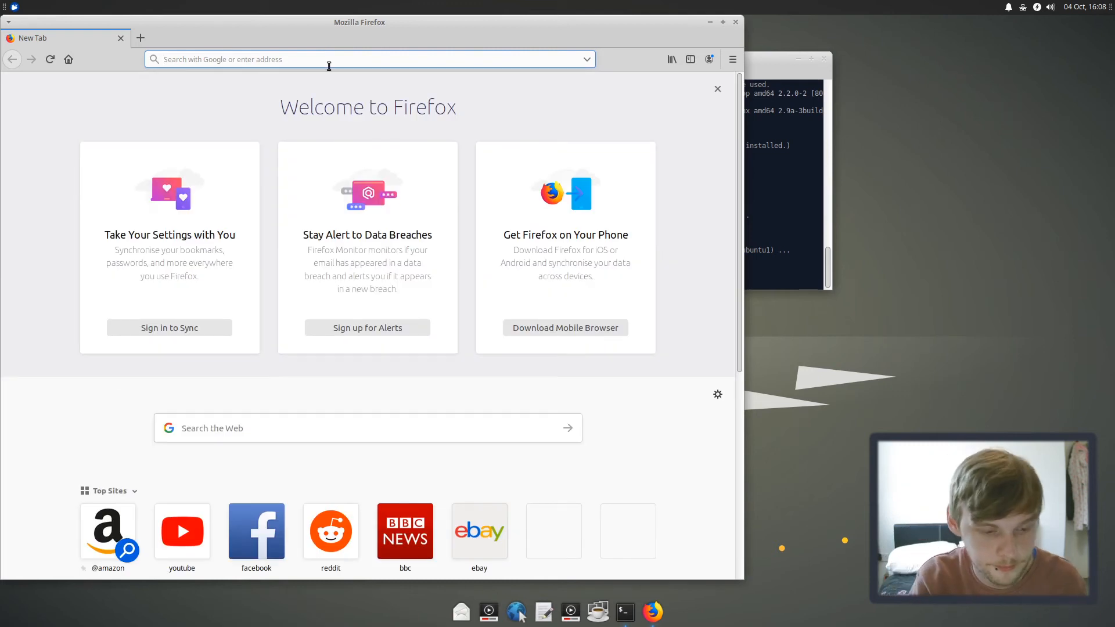
# Step: Search 'ubuntu plank themes' and download the Plank themes zip from OMG! Ubuntu
pyautogui.write('ubuntu plank themes')
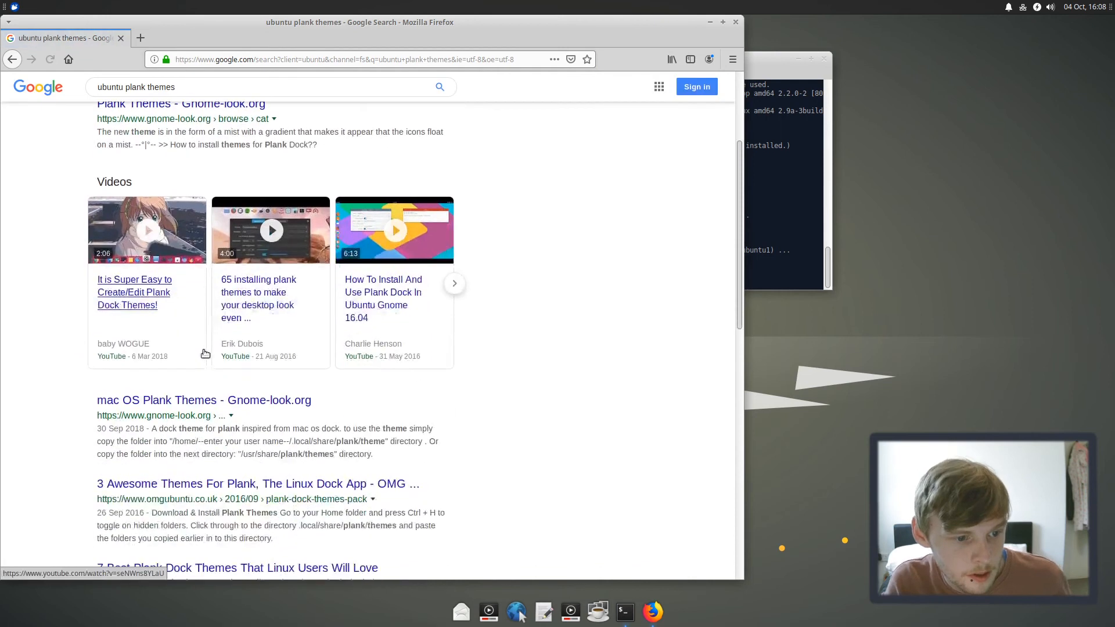
pyautogui.click(257, 484)
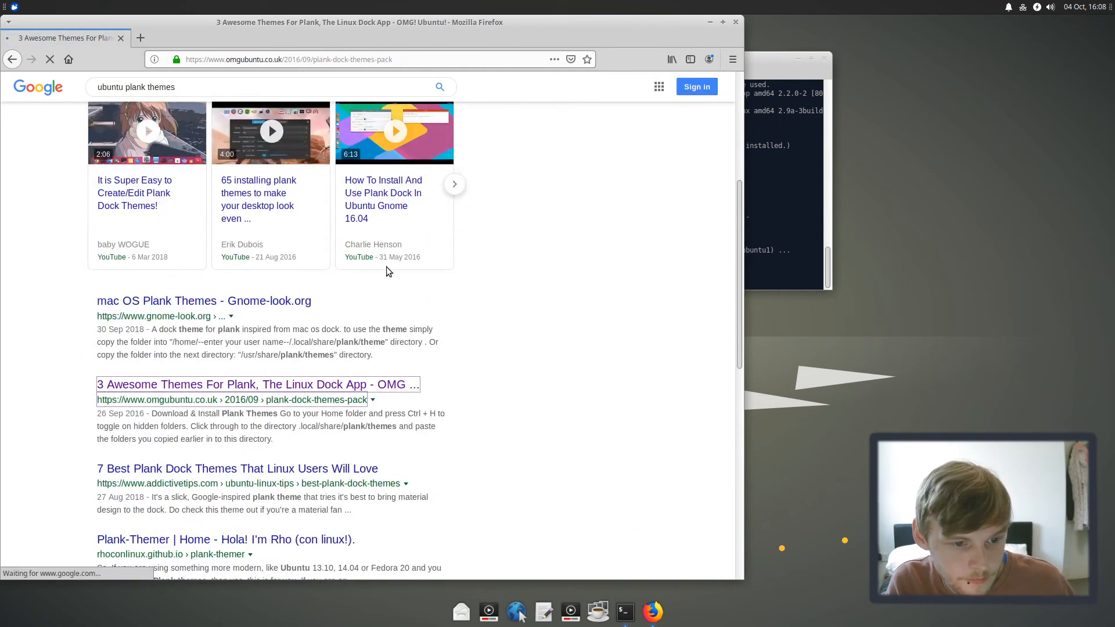
pyautogui.click(257, 384)
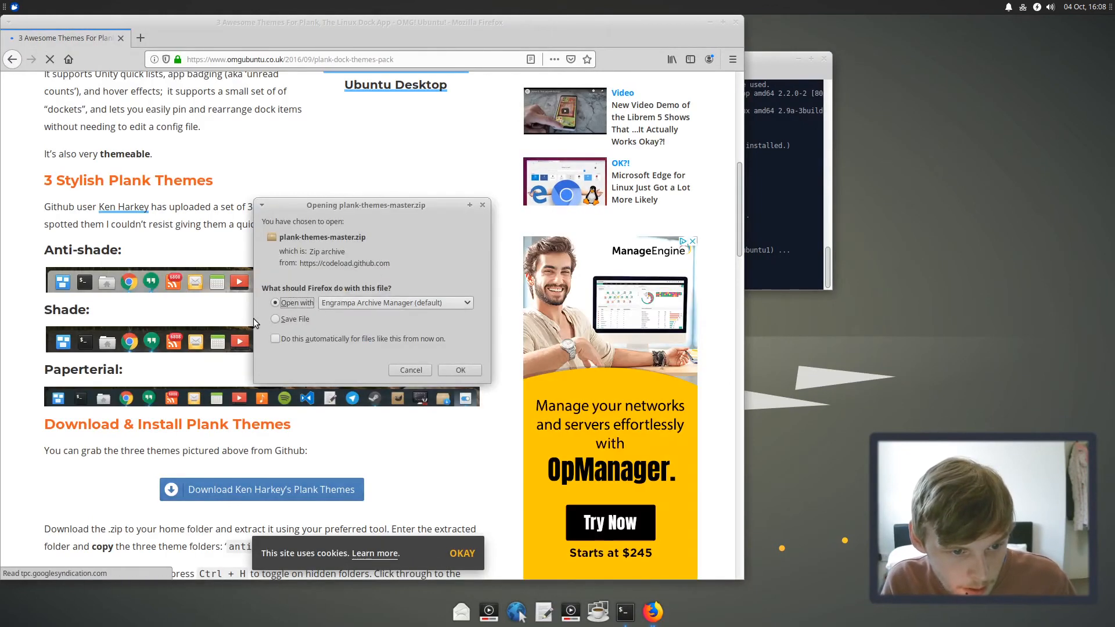
# Step: Extract anti-shade and shade from plank-themes-master.zip into ~/.local/share/plank
pyautogui.click(459, 370)
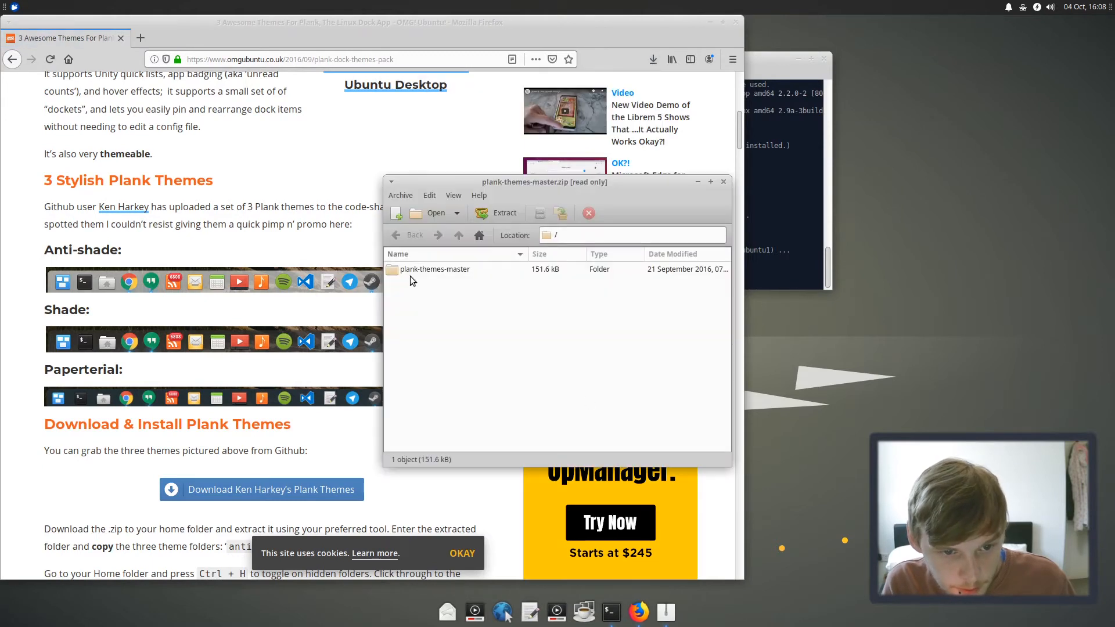
pyautogui.doubleClick(434, 269)
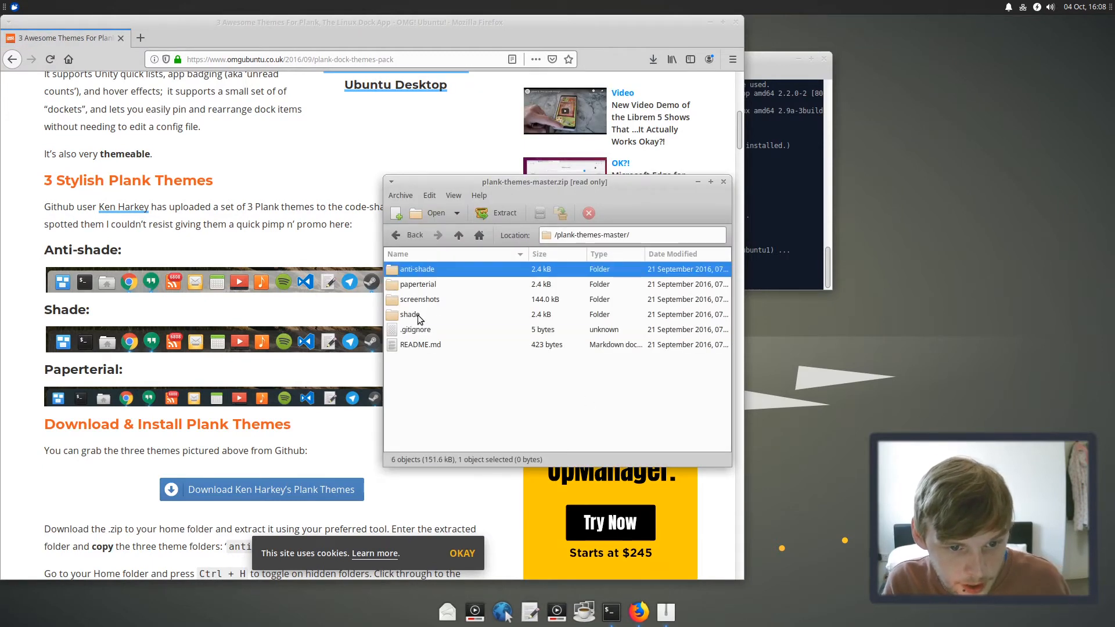
pyautogui.rightClick(410, 315)
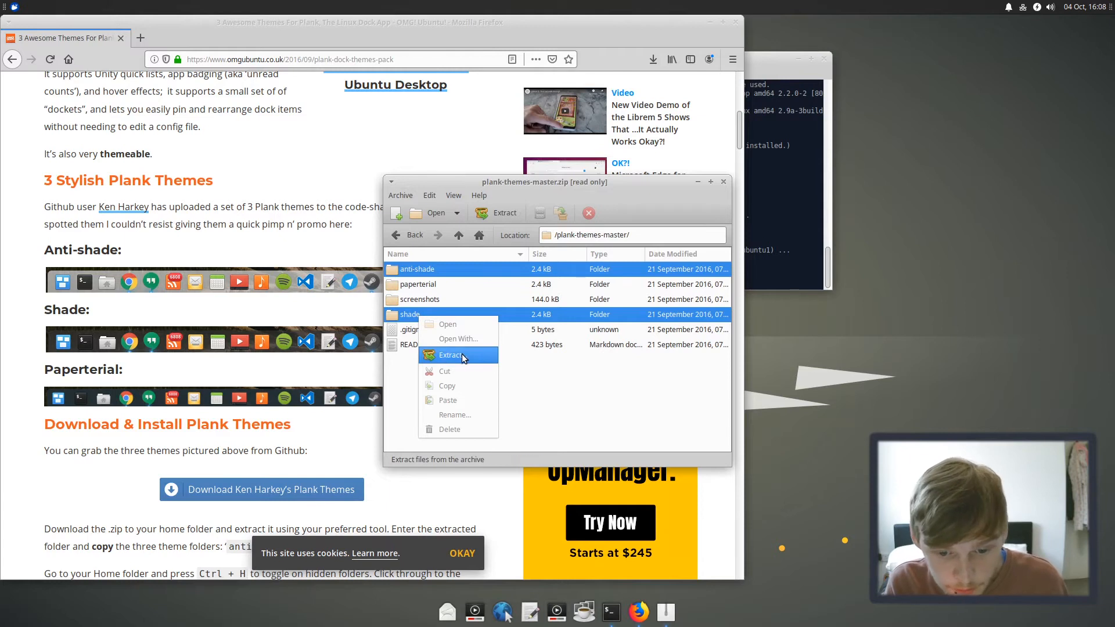
pyautogui.click(450, 355)
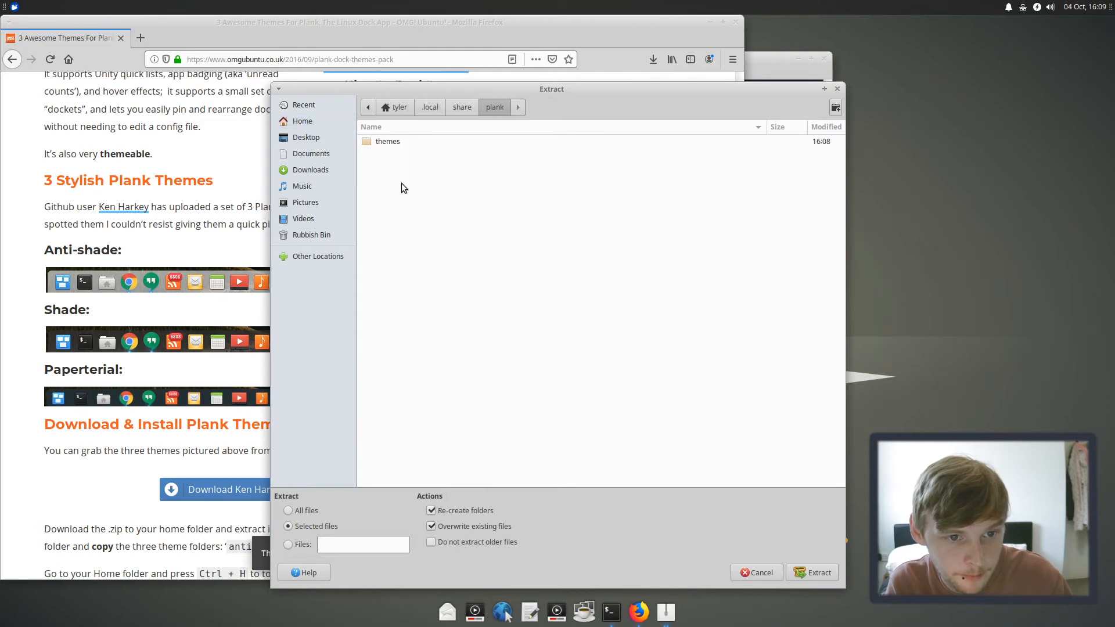
pyautogui.click(812, 572)
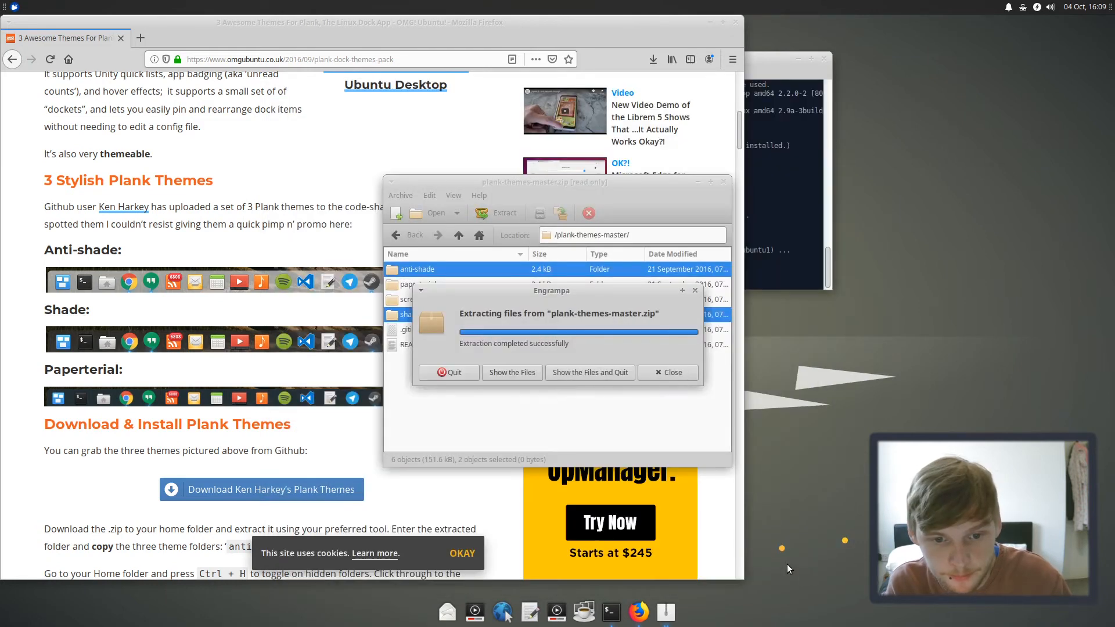
pyautogui.click(511, 372)
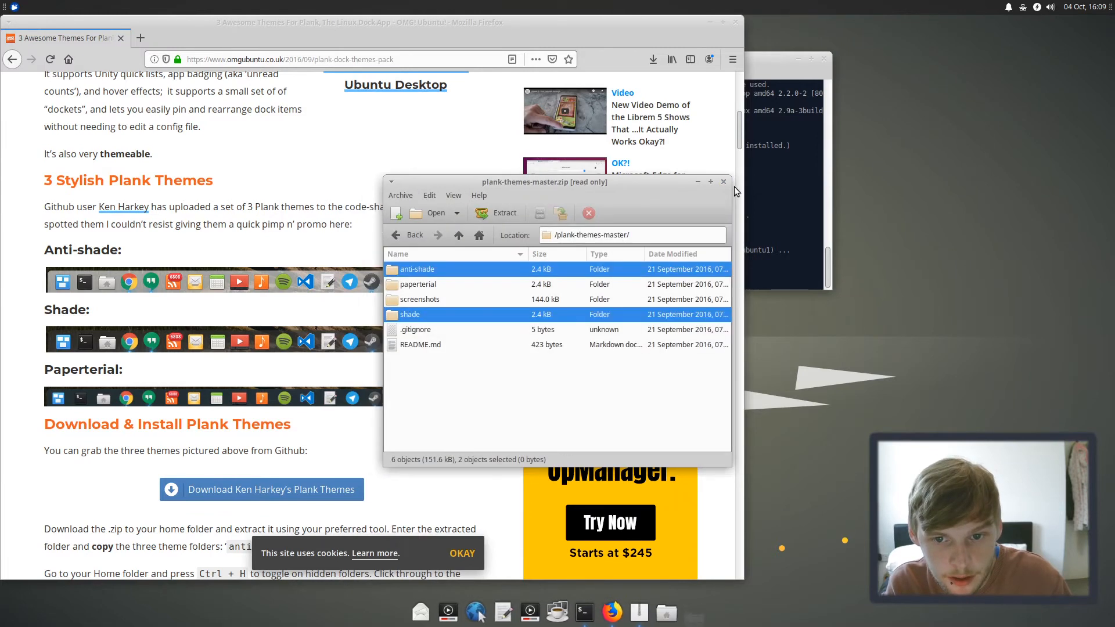
# Step: Close Engrampa, set the Plank theme to shade, and right-click a dock launcher to remove it
pyautogui.click(723, 182)
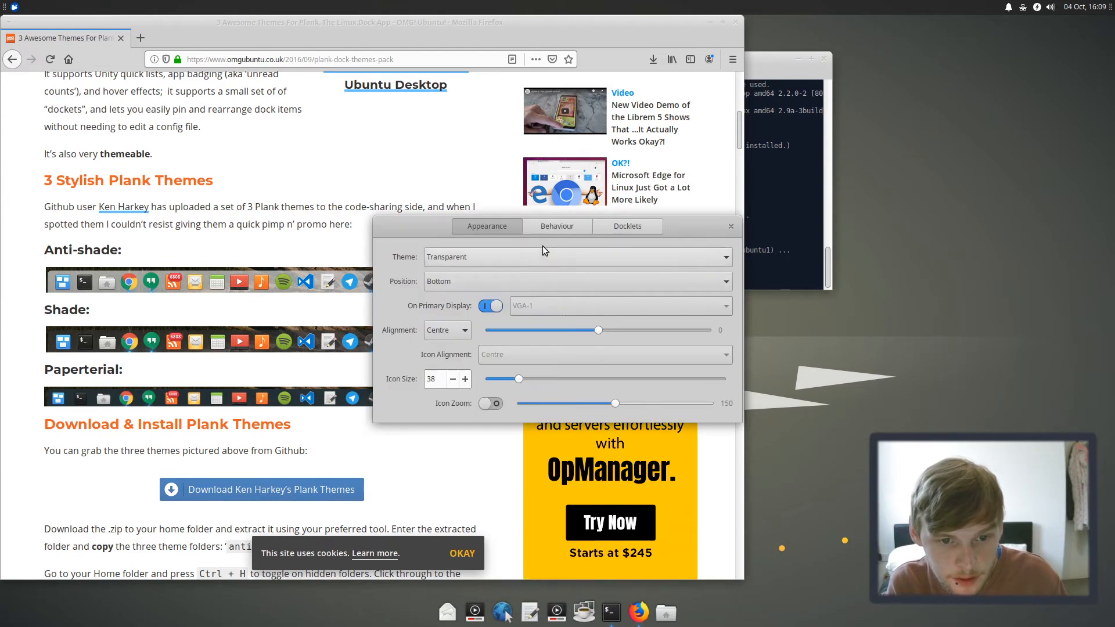
pyautogui.click(577, 257)
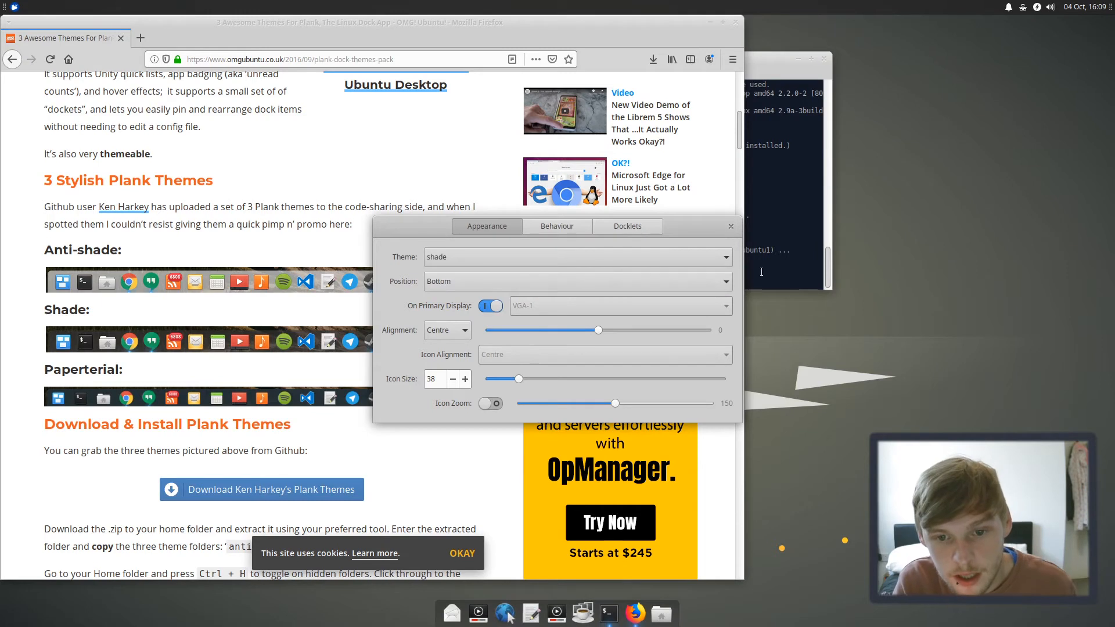
pyautogui.click(730, 226)
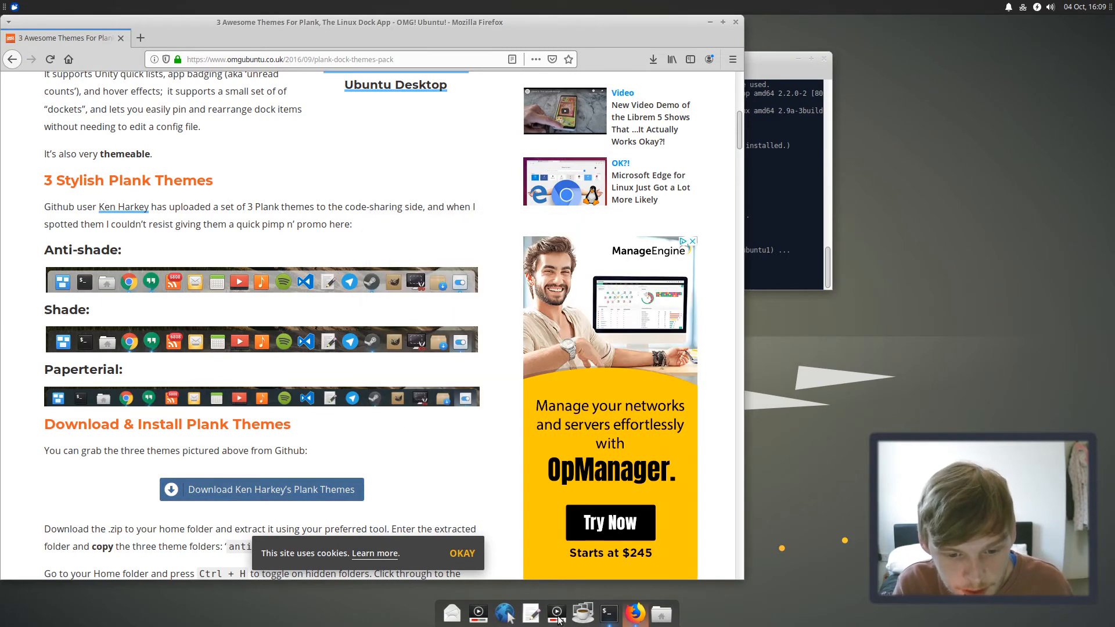
pyautogui.moveTo(518, 614)
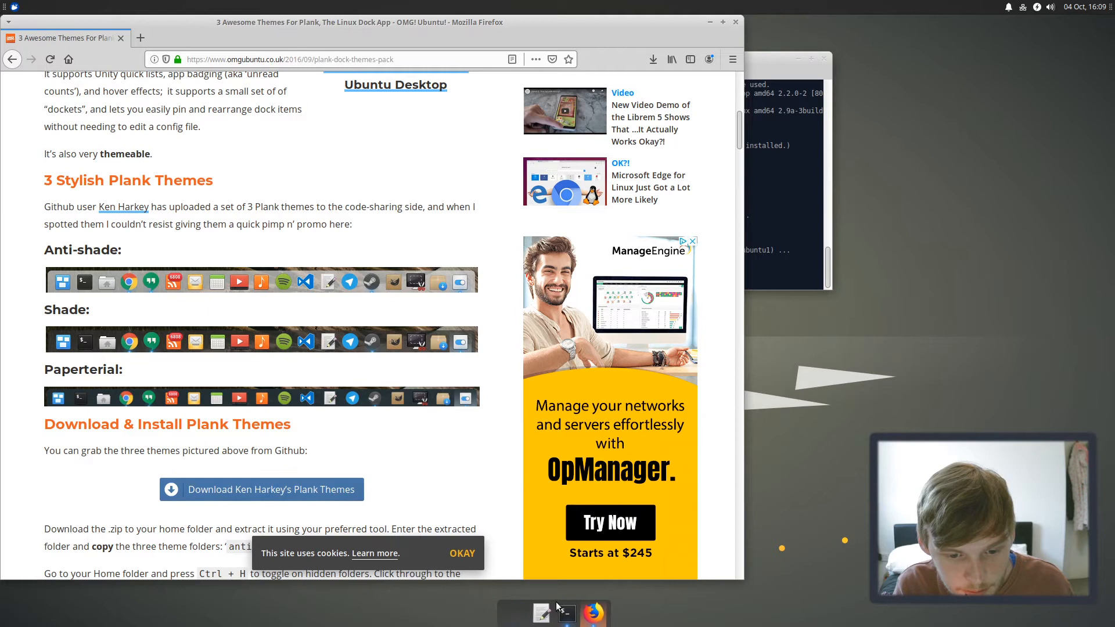
pyautogui.rightClick(558, 614)
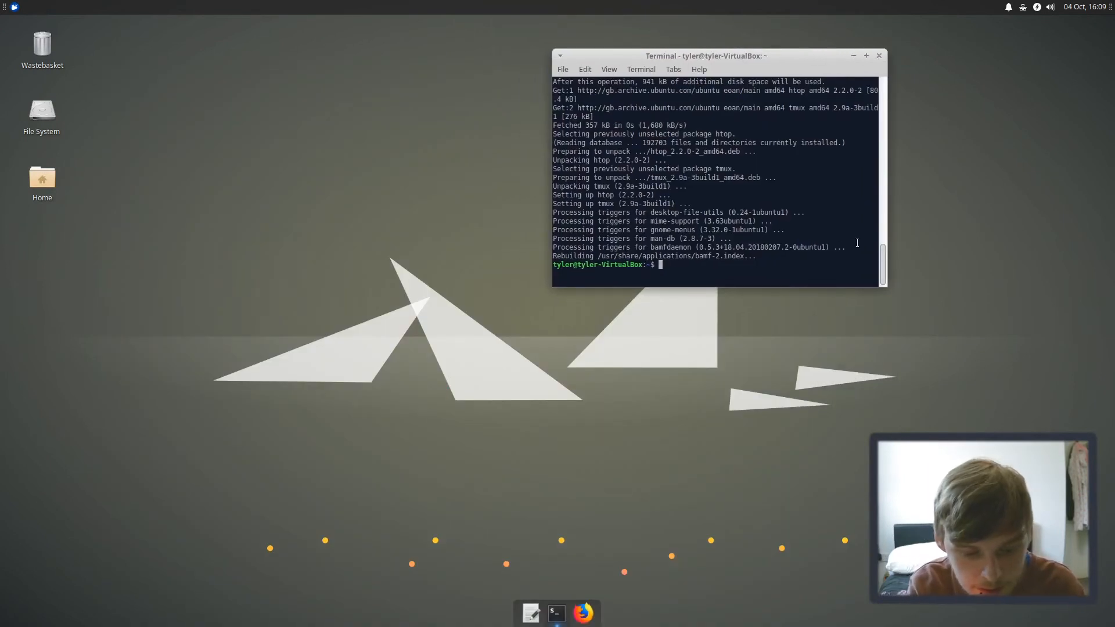
# Step: Discard the half-typed 'sudo apt ins', clear the terminal, type htop, and reboot
pyautogui.write('sudo apt ins')
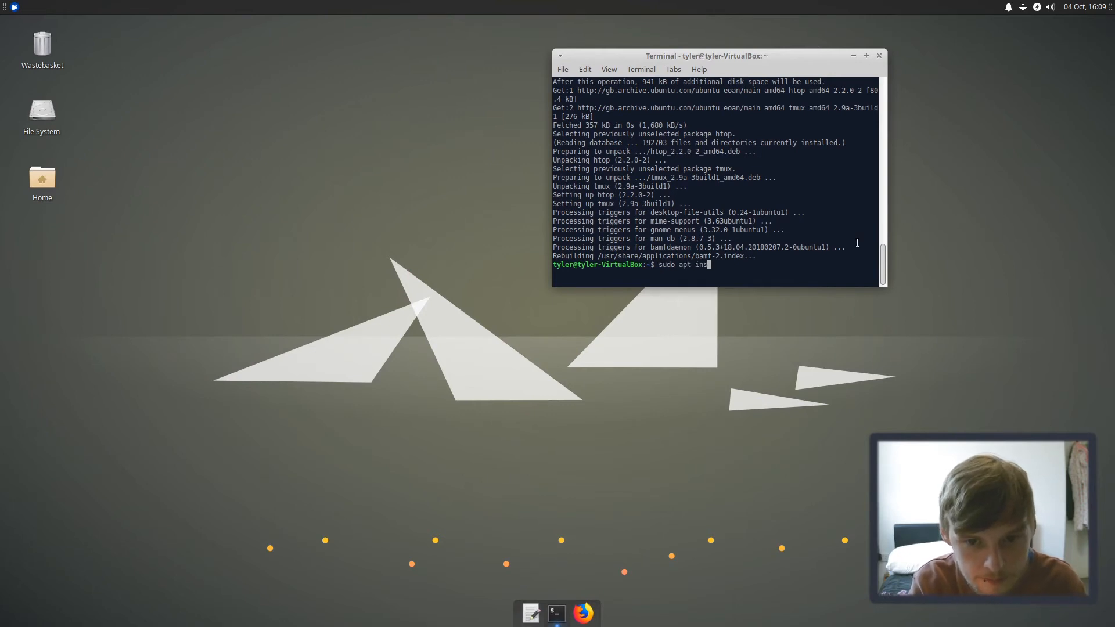
pyautogui.press('Return')
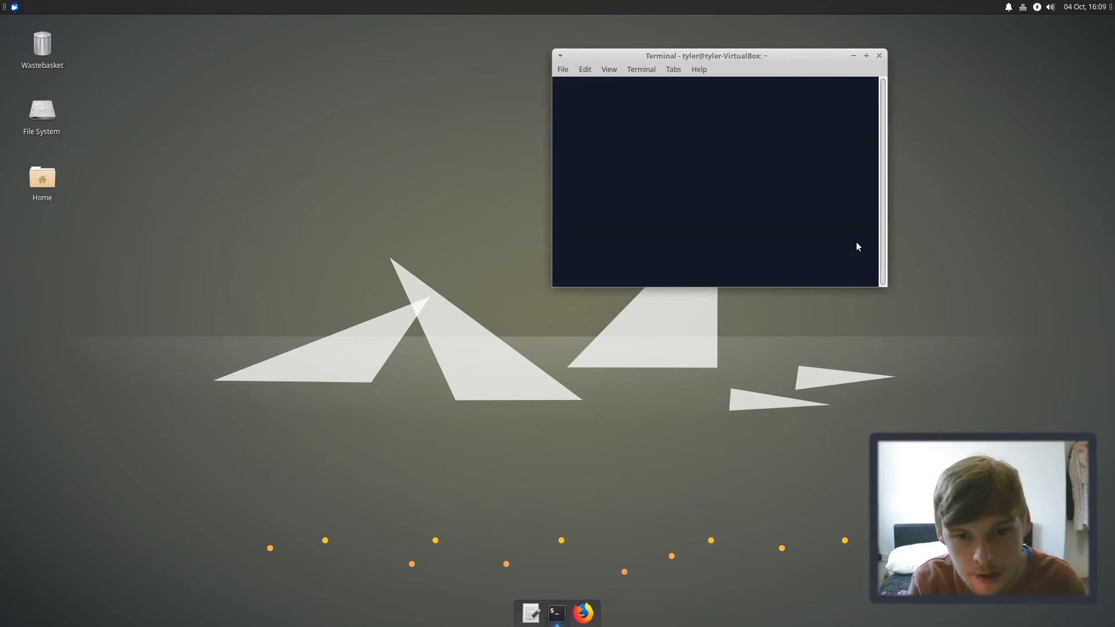
pyautogui.write('htop')
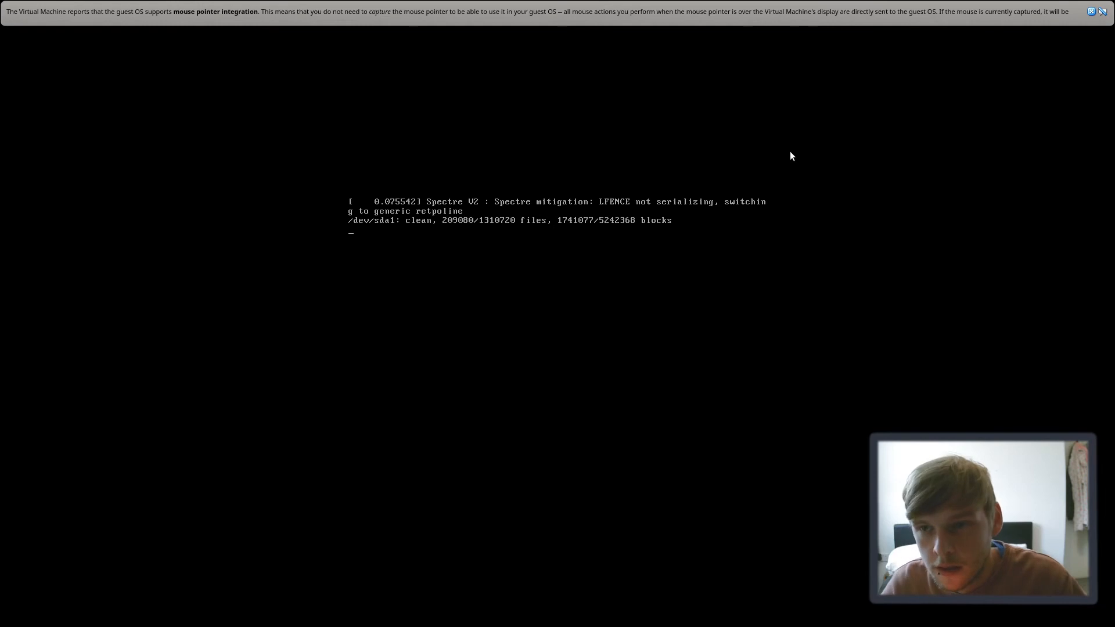
# Step: Dismiss the VirtualBox mouse integration notice while the guest boots to the desktop
pyautogui.click(1102, 10)
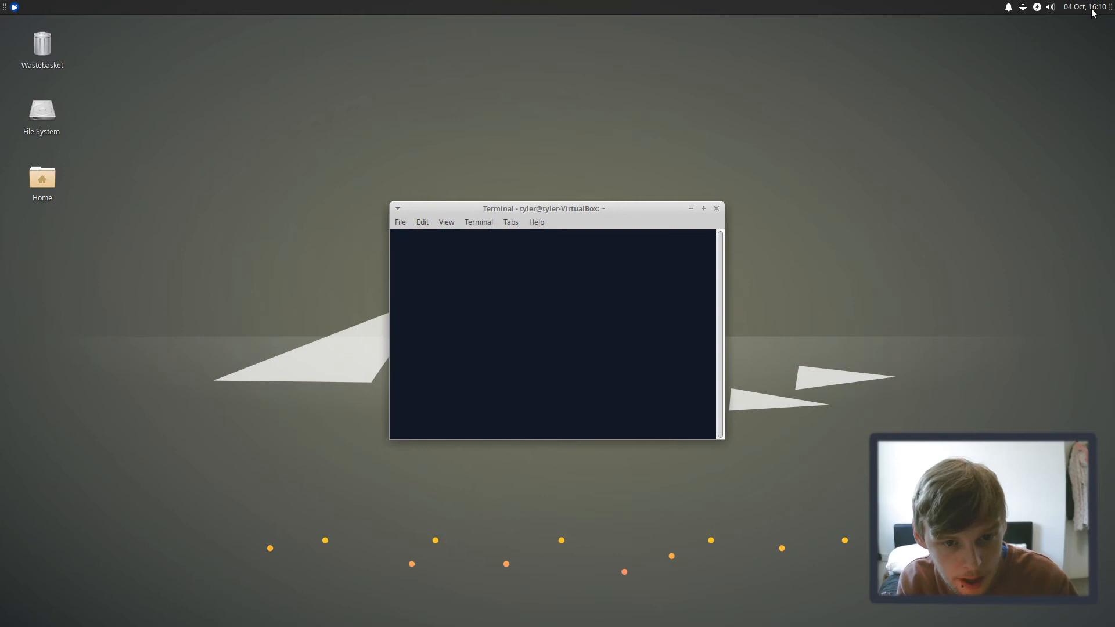
# Step: Run htop to check memory (about 431M) and open the Whisker Menu for Session and Startup
pyautogui.write('htop')
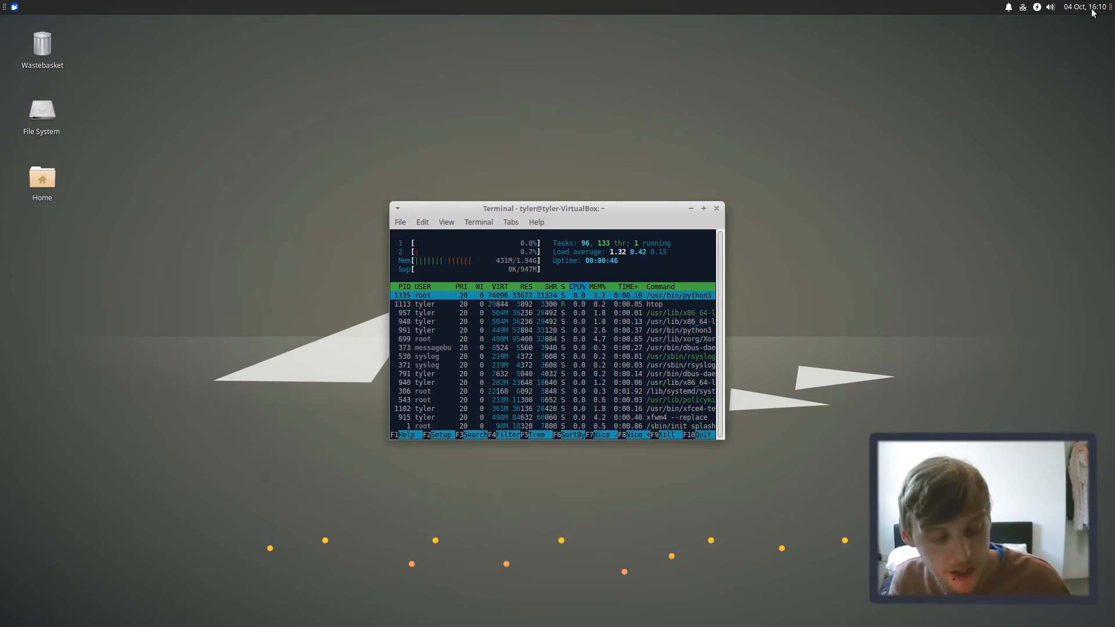
pyautogui.click(13, 7)
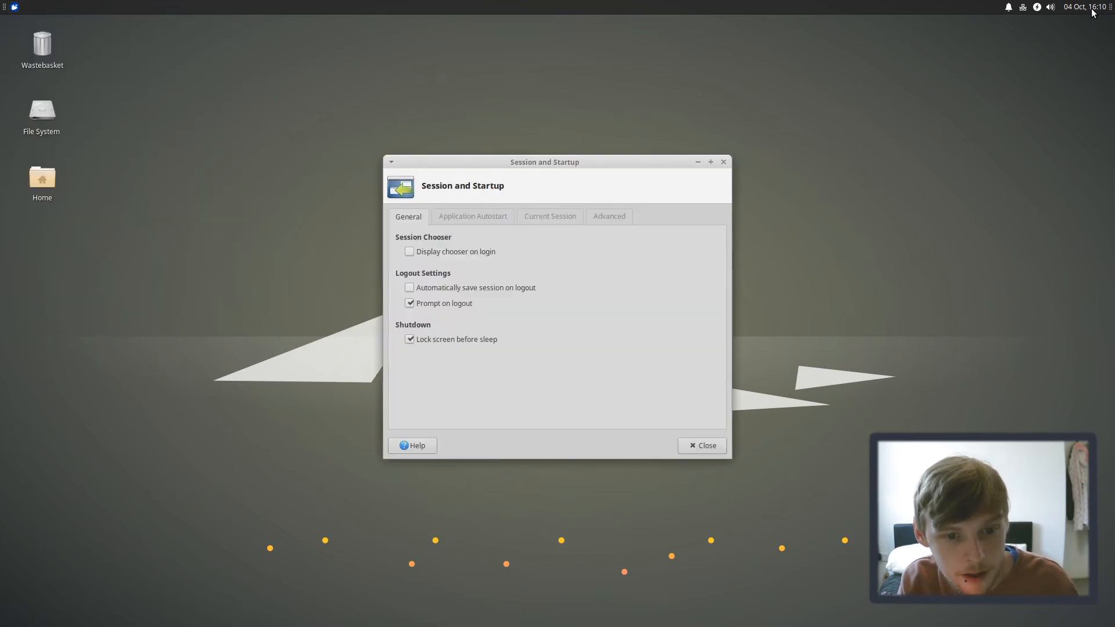
# Step: Add a new Application Autostart entry and type 'plan' as its name
pyautogui.click(472, 216)
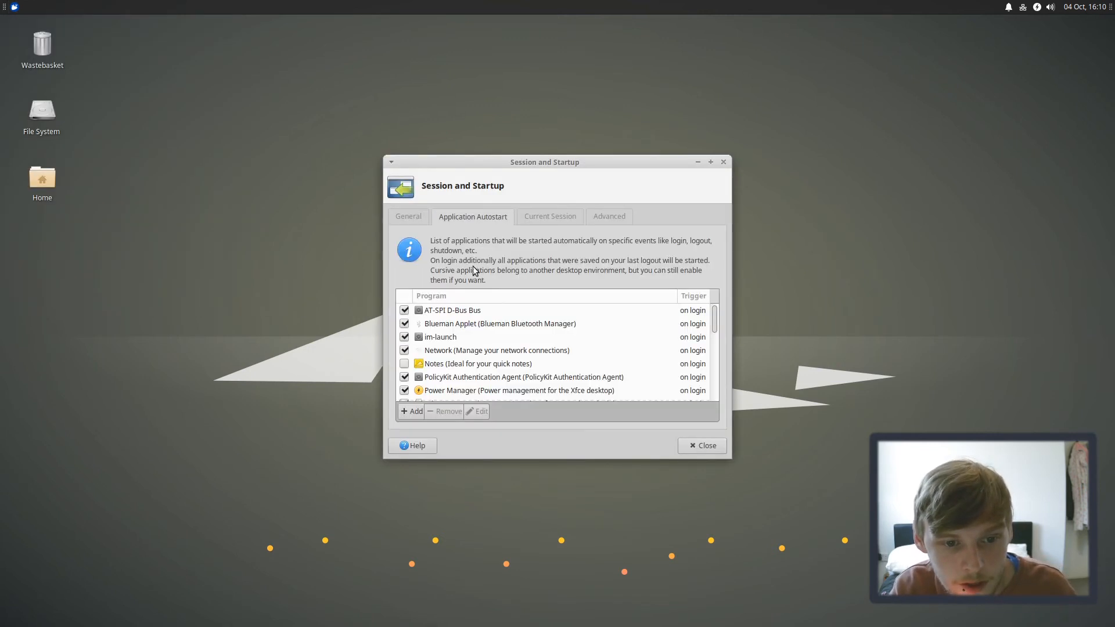
pyautogui.click(411, 411)
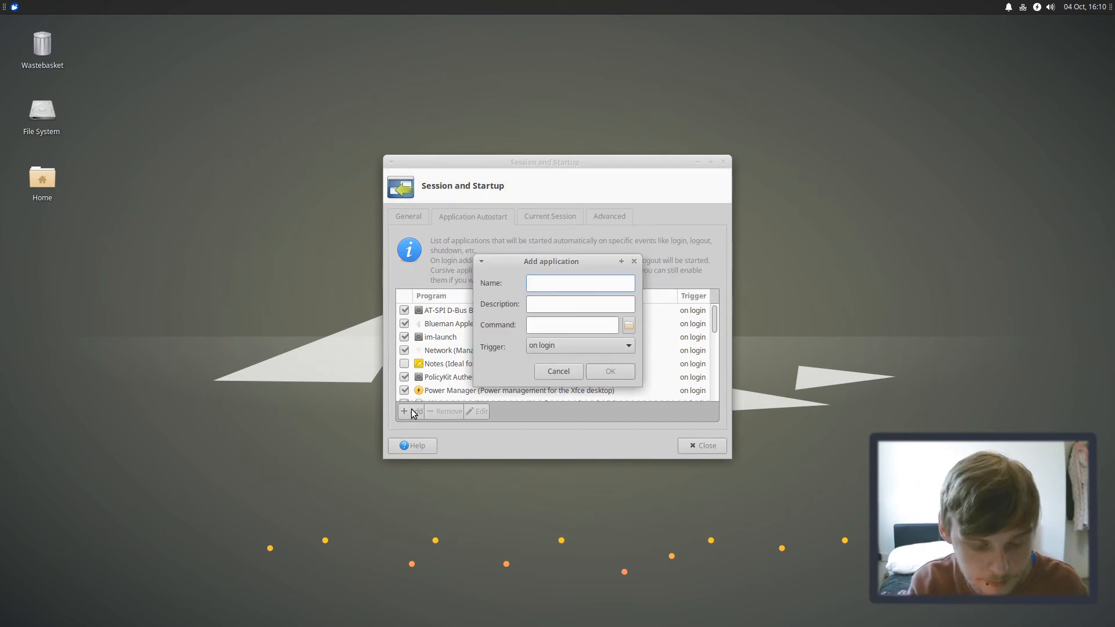
pyautogui.write('plan')
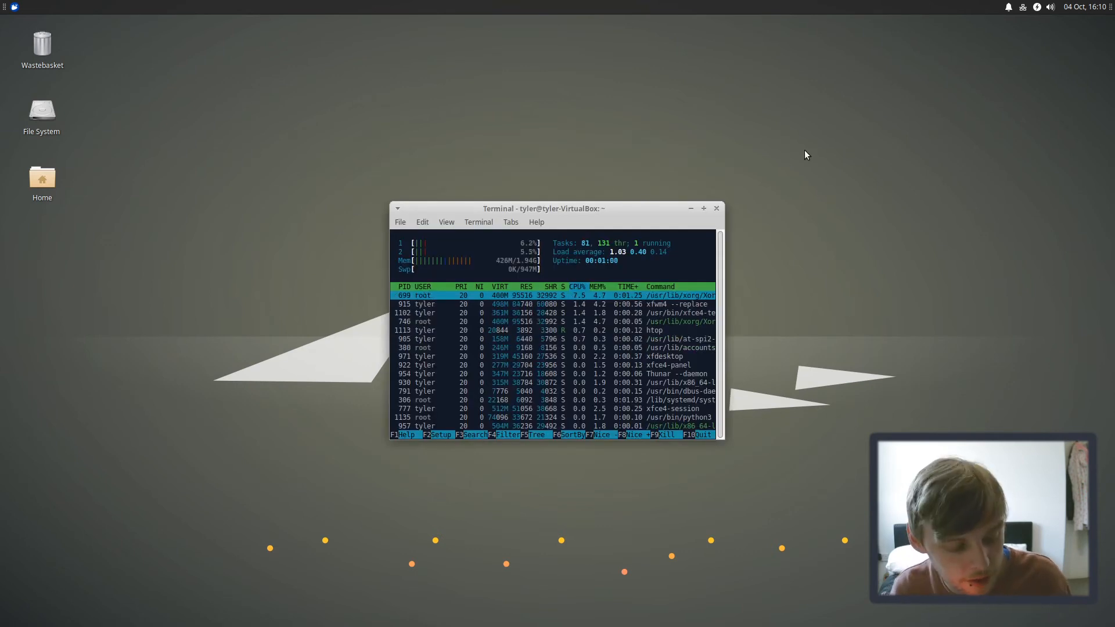
# Step: Start plank from the terminal, move the terminal higher, and launch Firefox from the dock
pyautogui.write('plank')
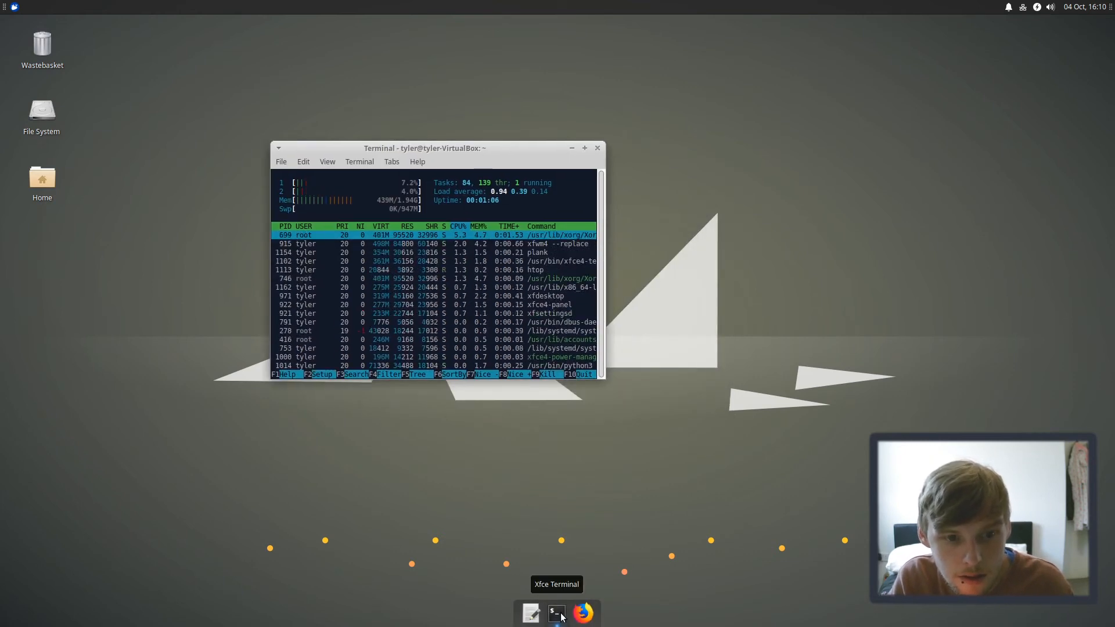
pyautogui.moveTo(494, 119)
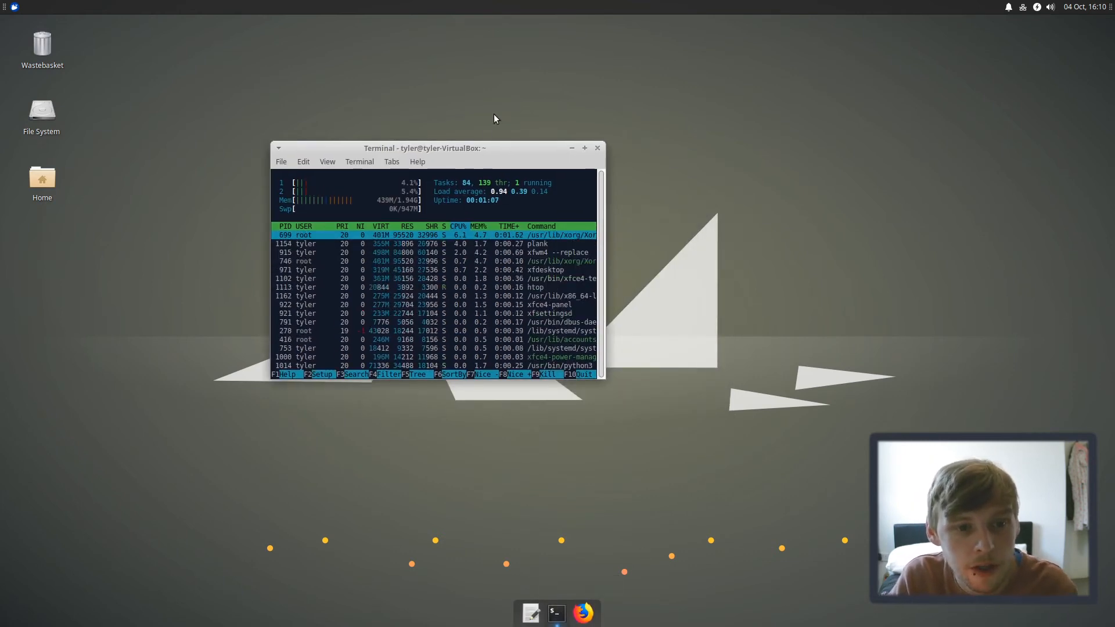
pyautogui.moveTo(422, 148); pyautogui.dragTo(580, 77)
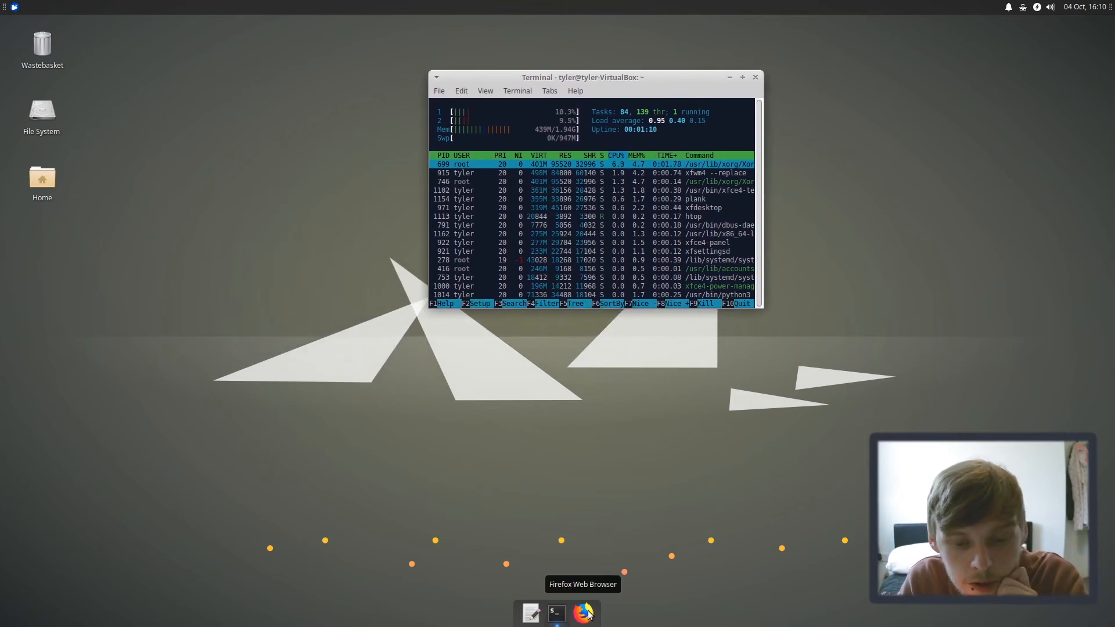
pyautogui.click(582, 612)
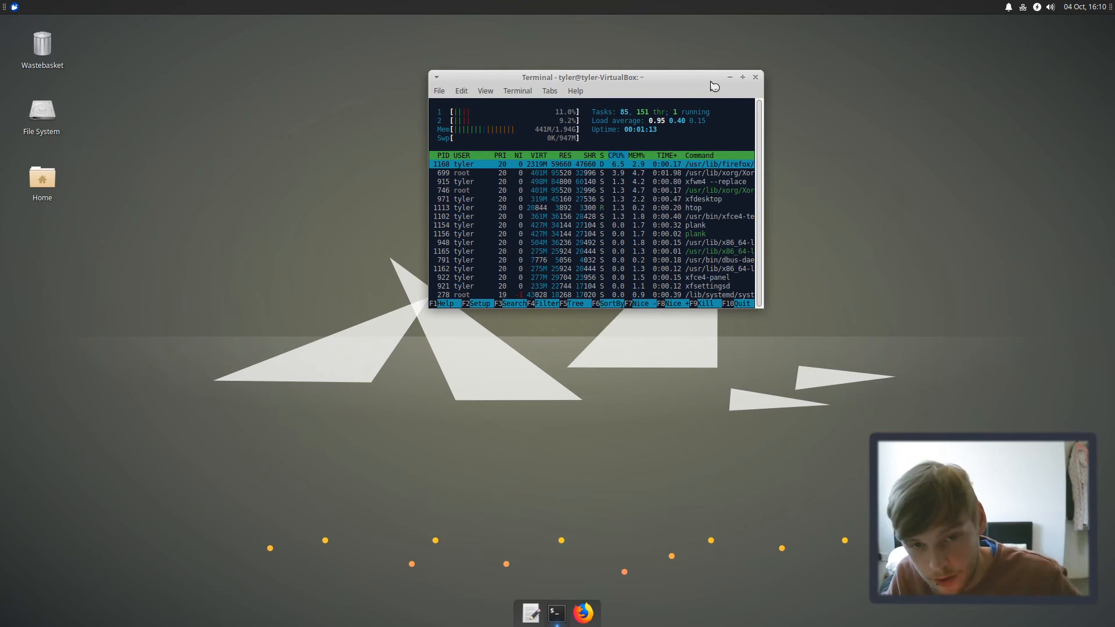
pyautogui.click(583, 612)
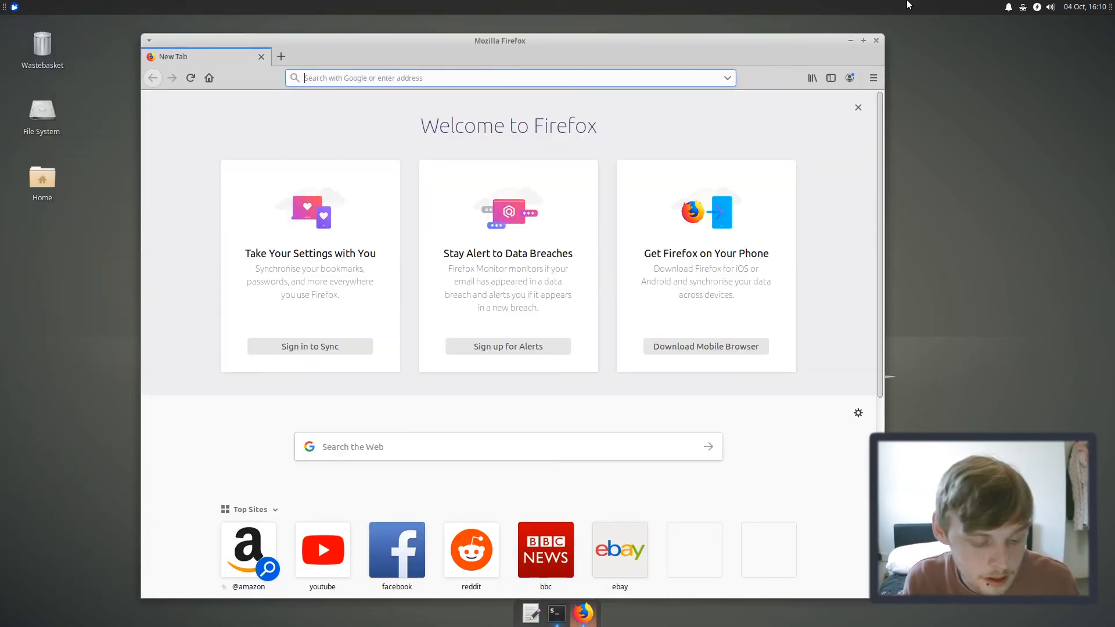
# Step: Try installing Albert with 'sudo apt install albert' in the terminal, then cancel it
pyautogui.click(557, 613)
pyautogui.write('sudo apt inst')
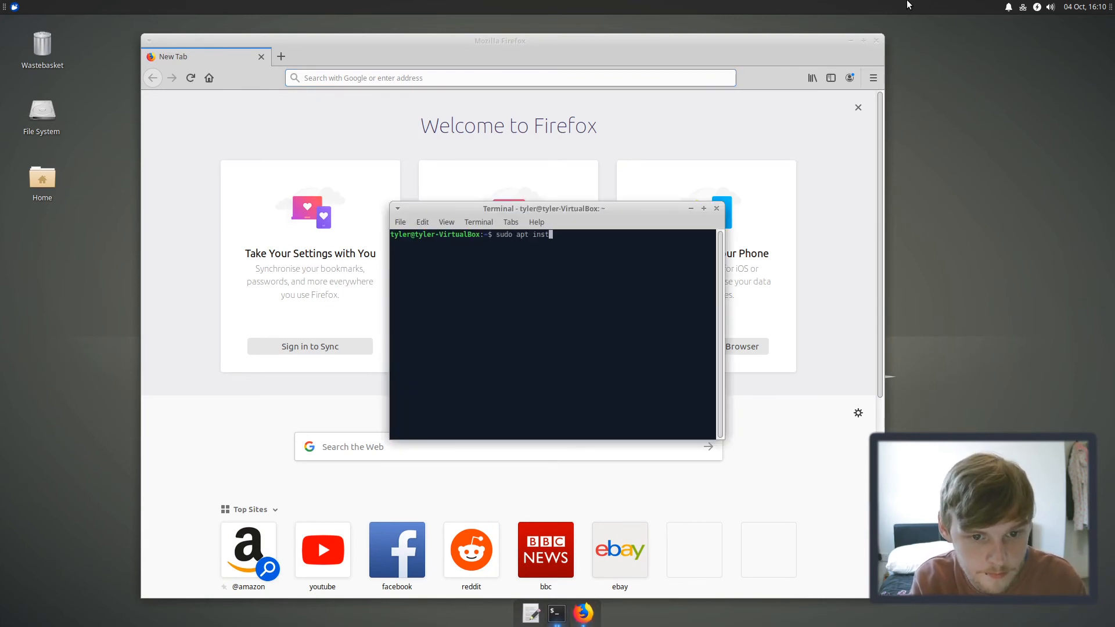
pyautogui.write('all albert')
pyautogui.press('Return')
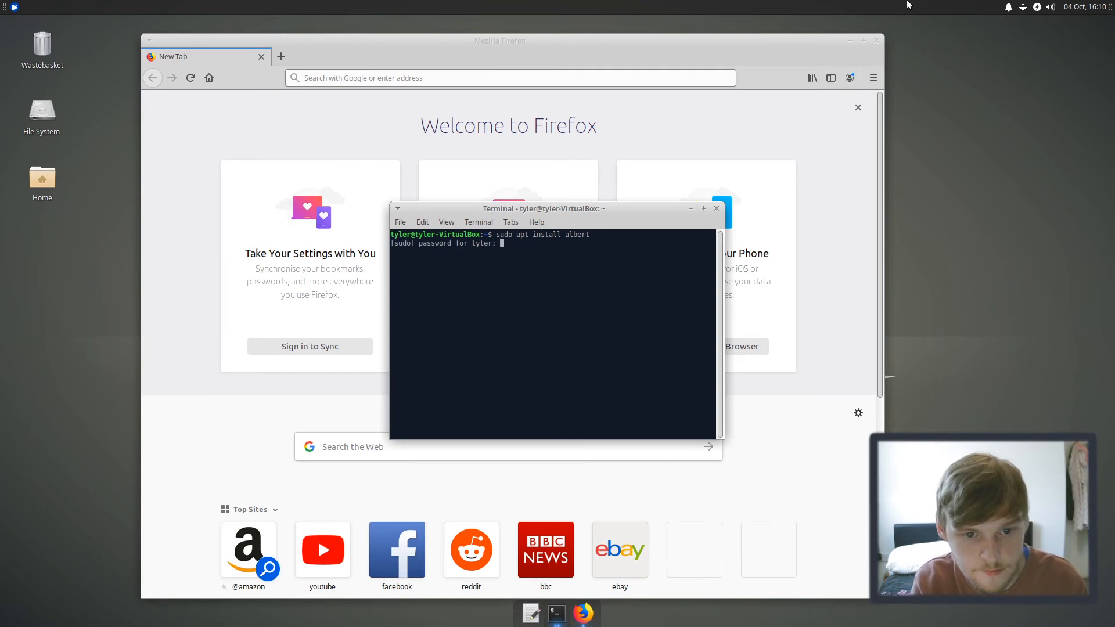
pyautogui.press('Return')
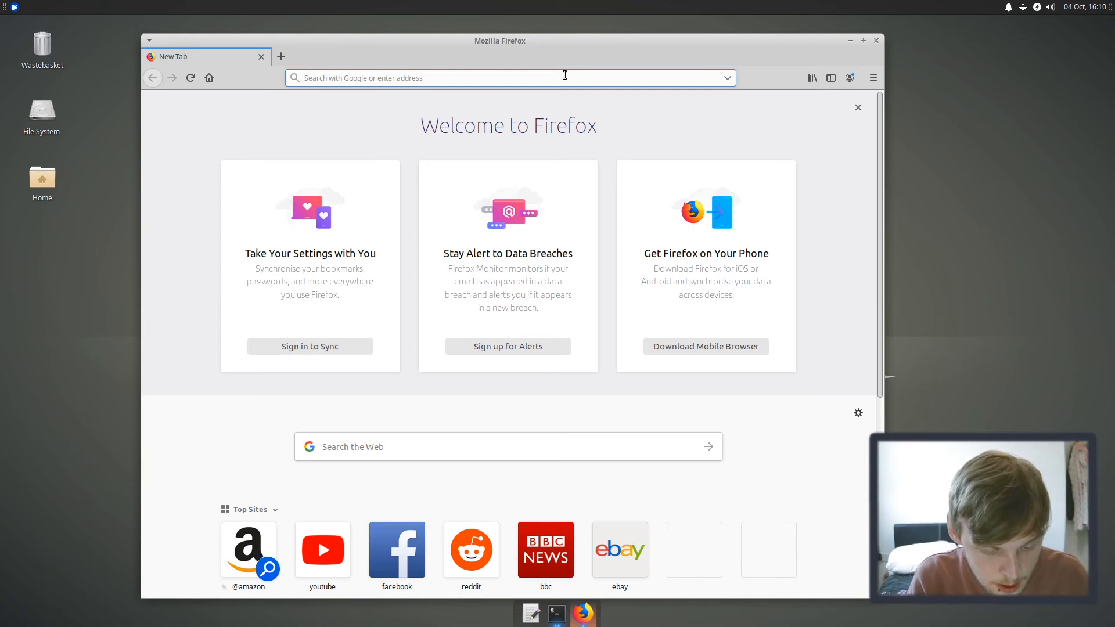
# Step: Search 'albert deb', open the openSUSE Ubuntu packages, and save the xUbuntu 19.04 amd64 deb
pyautogui.write('albert deb')
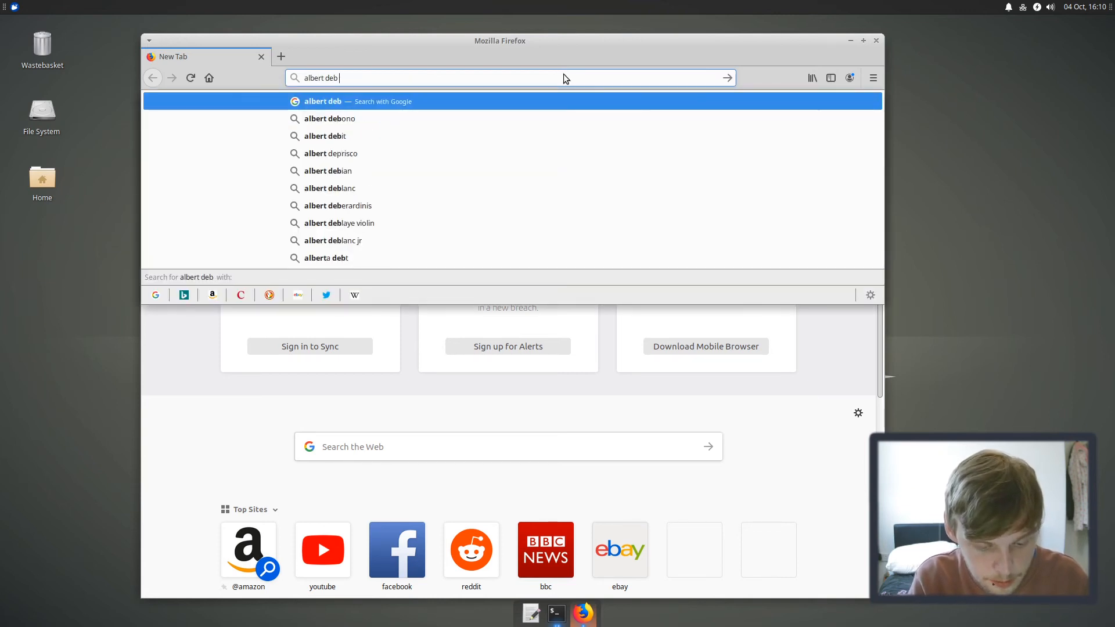
pyautogui.press('Return')
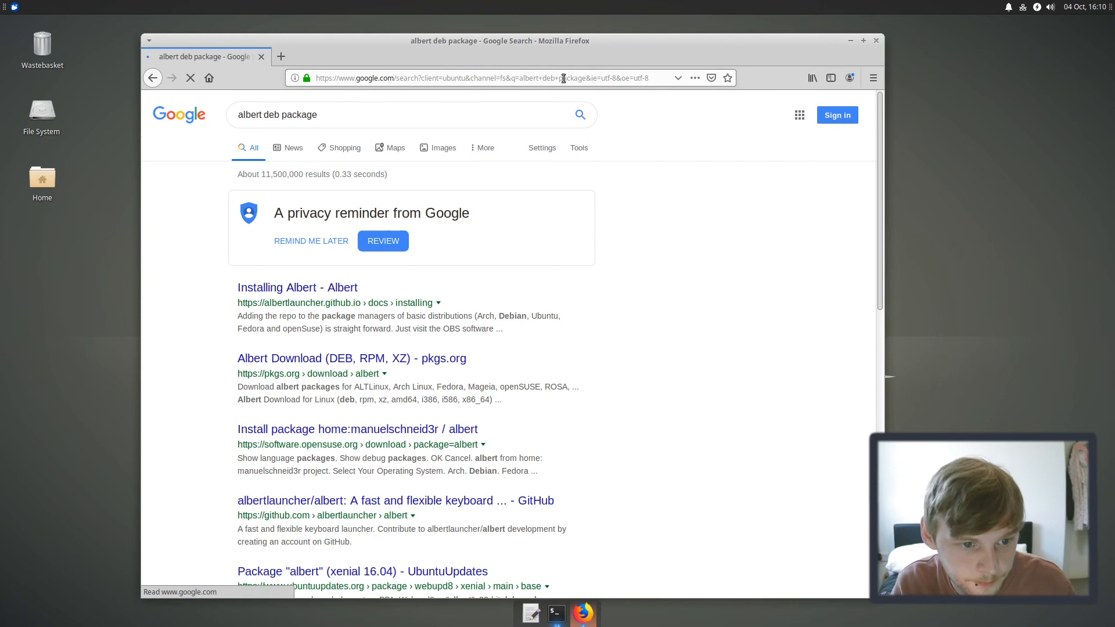
pyautogui.click(296, 288)
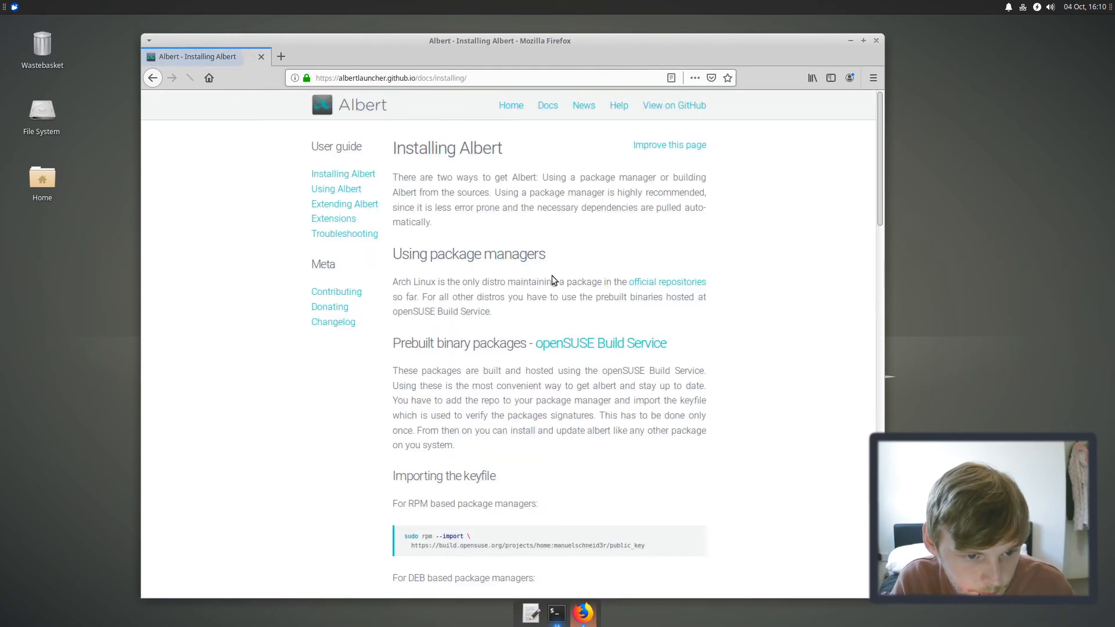
pyautogui.scroll(-3)
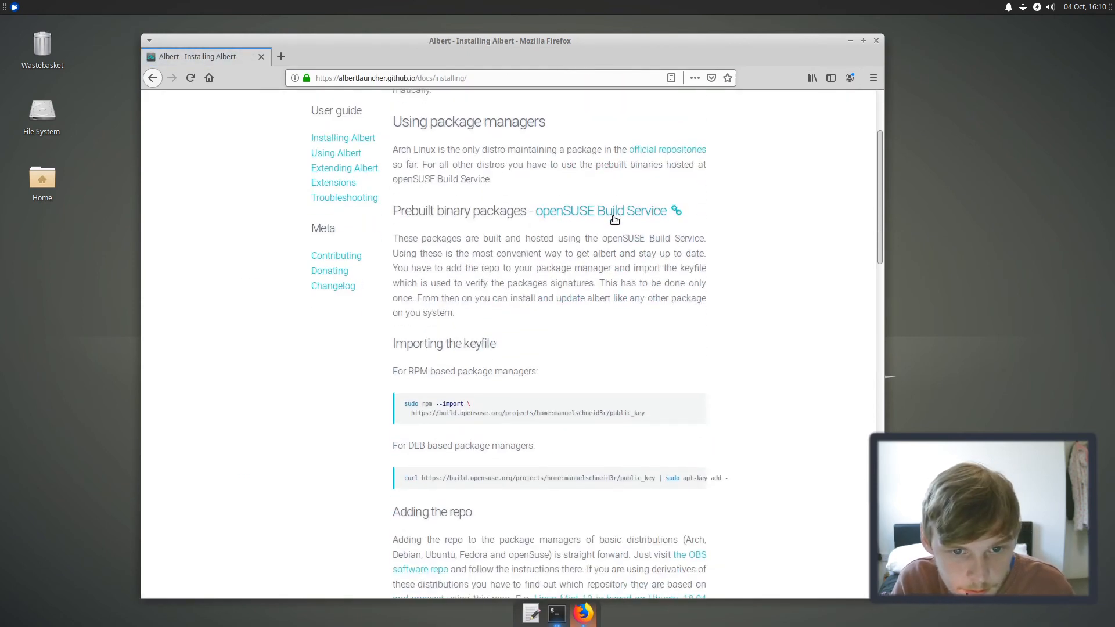
pyautogui.scroll(-3)
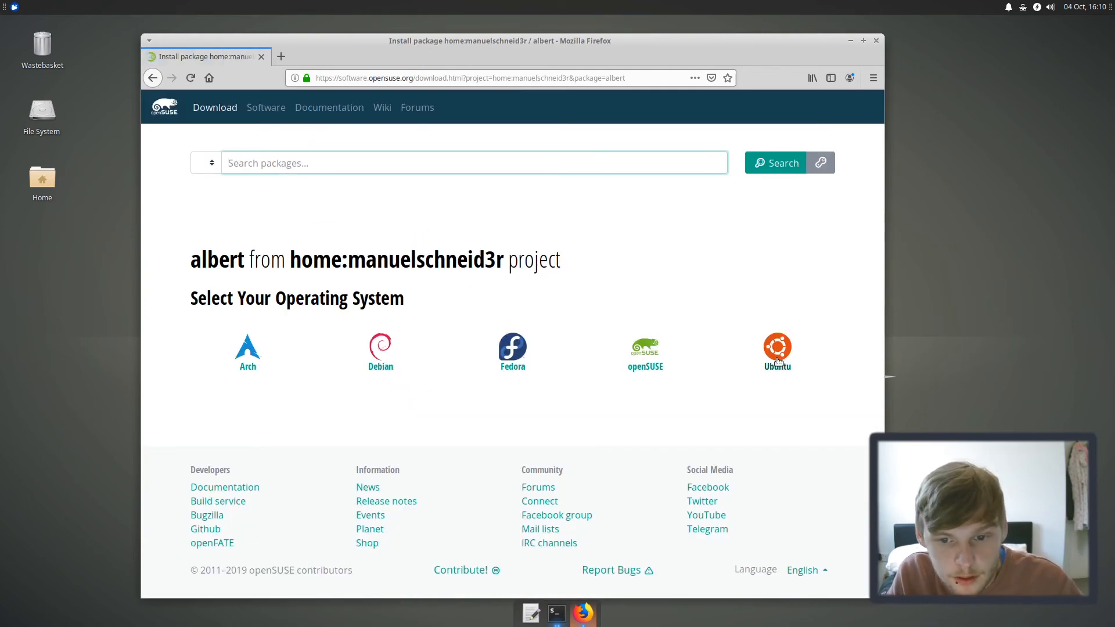
pyautogui.click(778, 351)
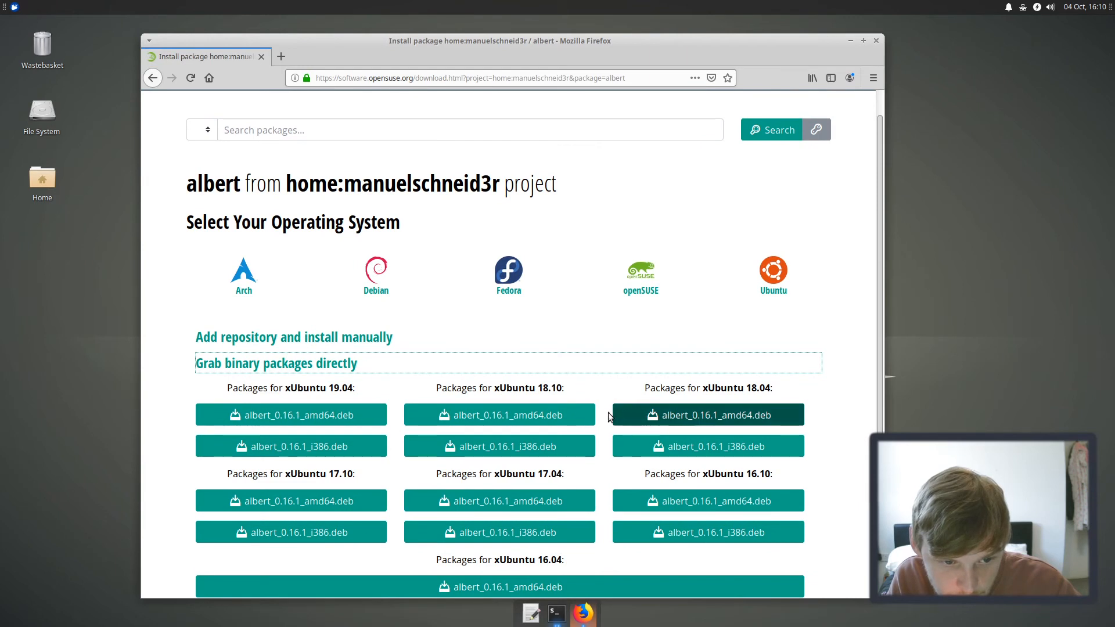
pyautogui.moveTo(299, 432)
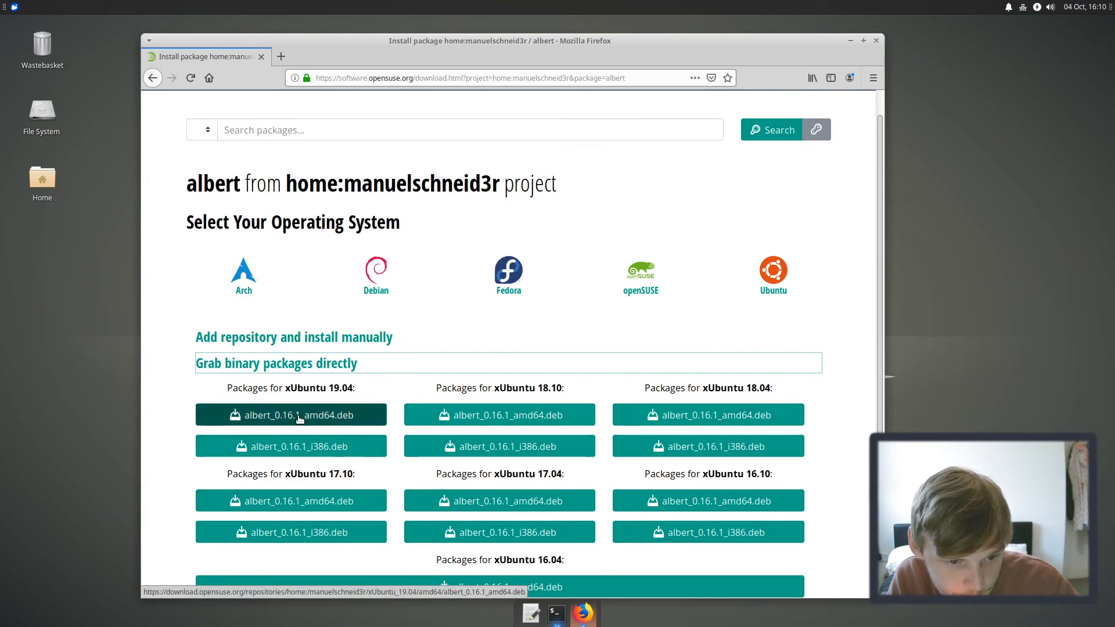
pyautogui.rightClick(291, 415)
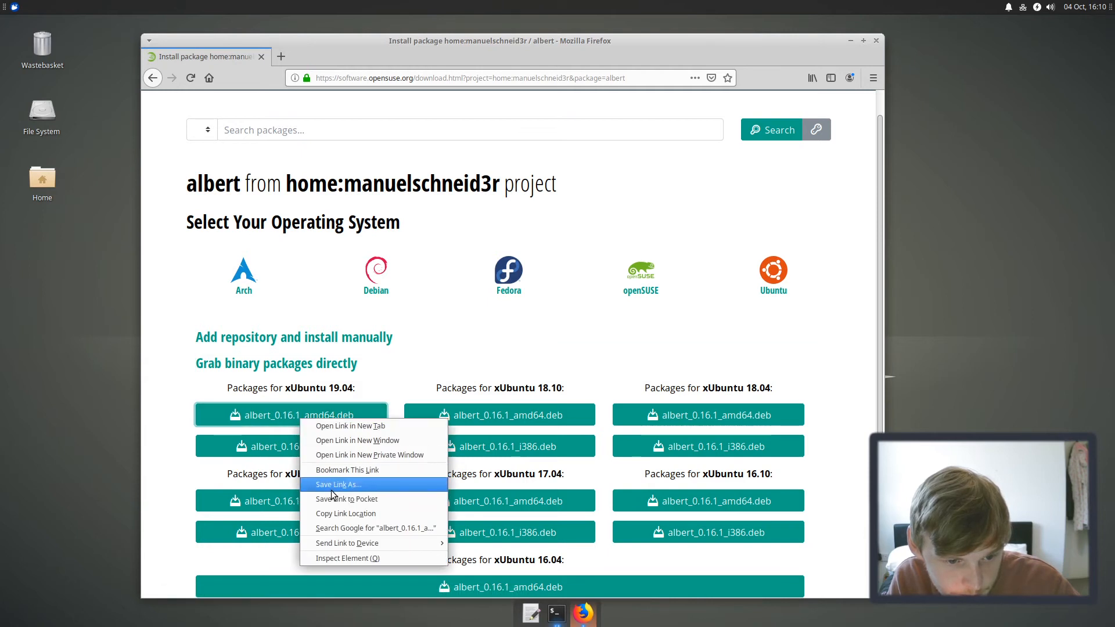
pyautogui.click(339, 484)
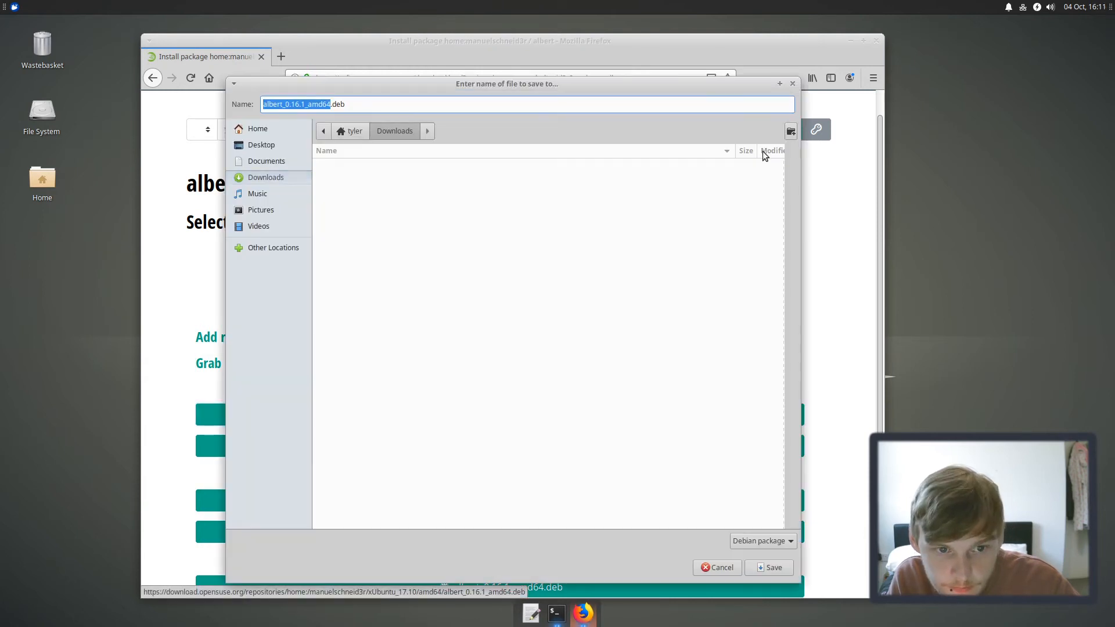
pyautogui.moveTo(374, 139)
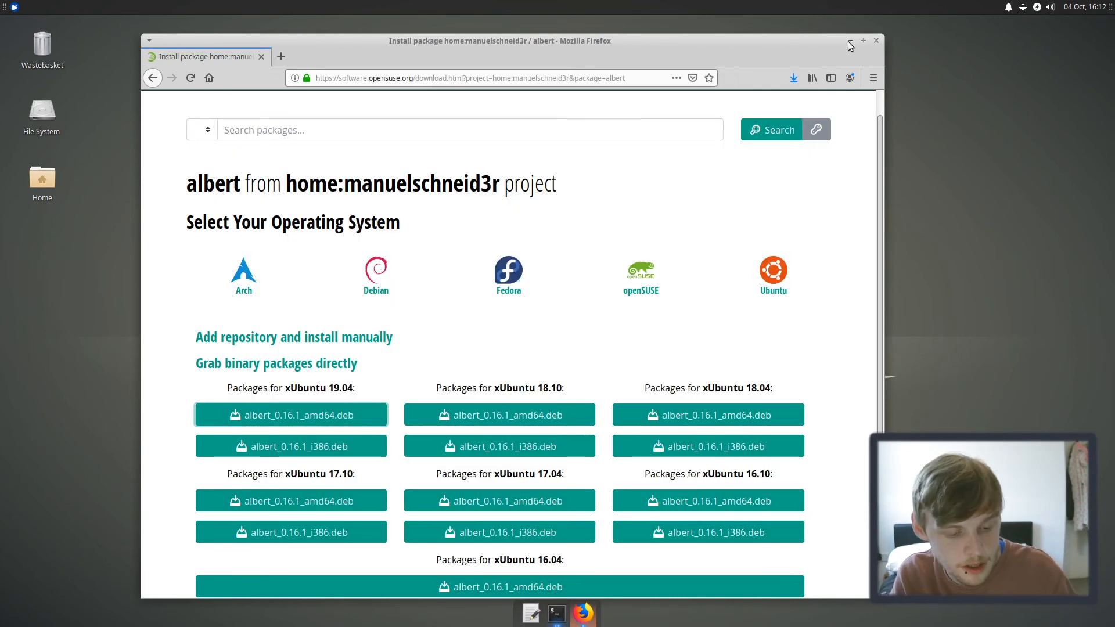
# Step: Move into ~/Downloads in the terminal and list its files
pyautogui.click(557, 613)
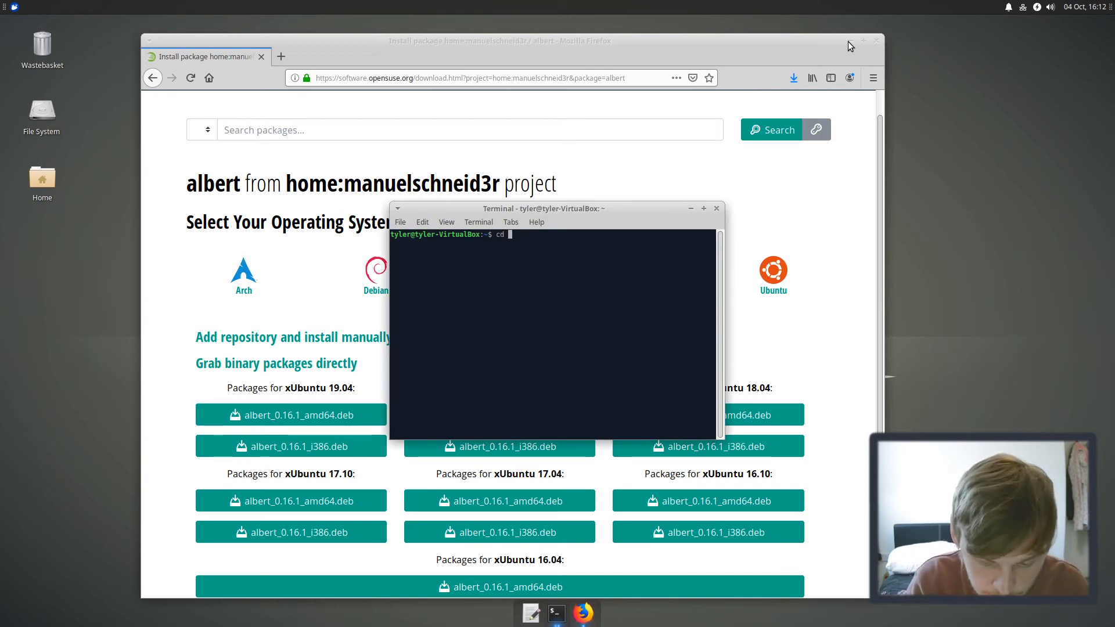
pyautogui.write('~/Downloads')
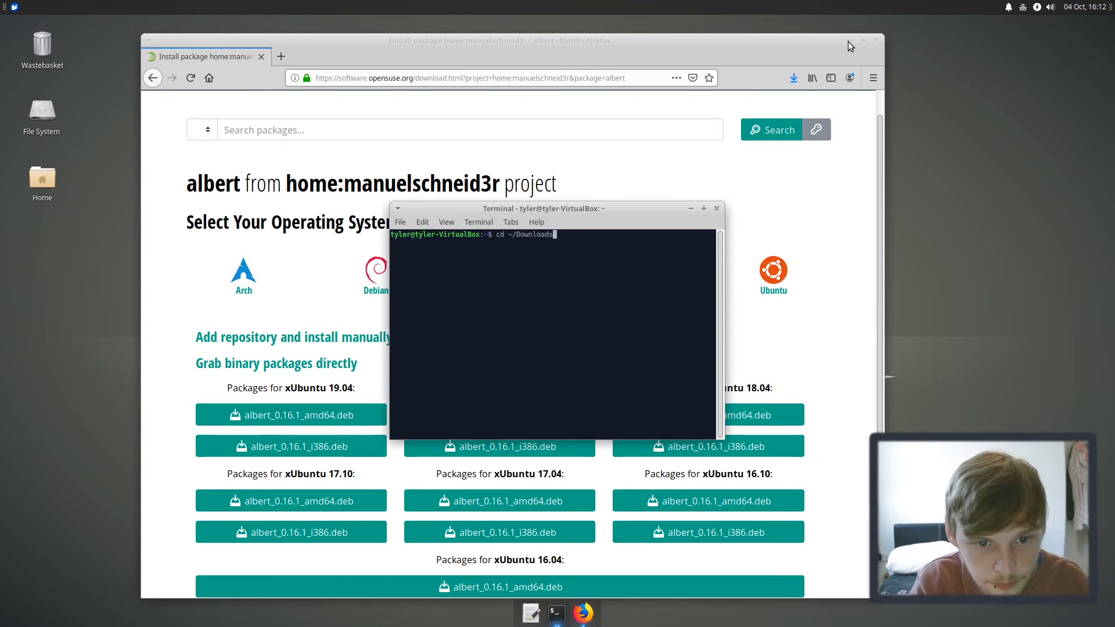
pyautogui.press('Return')
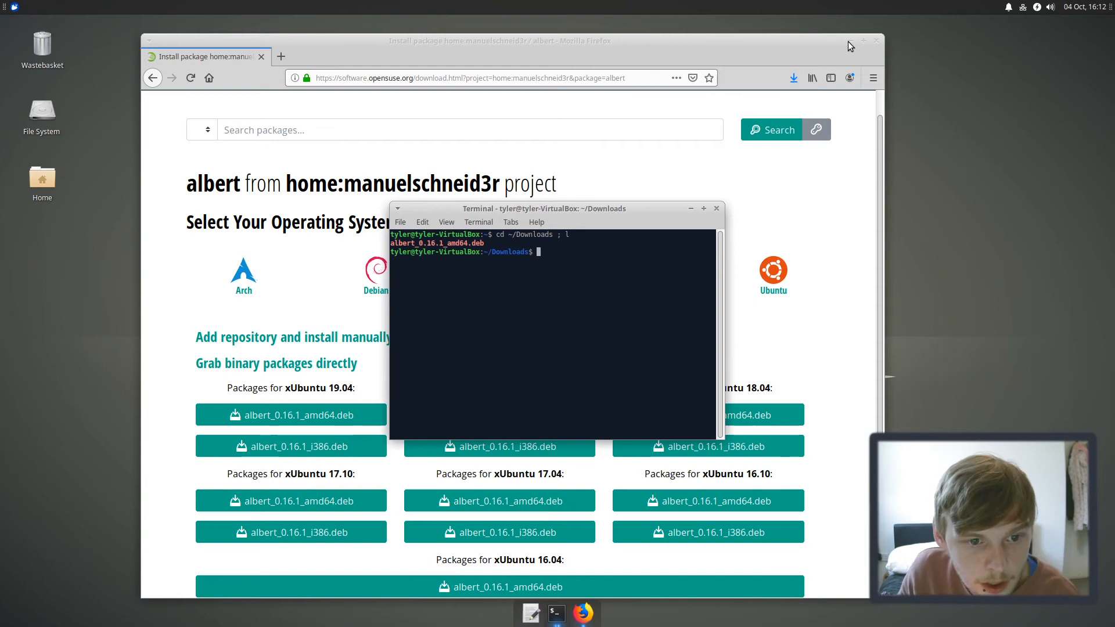
# Step: Run 'sudo dpkg -i * ; sudo apt install -f -y' with the administrator password
pyautogui.write('sudo')
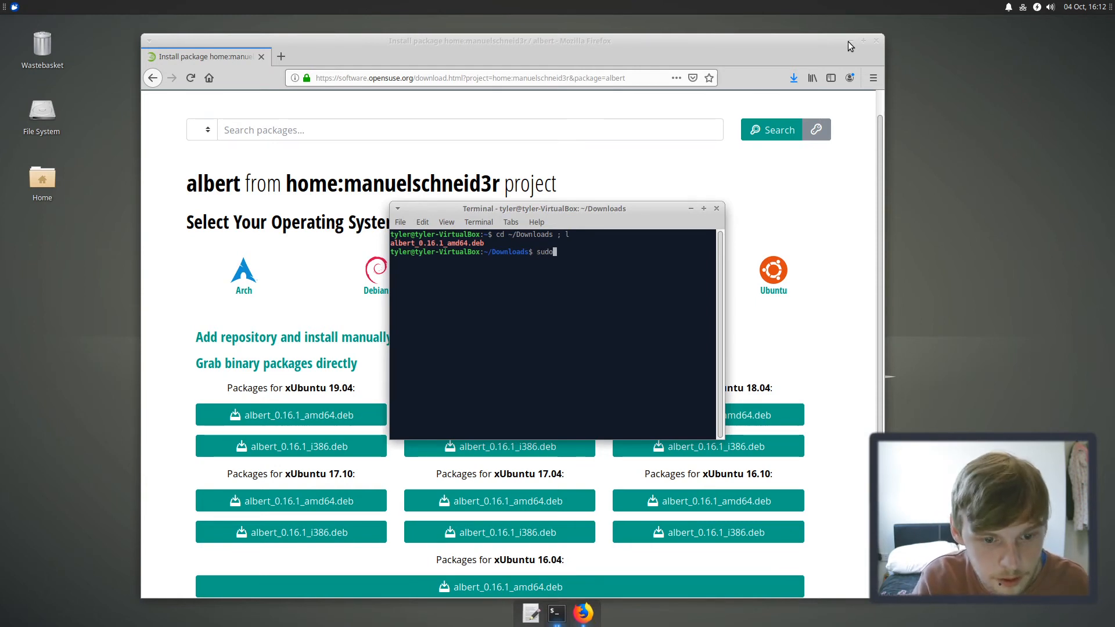
pyautogui.write('dpkg')
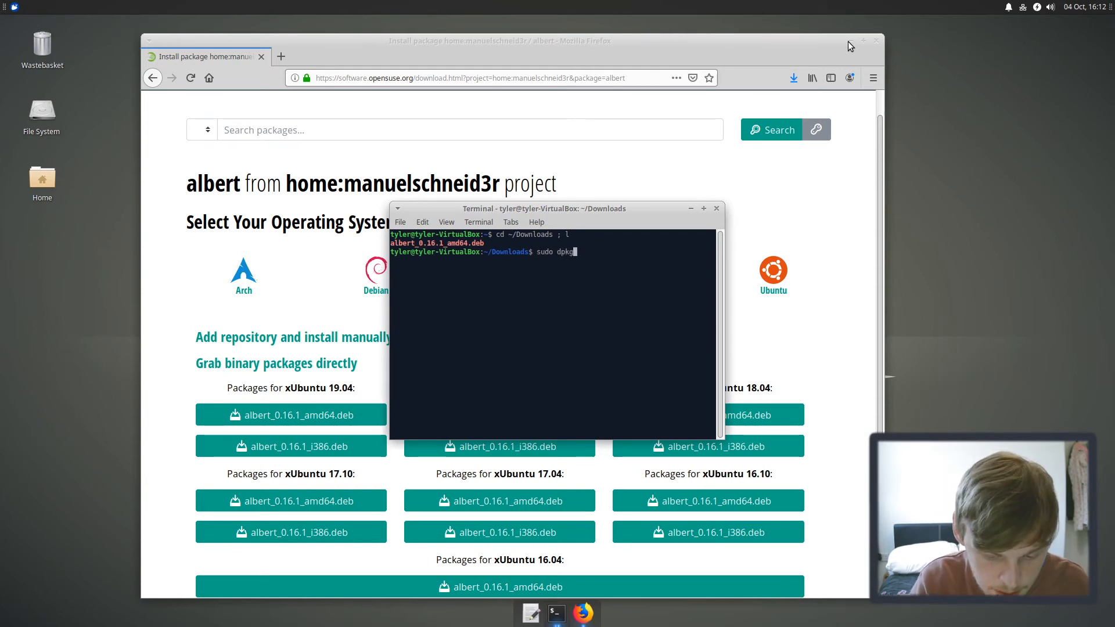
pyautogui.write('-')
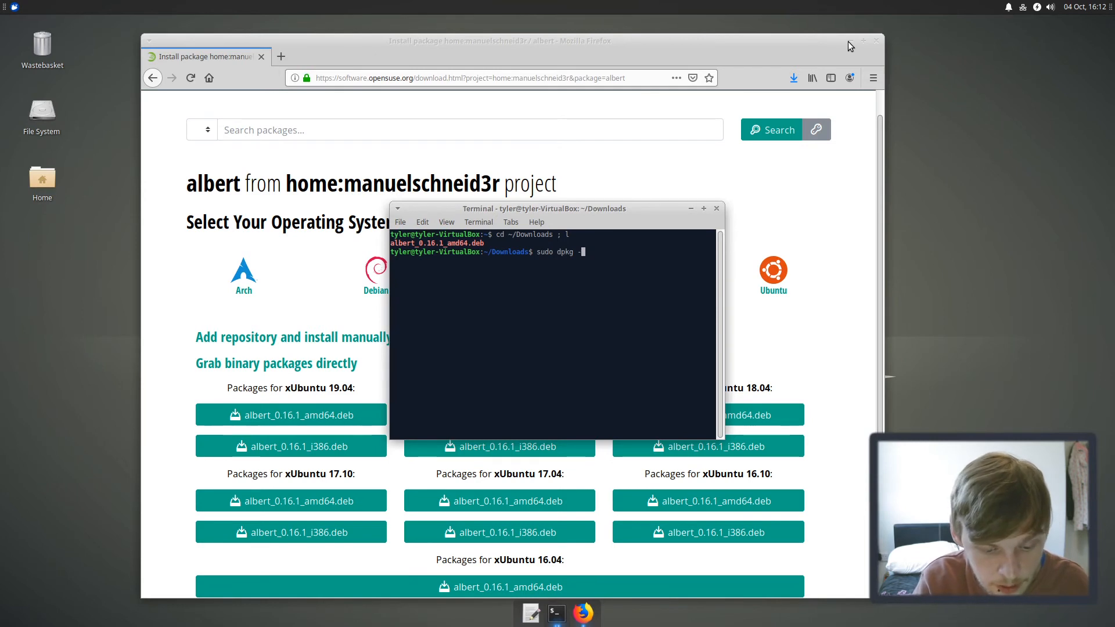
pyautogui.write('i *')
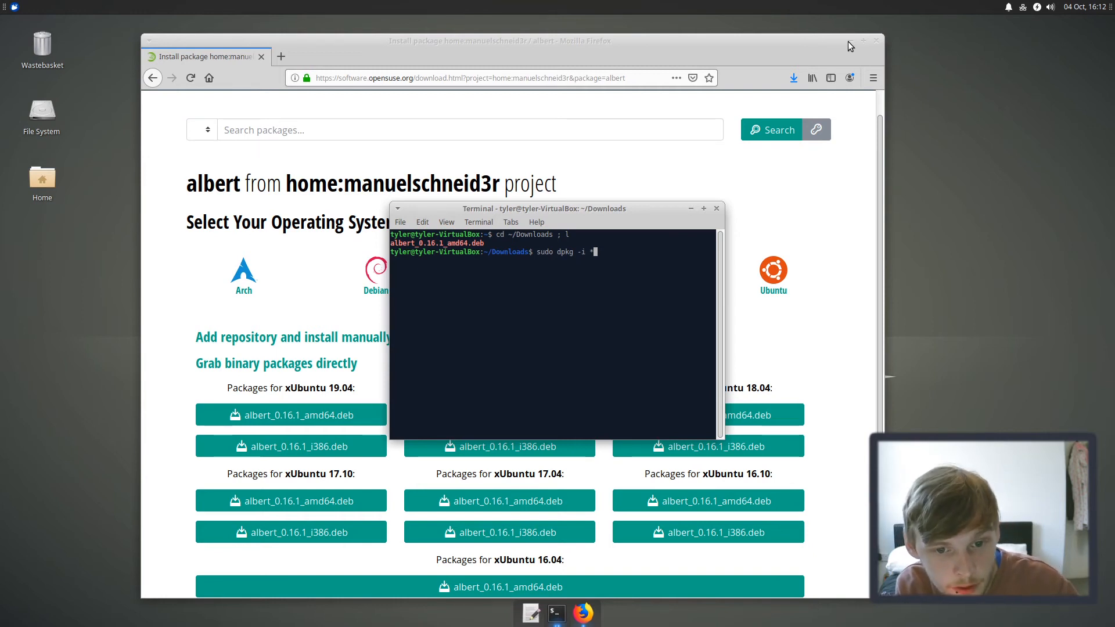
pyautogui.write('; sudo apt install -f -y')
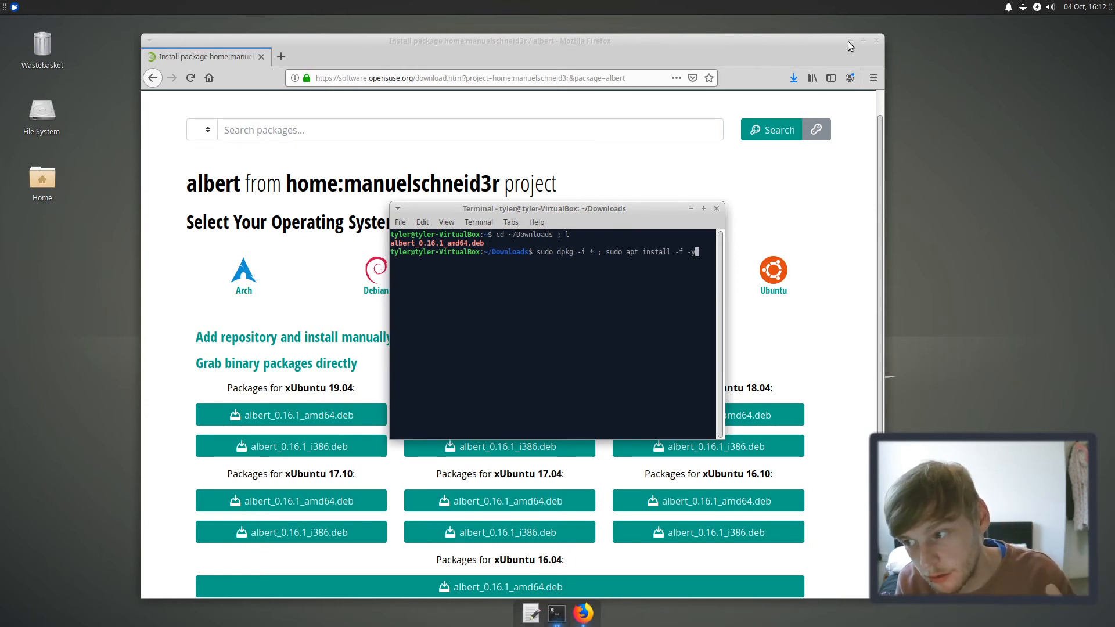
pyautogui.press('Return')
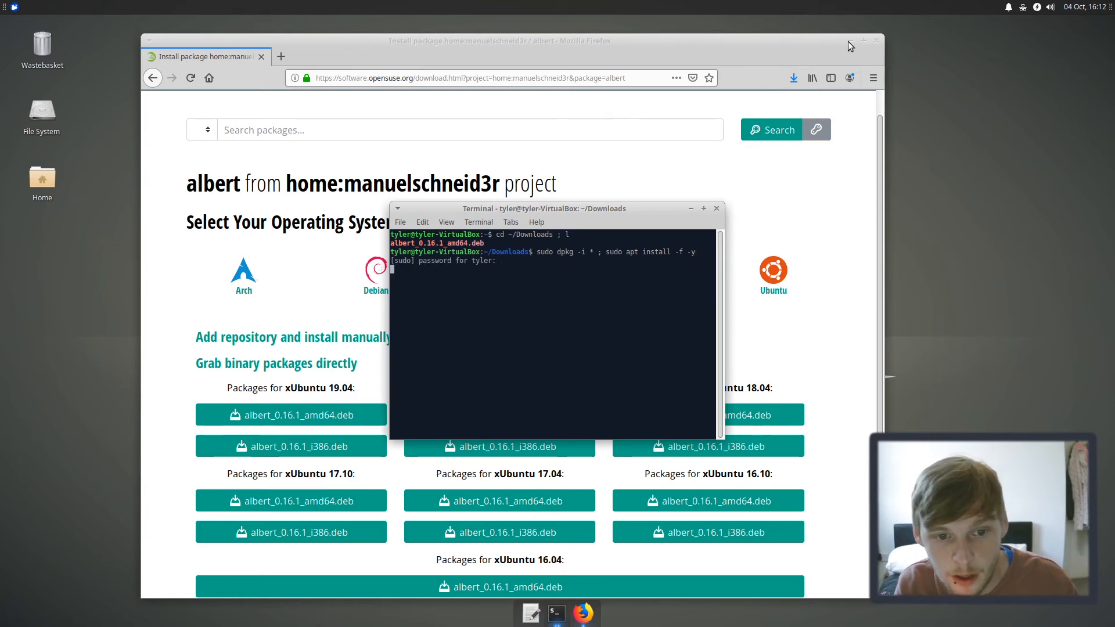
pyautogui.press('Return')
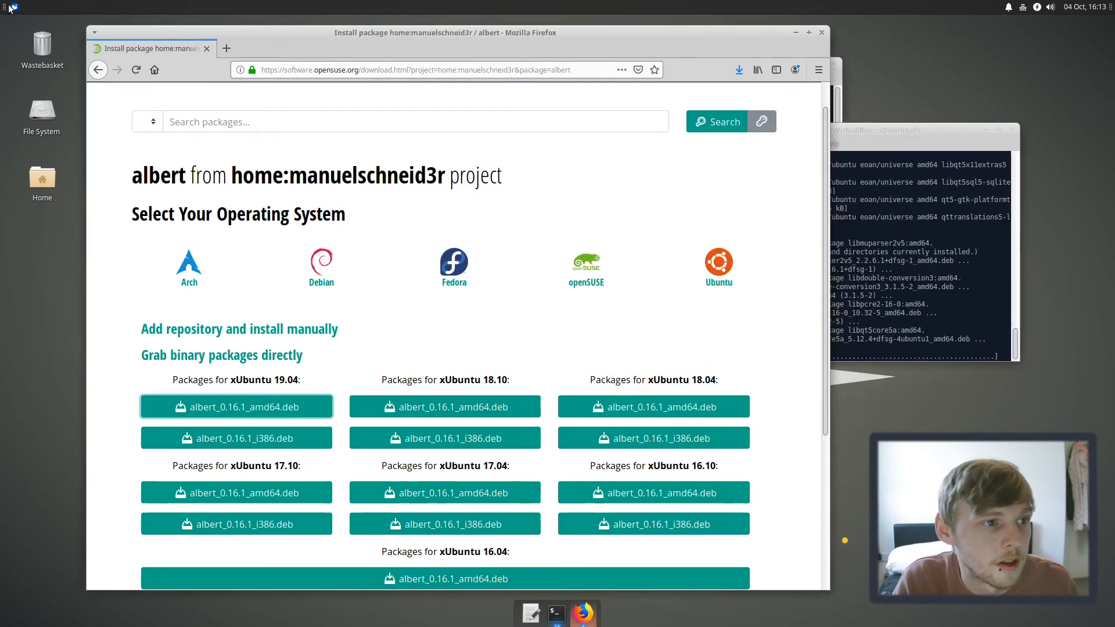
pyautogui.click(10, 8)
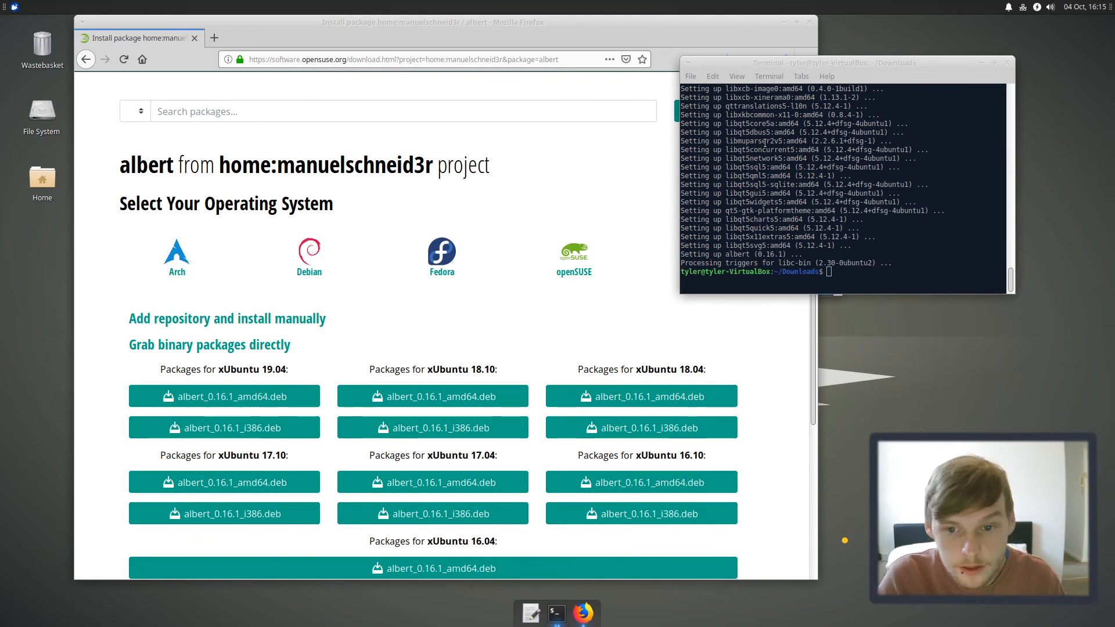
# Step: After apt finishes setting up Albert, type the albert command at the prompt
pyautogui.write('albert')
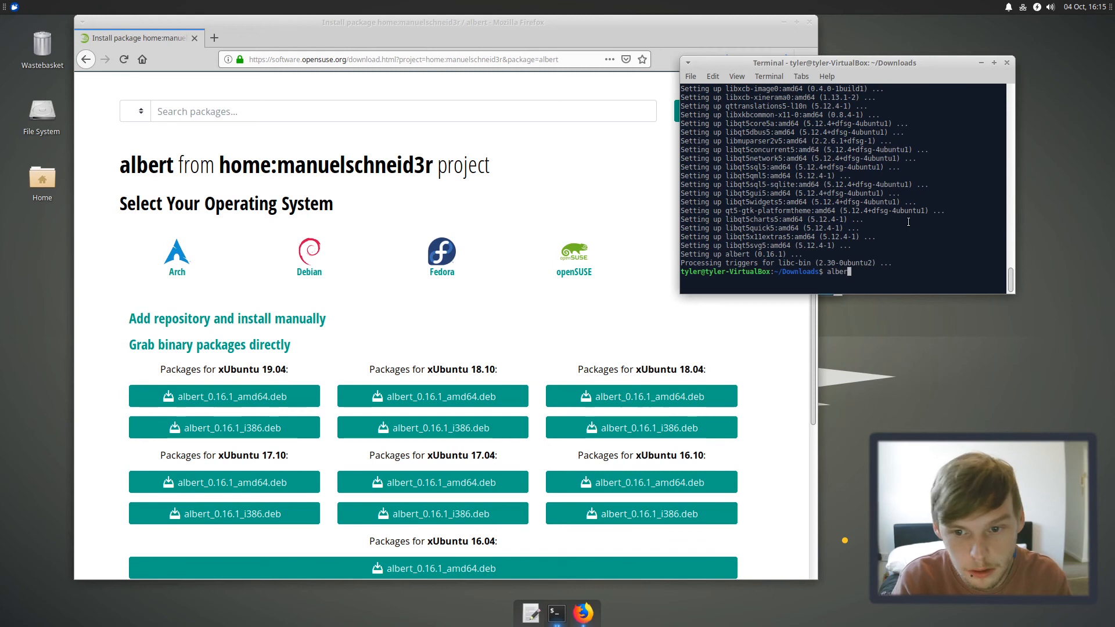
# Step: Launch Albert, agree to send anonymous usage data, and record the Ctrl+Space hotkey
pyautogui.press('Return')
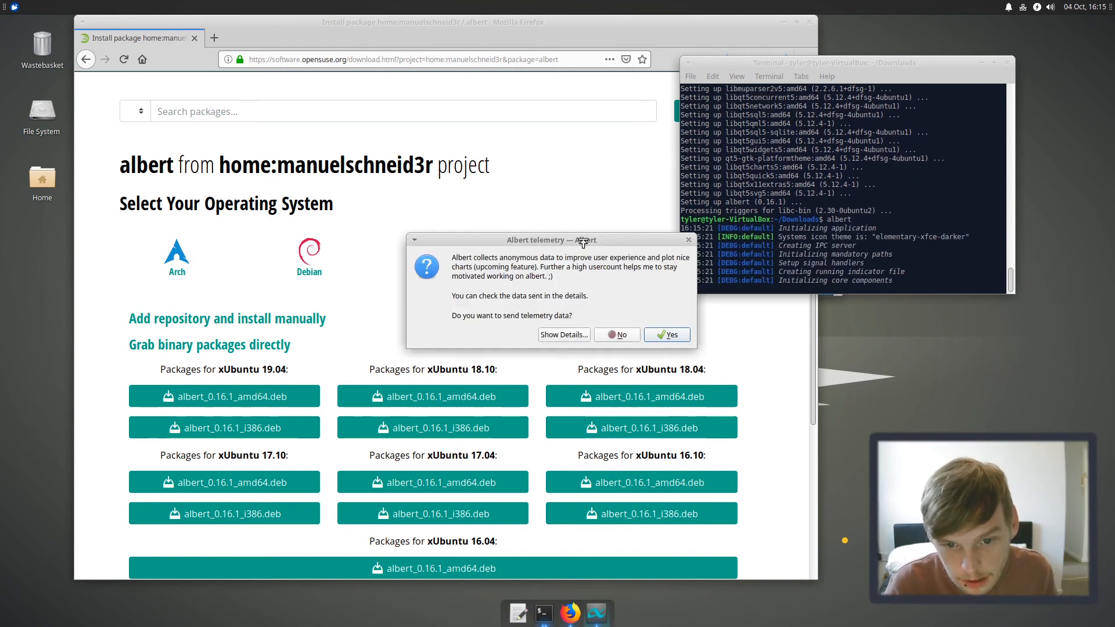
pyautogui.click(617, 335)
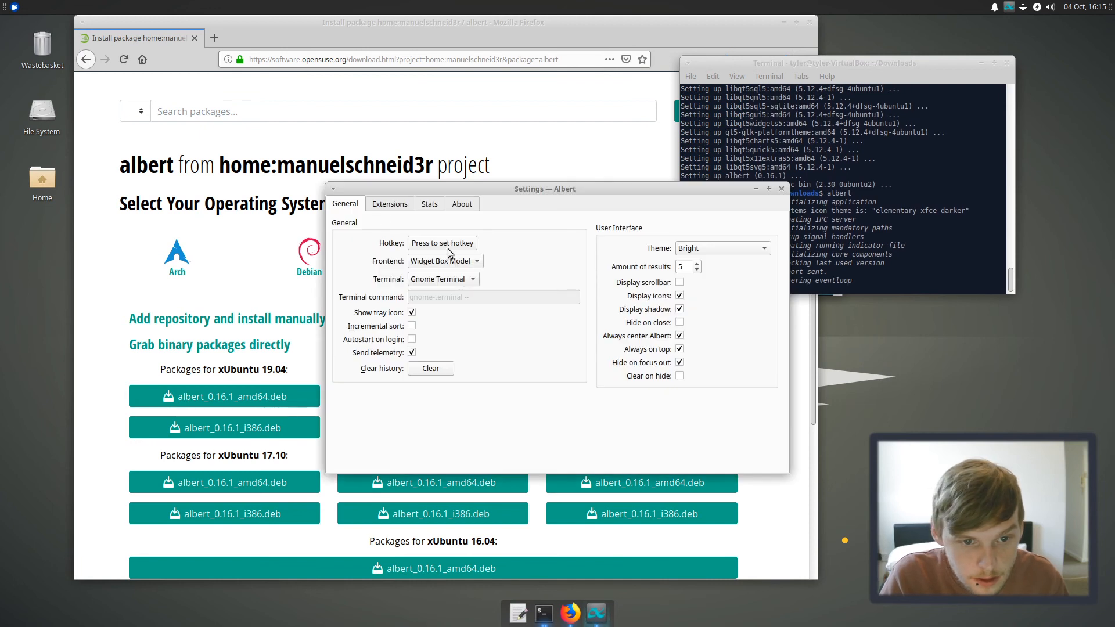
pyautogui.moveTo(443, 243)
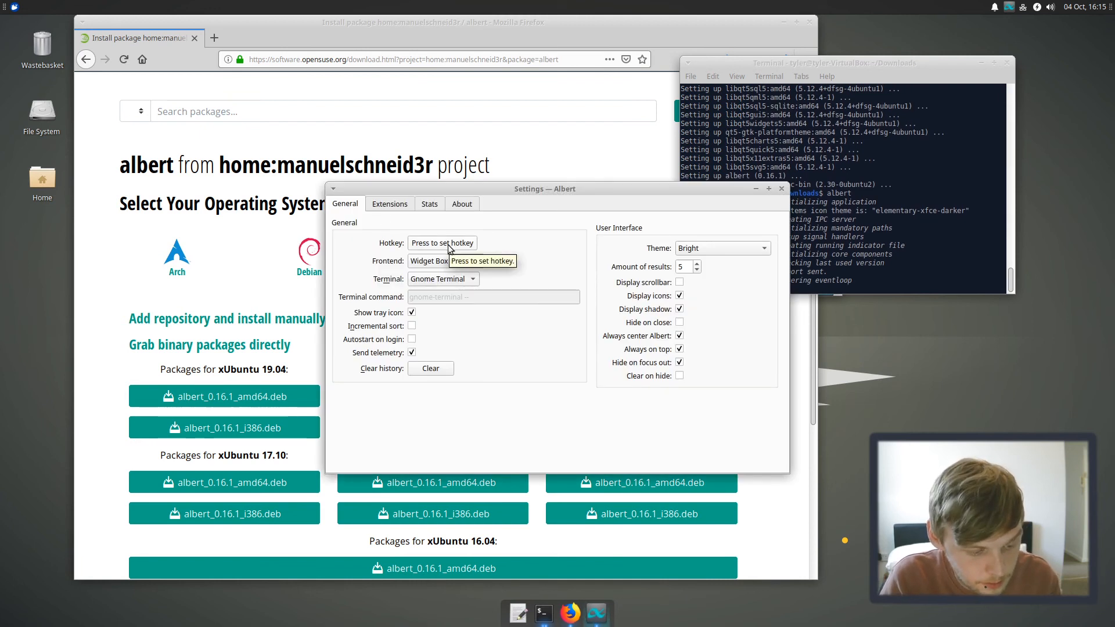
pyautogui.click(441, 243)
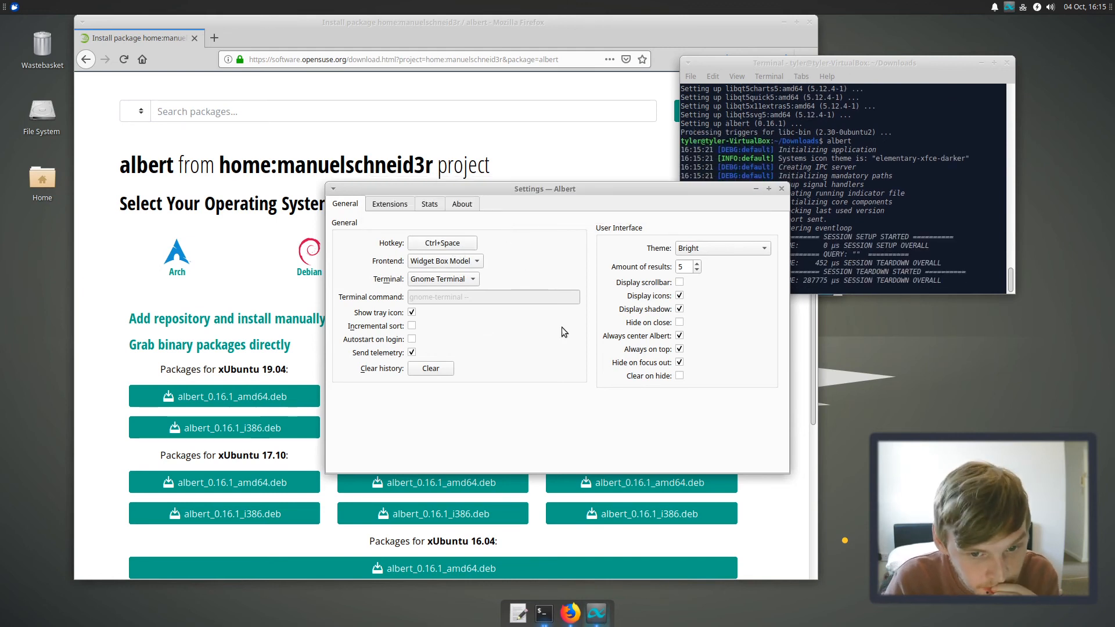
# Step: Enable the Files and Terminal extensions and autostart on login, then close Settings
pyautogui.click(389, 204)
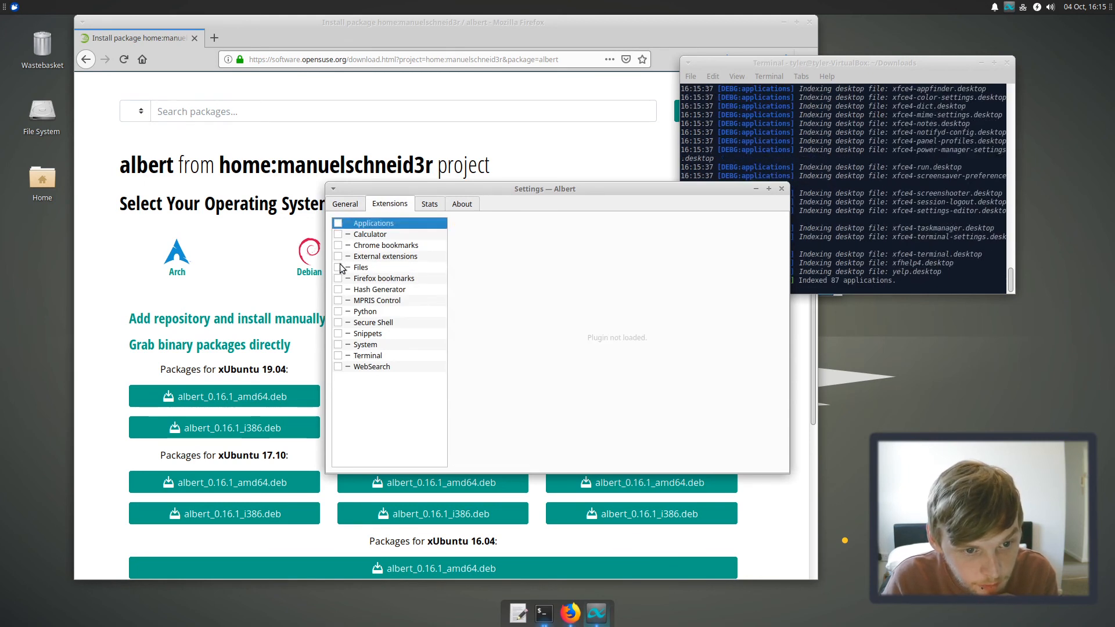
pyautogui.click(339, 223)
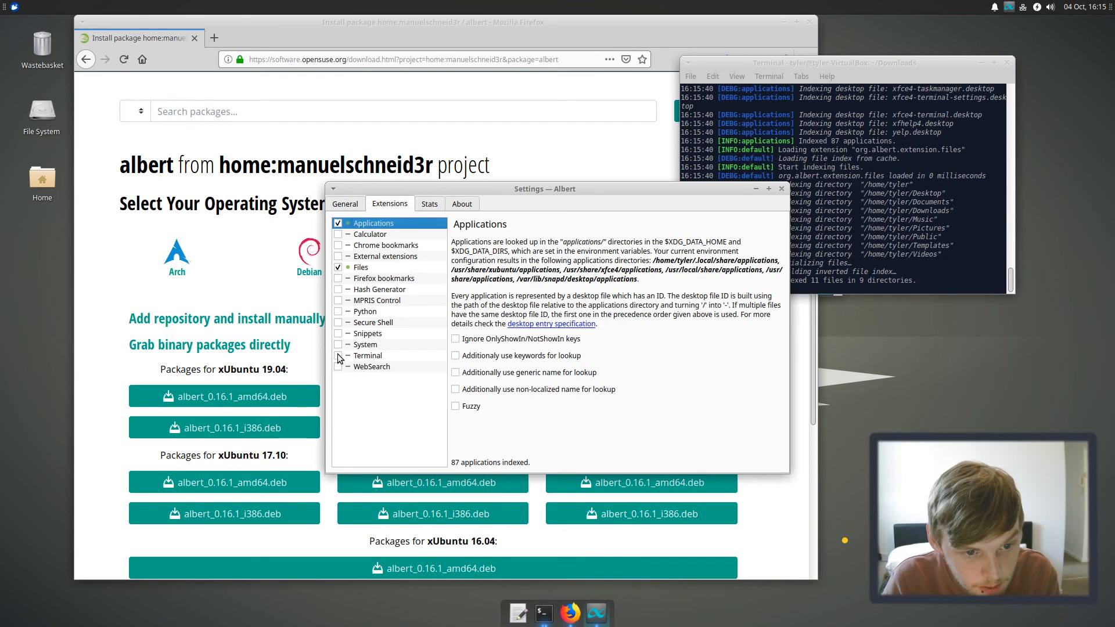
pyautogui.click(345, 204)
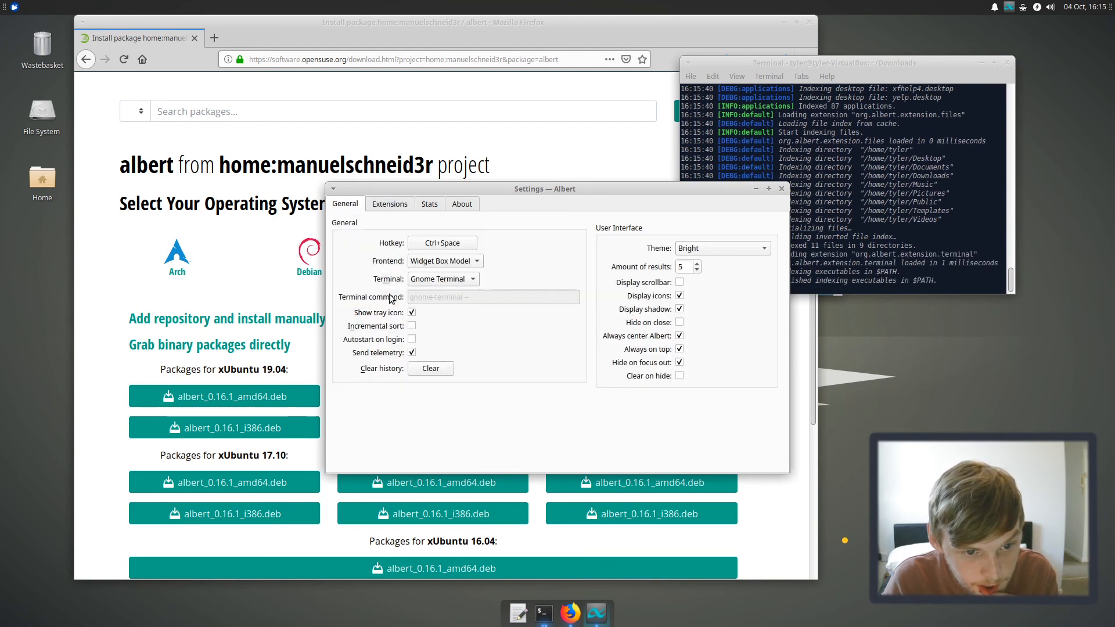
pyautogui.click(412, 340)
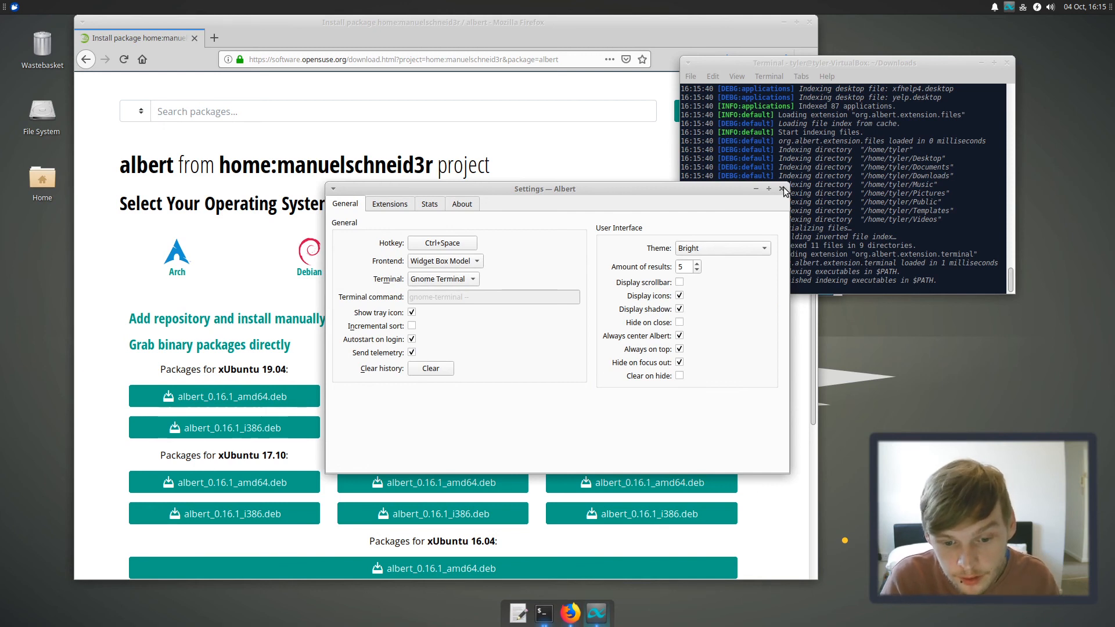
pyautogui.click(782, 188)
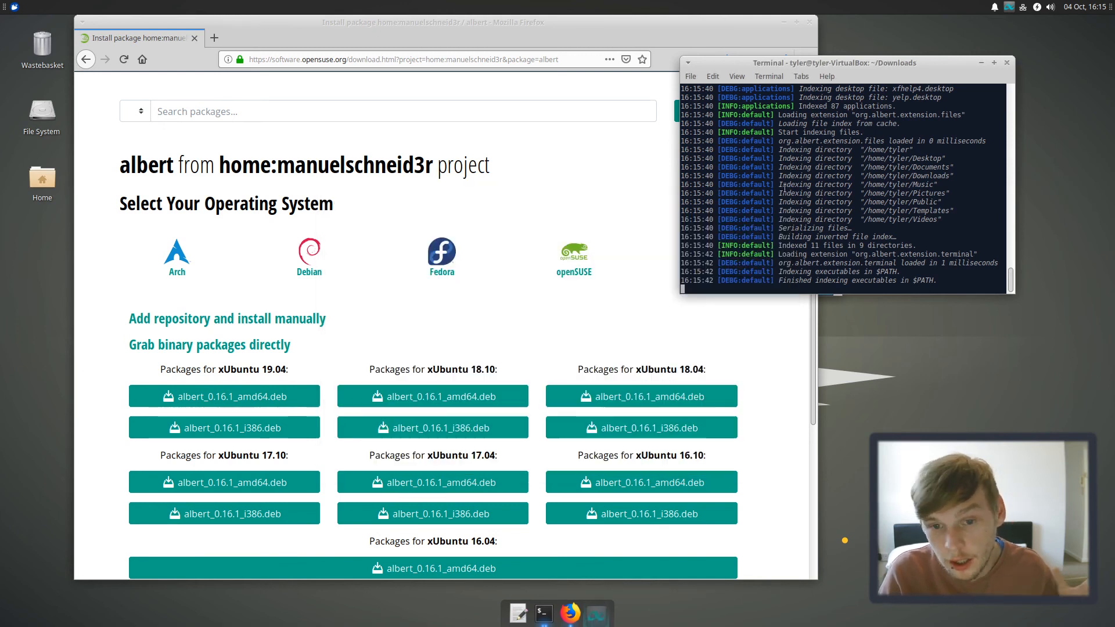
# Step: Confirm Albert and Plank in Application Autostart, close Session and Startup, and reboot
pyautogui.click(9, 7)
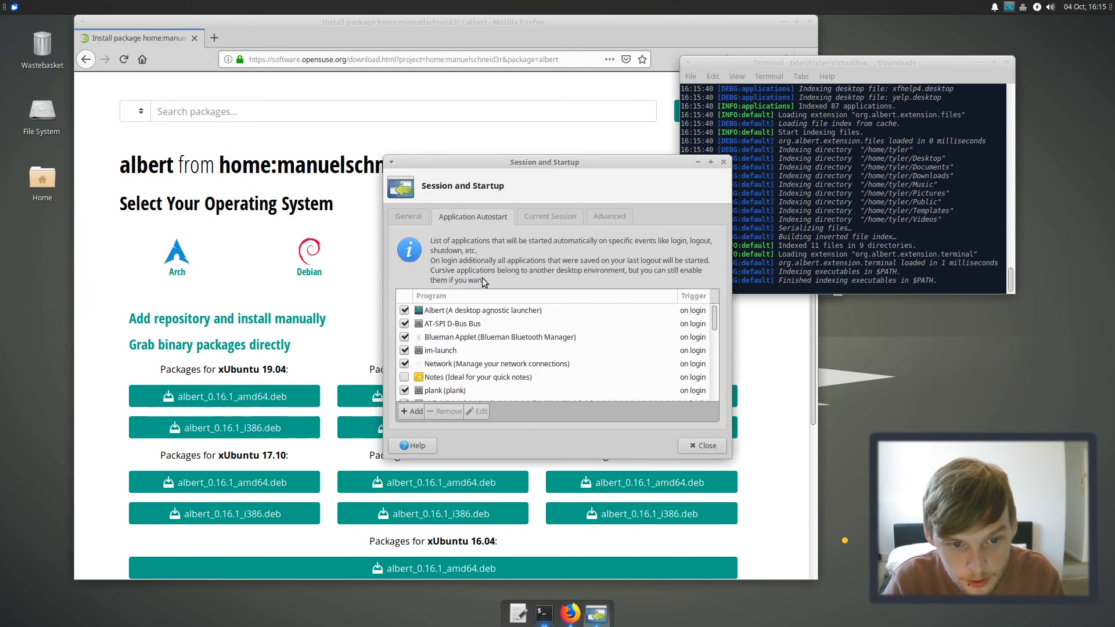
pyautogui.moveTo(539, 322)
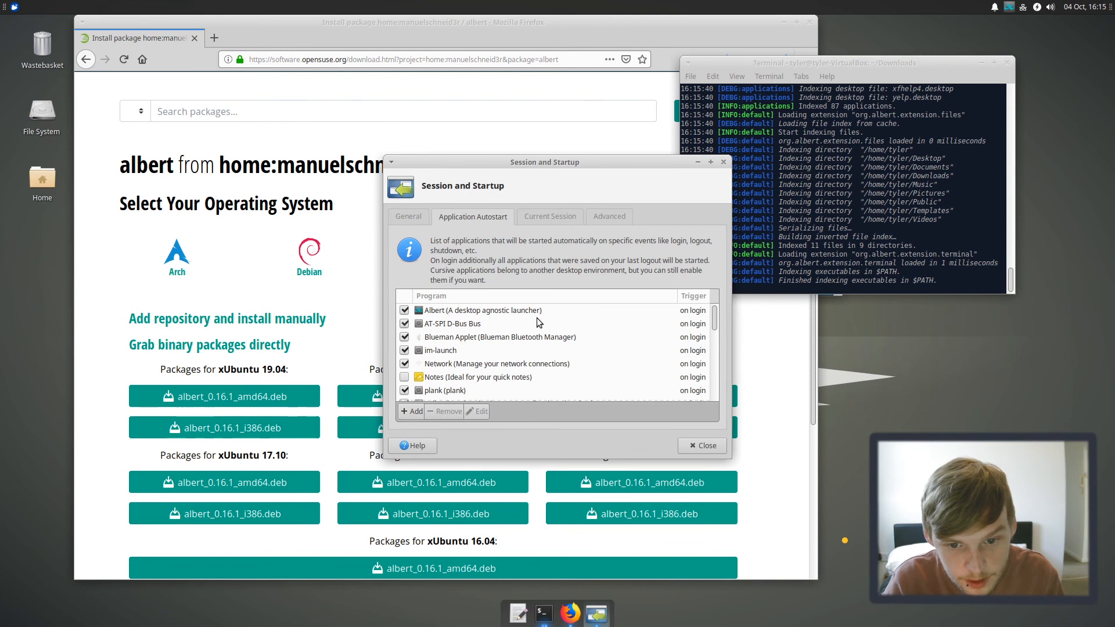
pyautogui.click(701, 446)
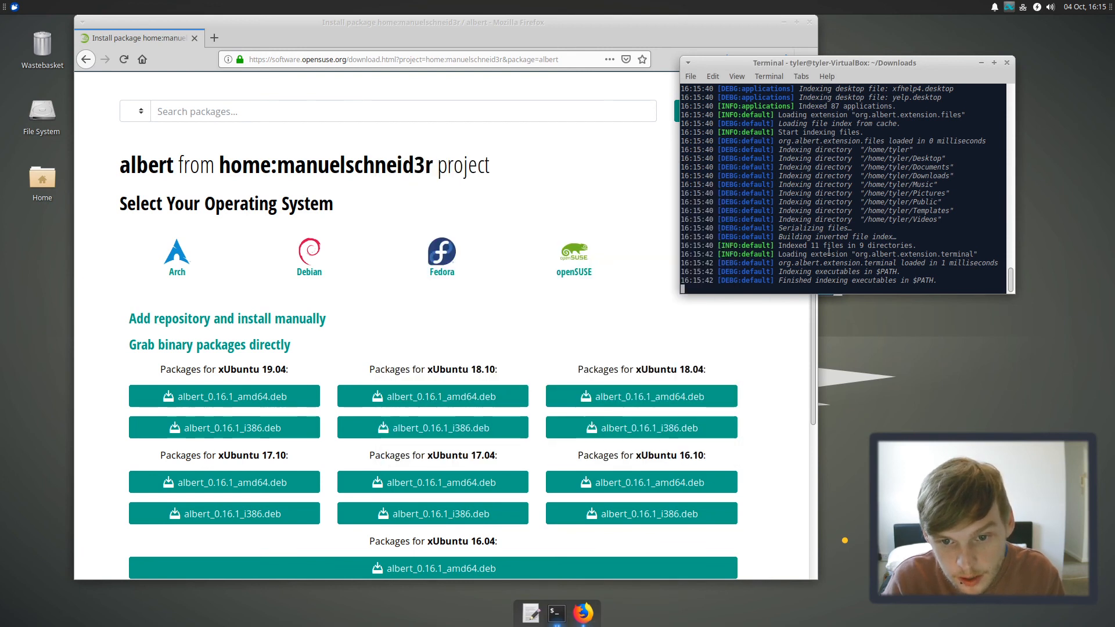
pyautogui.moveTo(805, 291)
pyautogui.write('reb')
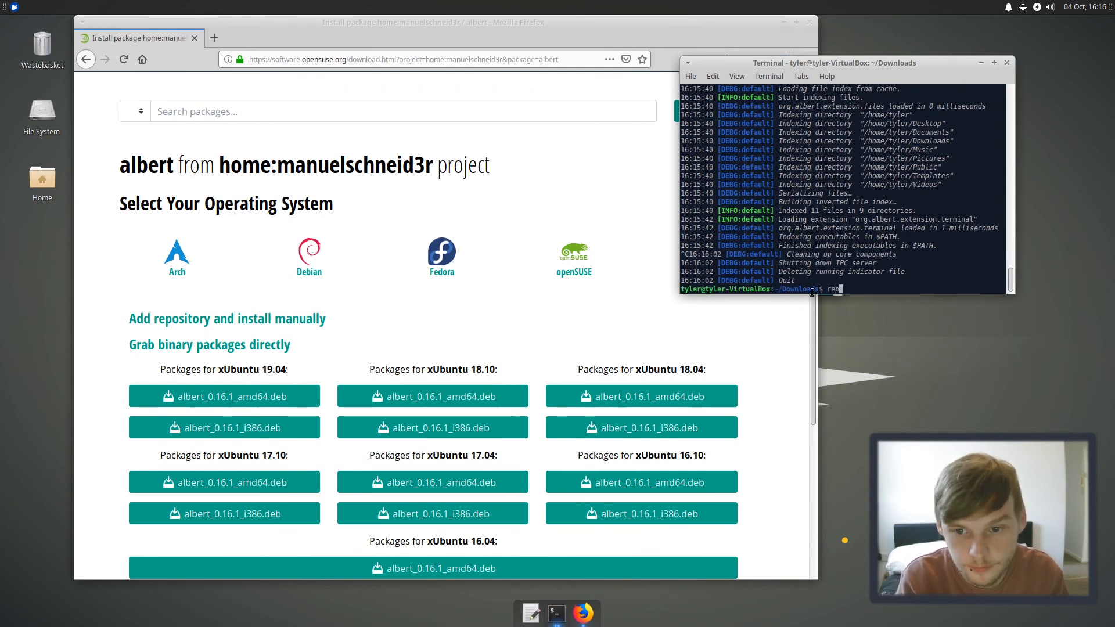
pyautogui.press('Return')
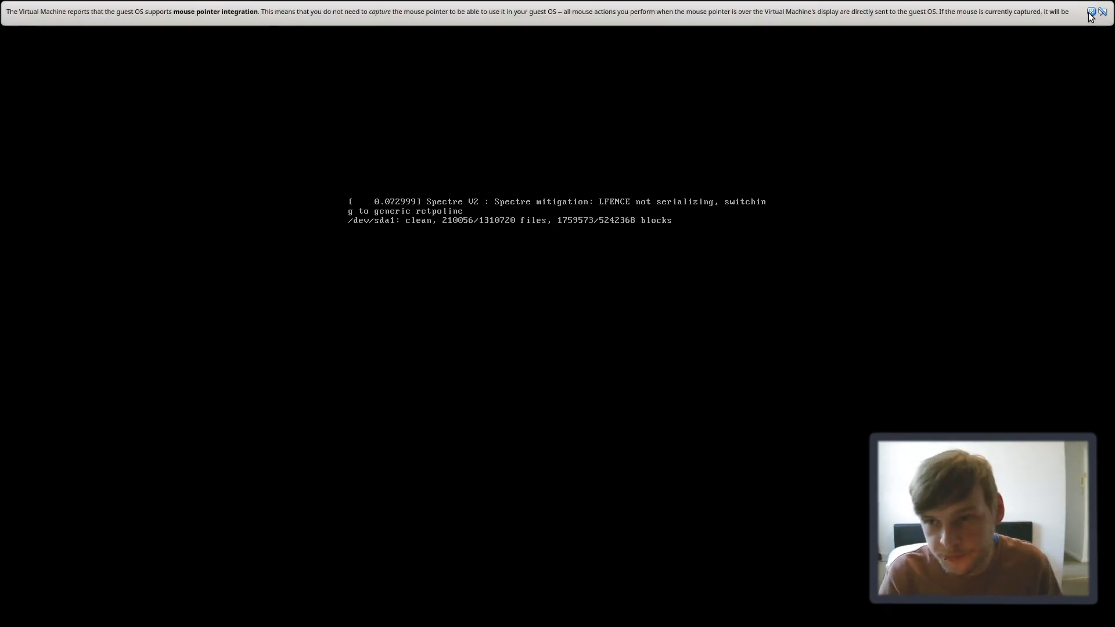
# Step: Dismiss the VirtualBox mouse integration notice while the guest boots to the desktop
pyautogui.click(1093, 12)
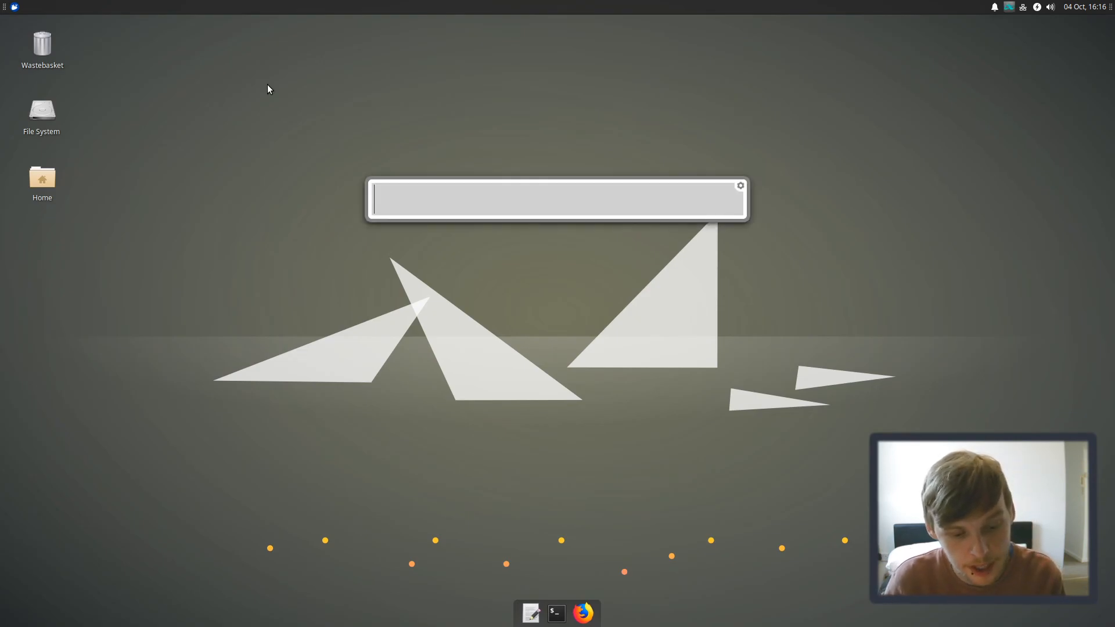
# Step: Find 'ter' in Albert, launch Terminal Emulator, and run htop to check memory
pyautogui.write('ter')
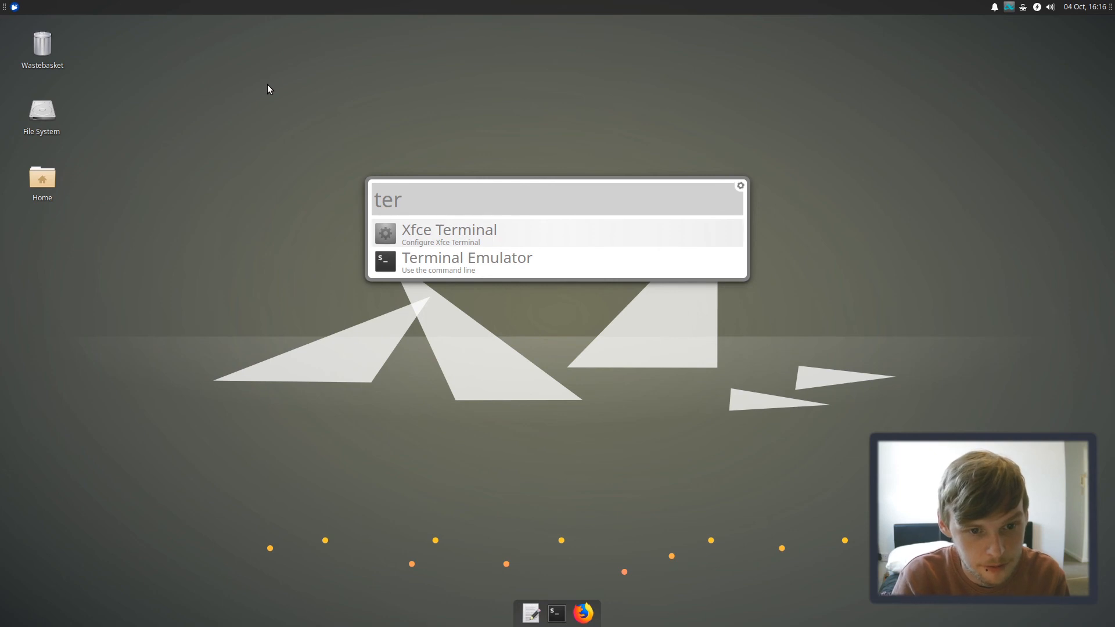
pyautogui.click(467, 258)
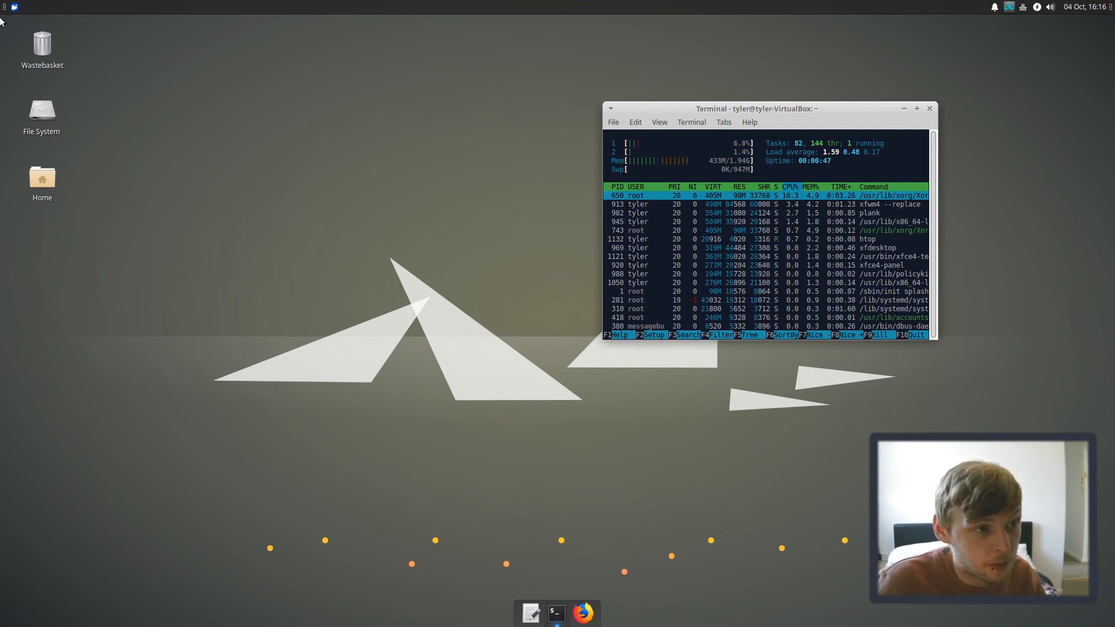
pyautogui.click(12, 6)
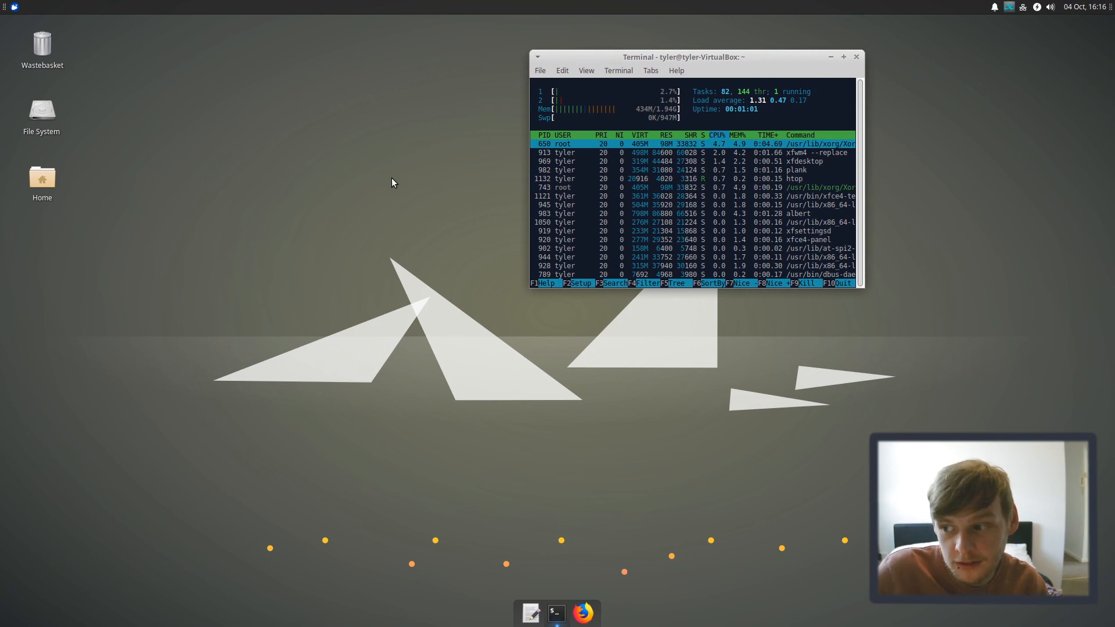
pyautogui.moveTo(793, 126)
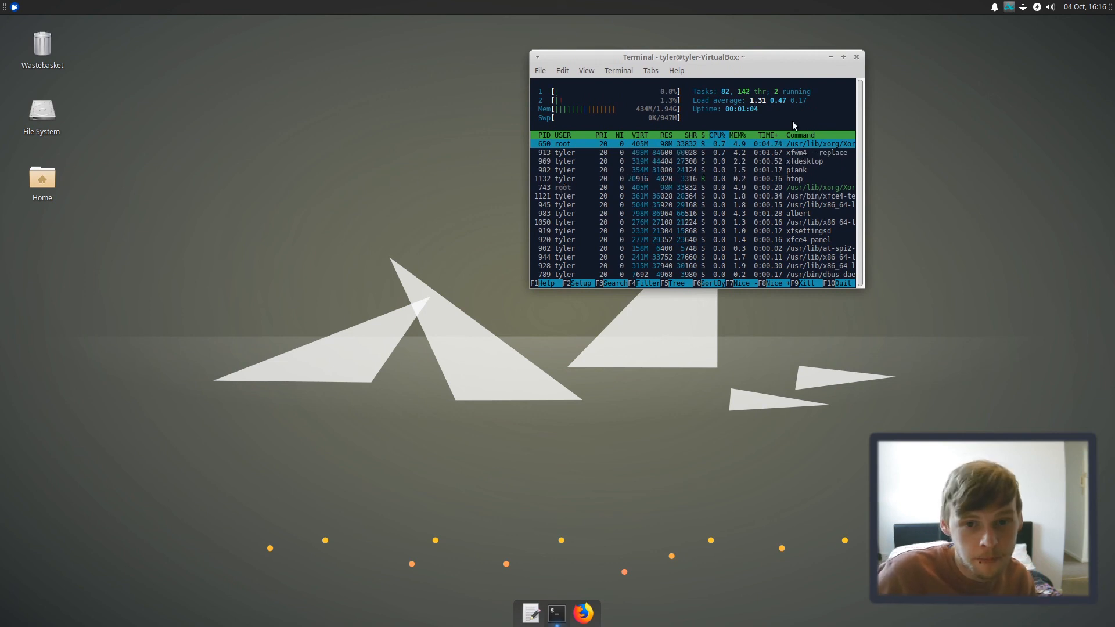